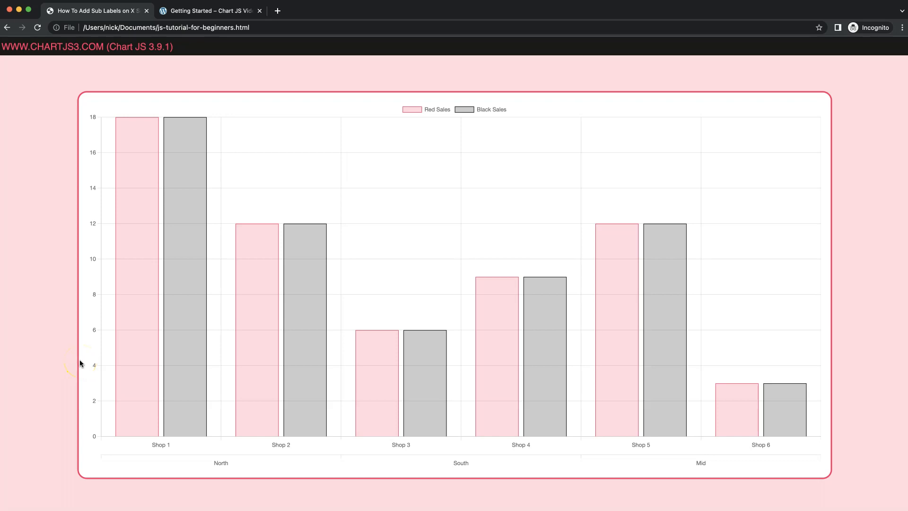
mouse_move(150, 451)
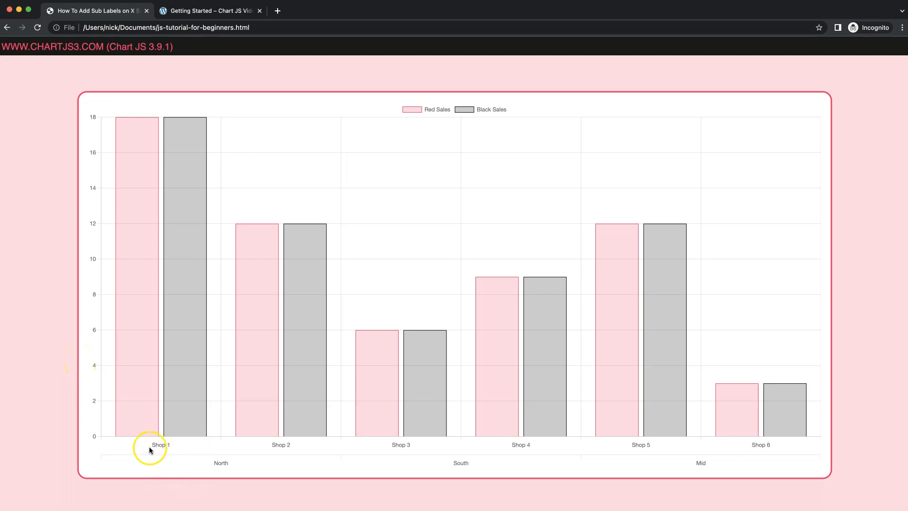
mouse_move(354, 448)
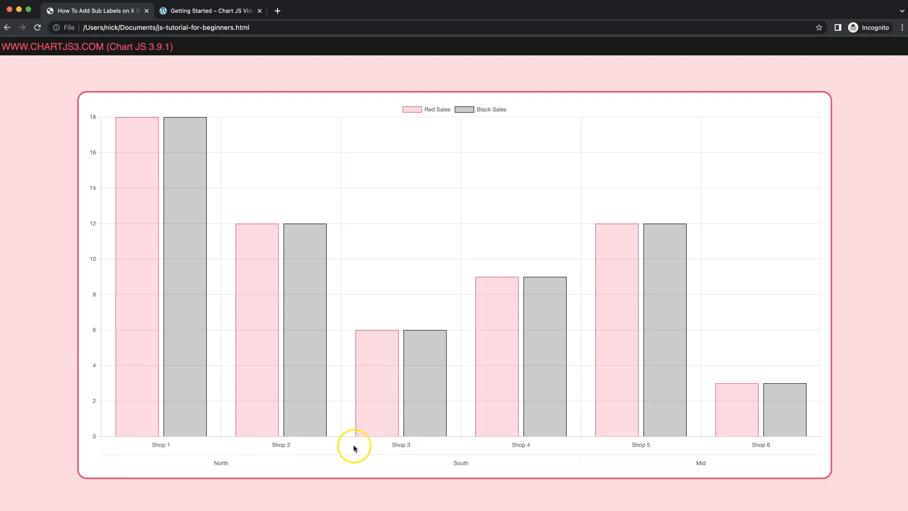
mouse_move(704, 466)
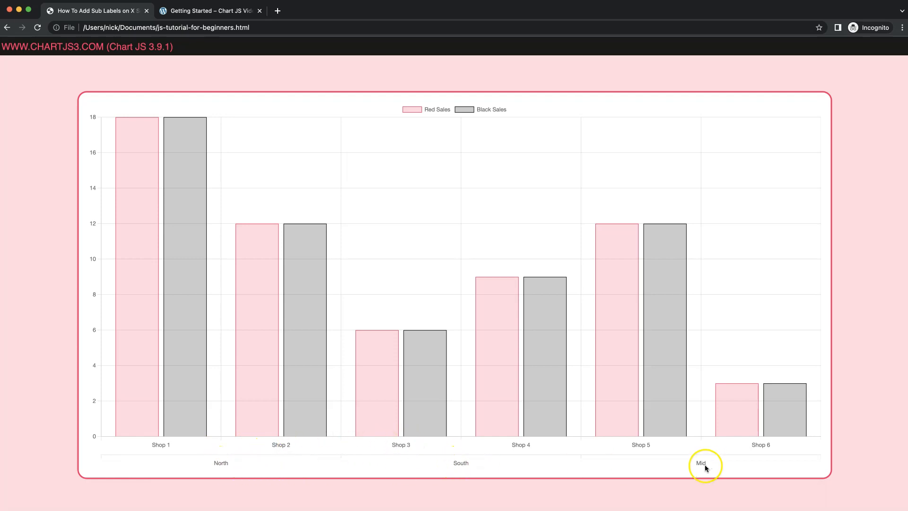
mouse_move(284, 452)
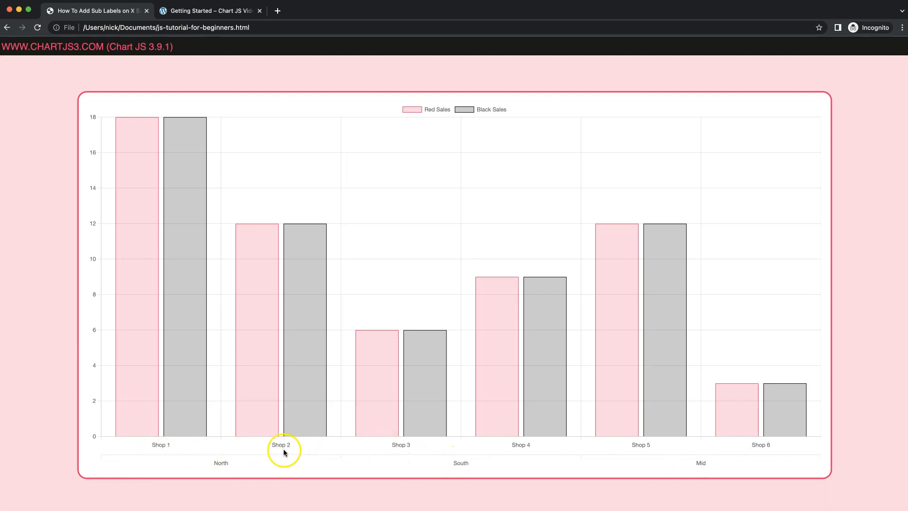
mouse_move(213, 468)
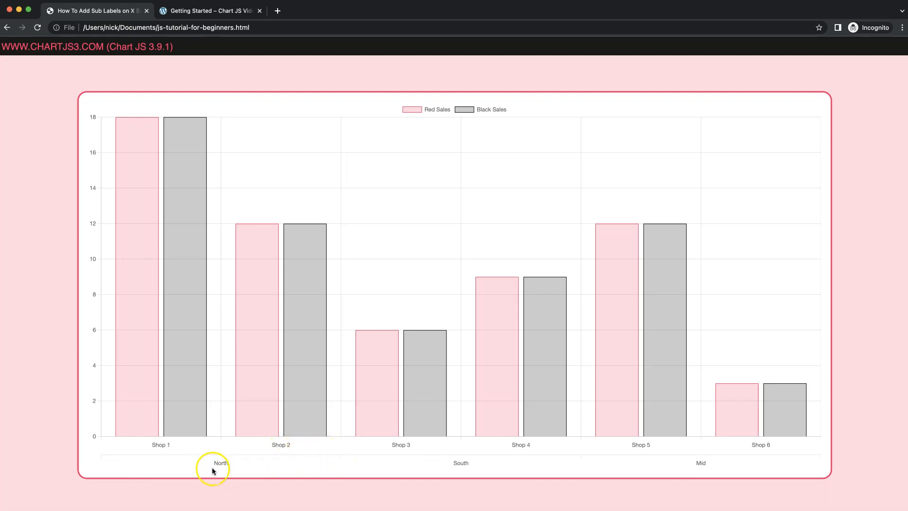
mouse_move(472, 453)
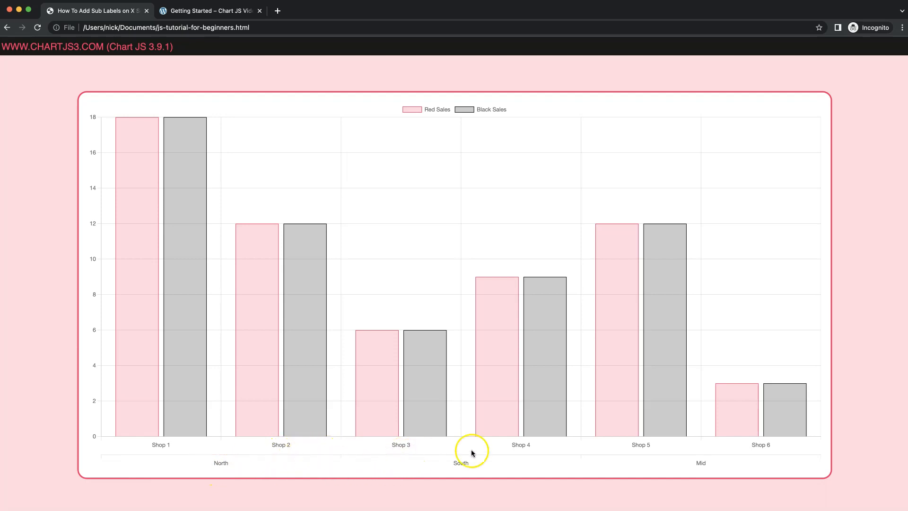
mouse_move(535, 418)
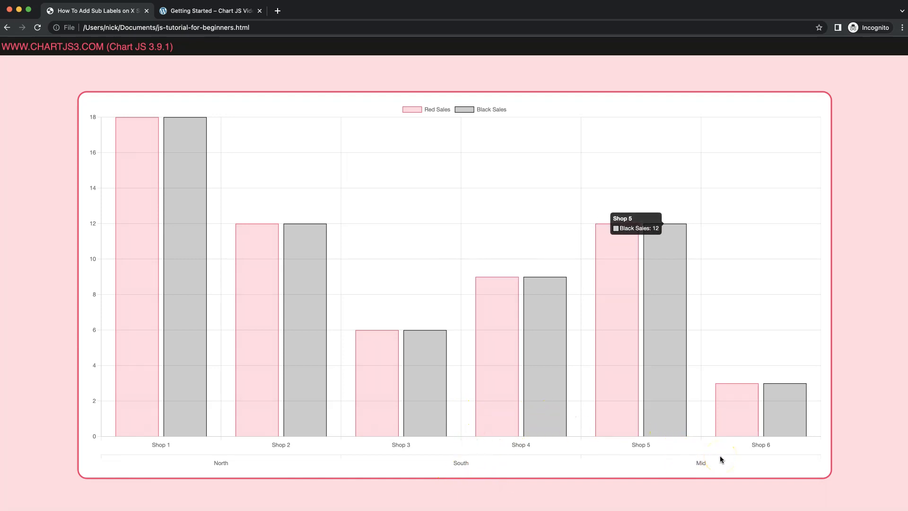
mouse_move(351, 353)
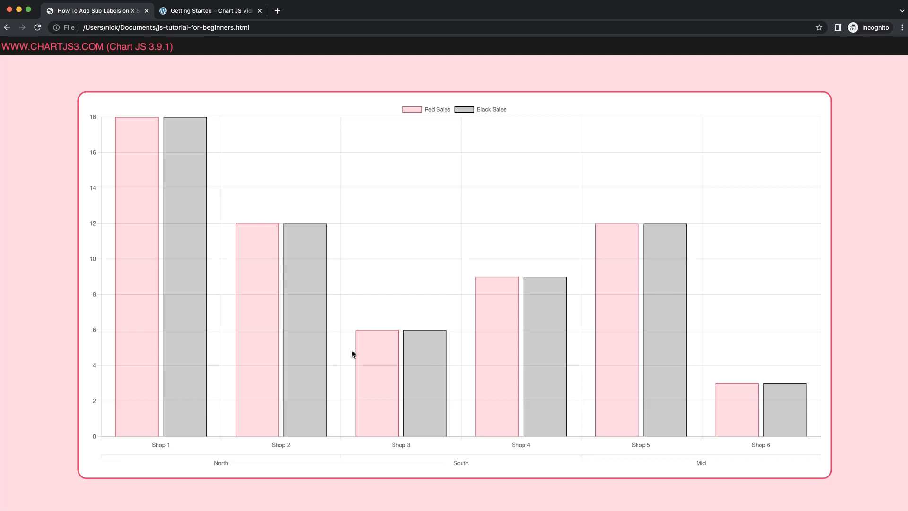
mouse_move(258, 370)
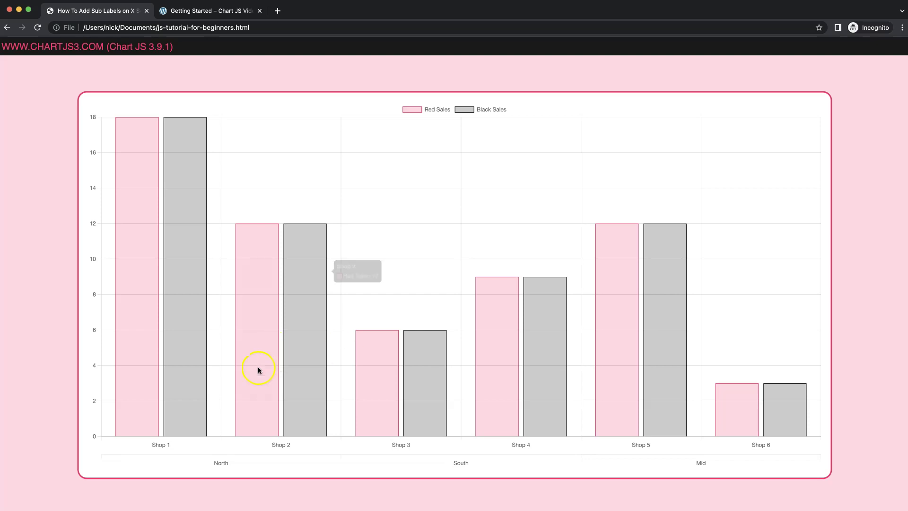
mouse_move(551, 451)
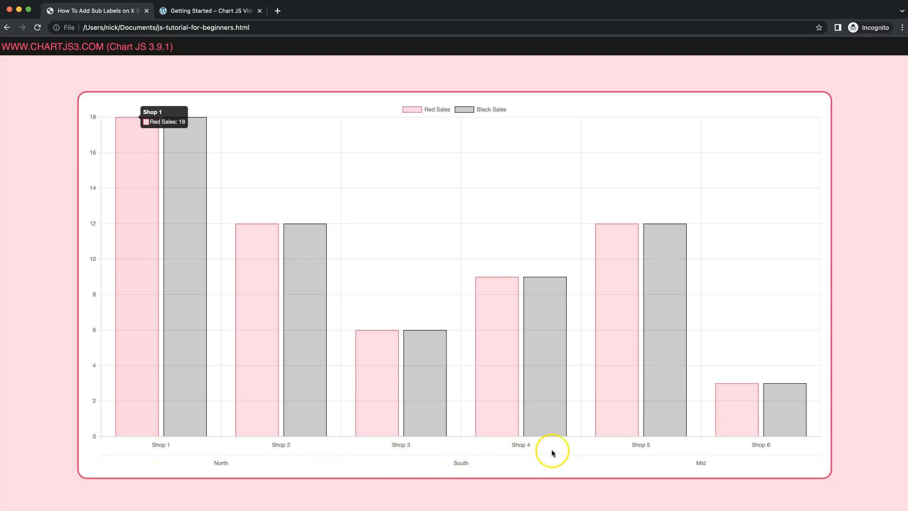
mouse_move(91, 315)
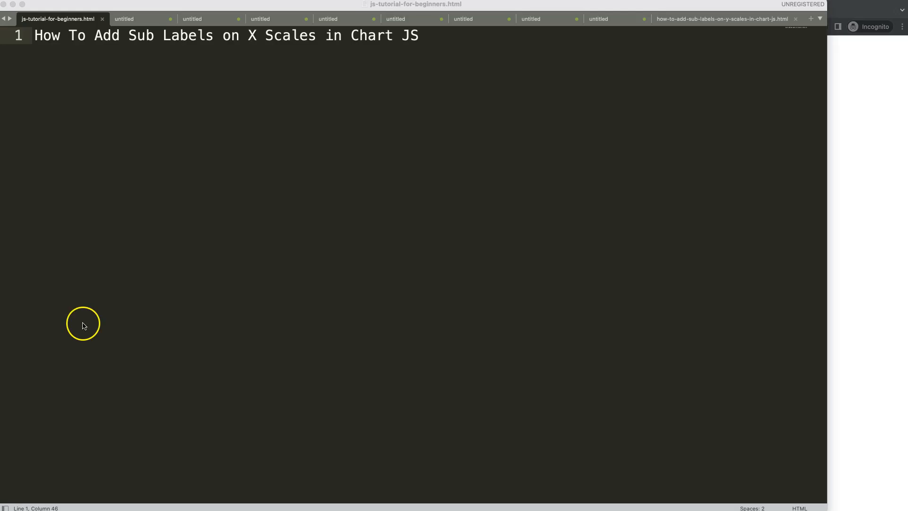
mouse_move(119, 103)
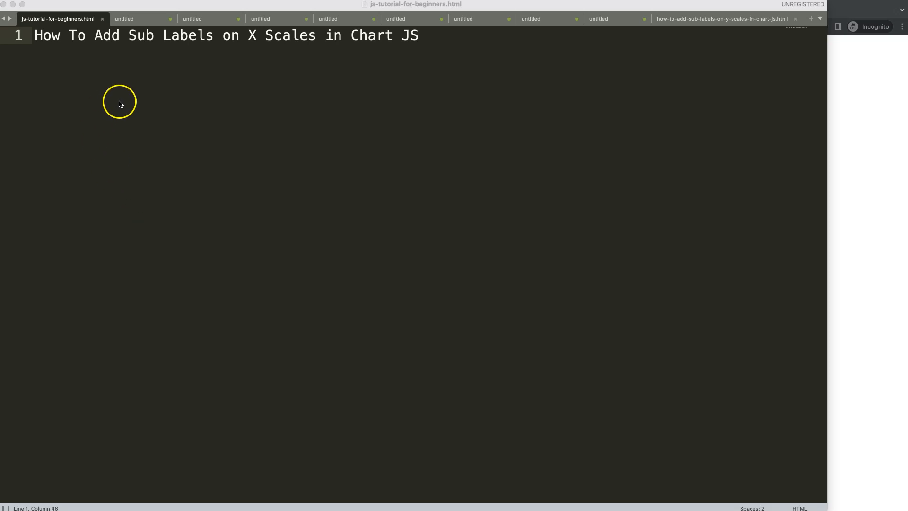
mouse_move(300, 67)
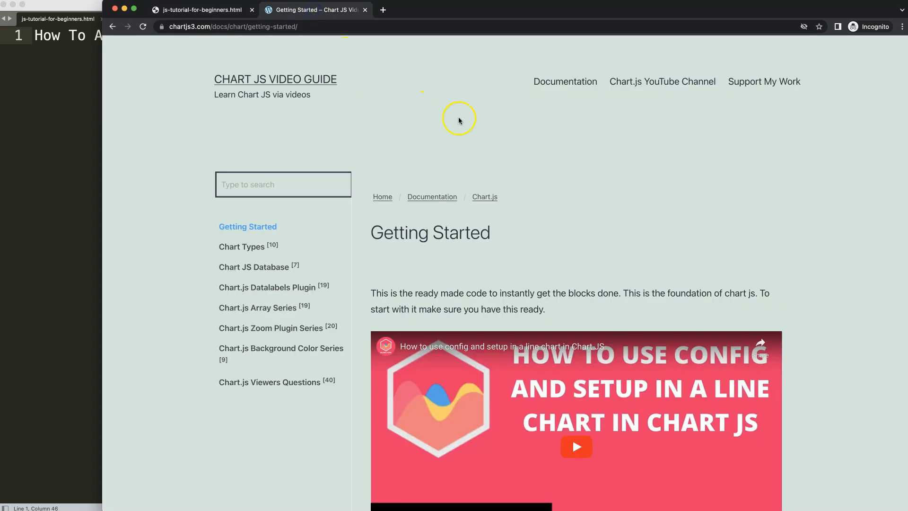
mouse_move(271, 39)
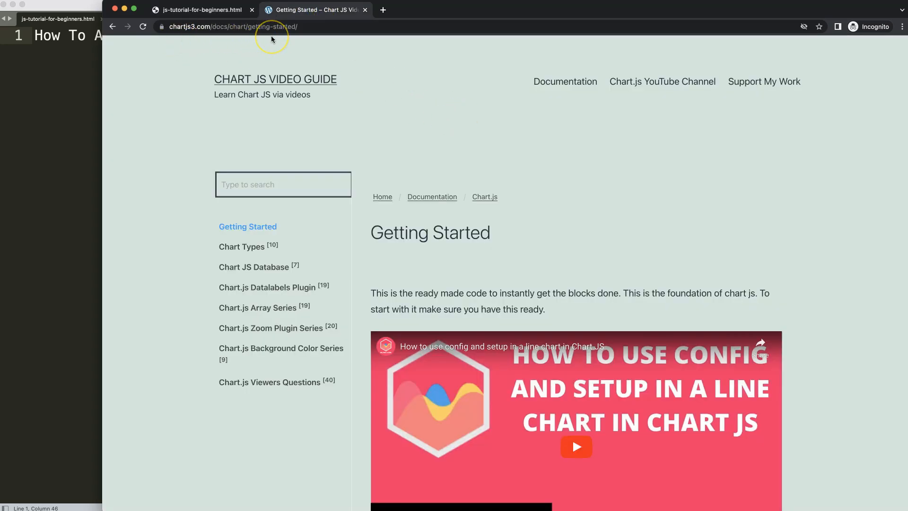
mouse_move(250, 40)
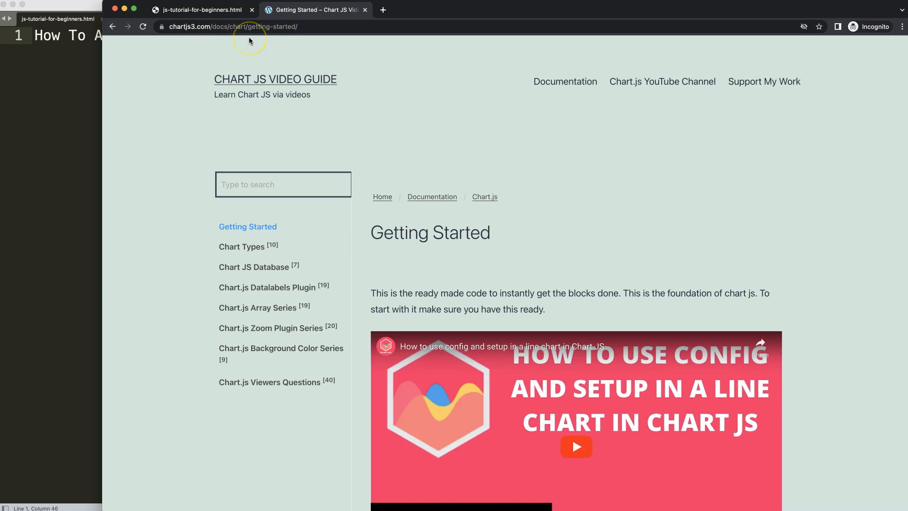
mouse_move(454, 104)
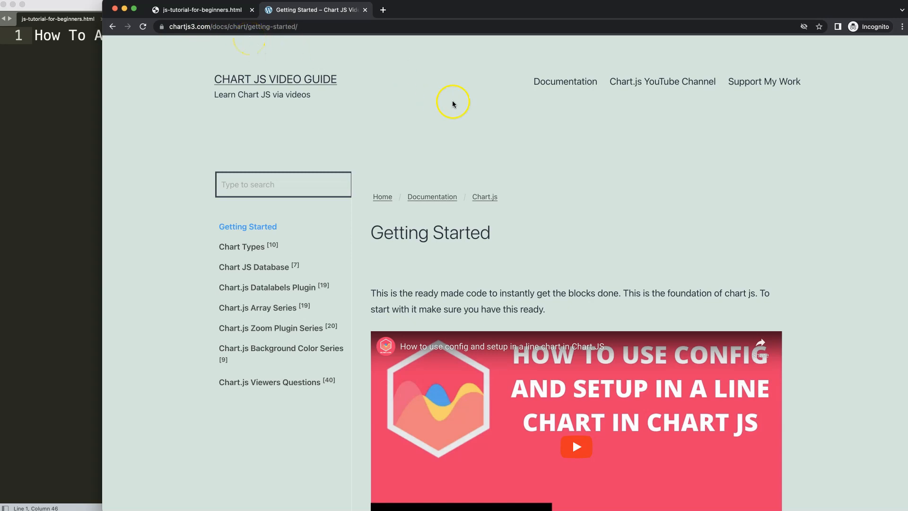
Scroll the chartjs3 Getting Started page to the boilerplate code block and copy it.
scroll(down, 3)
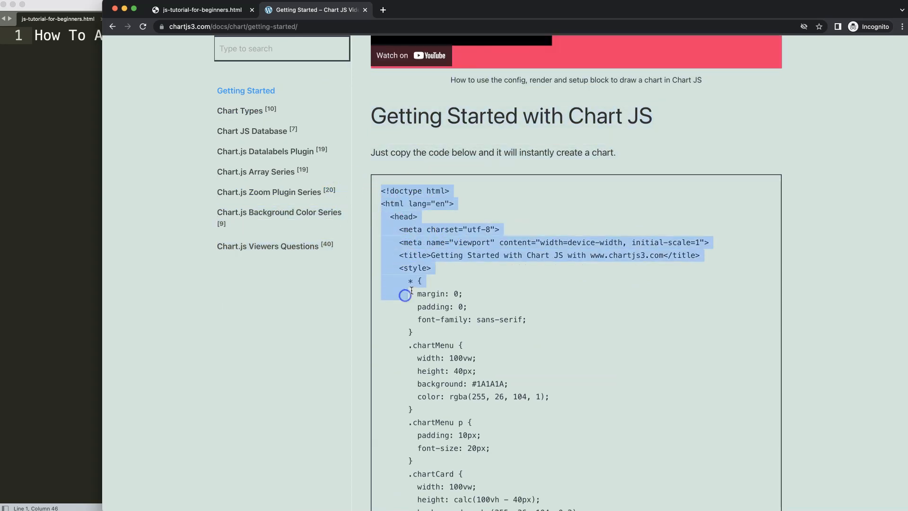
scroll(down, 3)
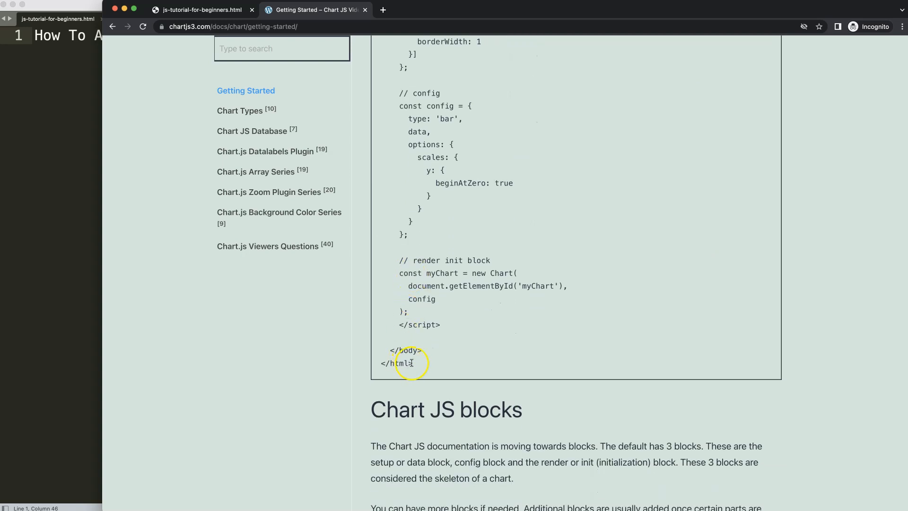
scroll(up, 3)
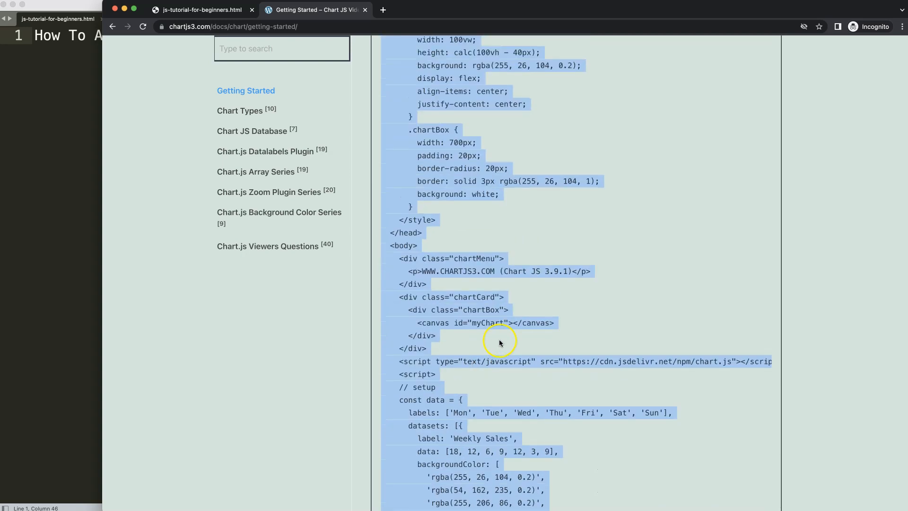
scroll(up, 3)
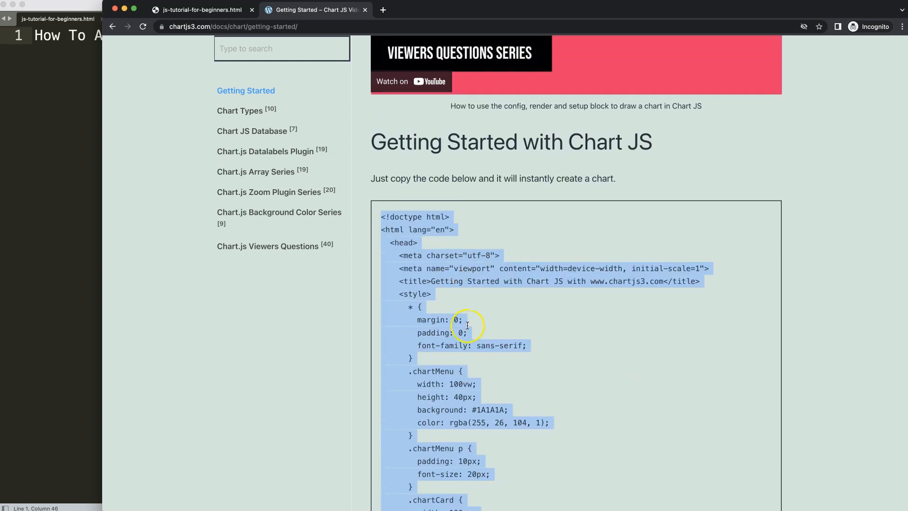
scroll(up, 3)
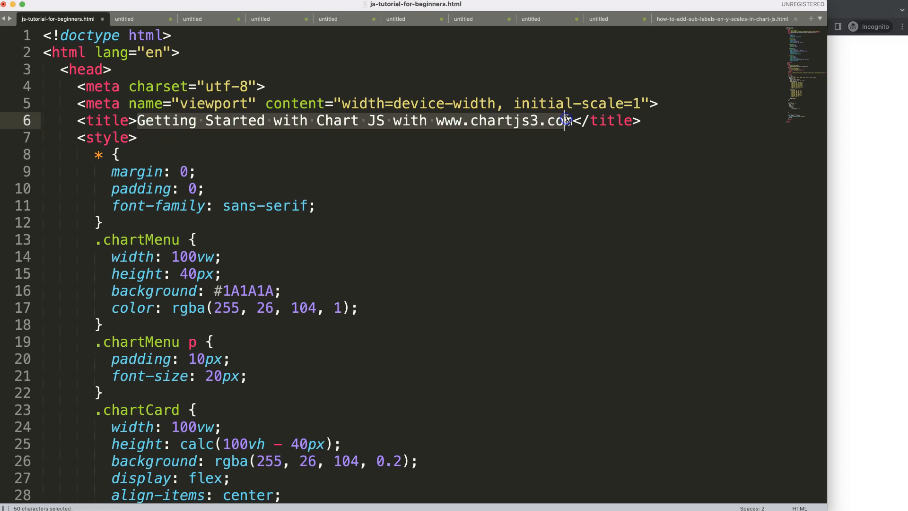
Retitle the page 'How To Add Sub Labels on X Scales in Chart JS' and set .chartBox width to 800px.
text(How To Add Sub Labels on X Scales in Chart JS)
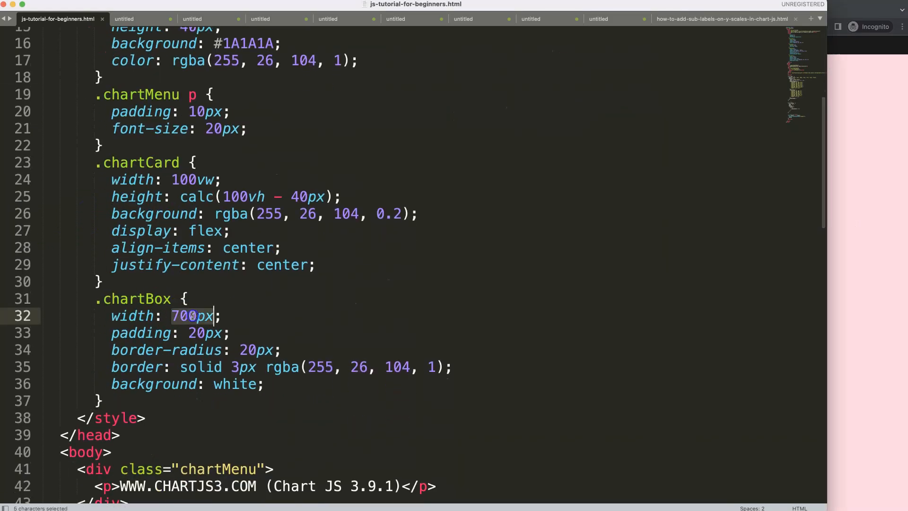
text(800)
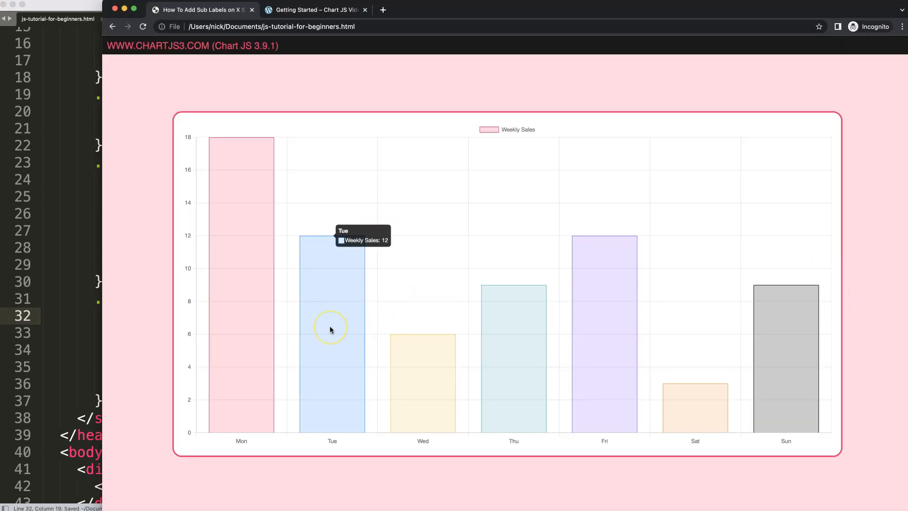
mouse_move(277, 345)
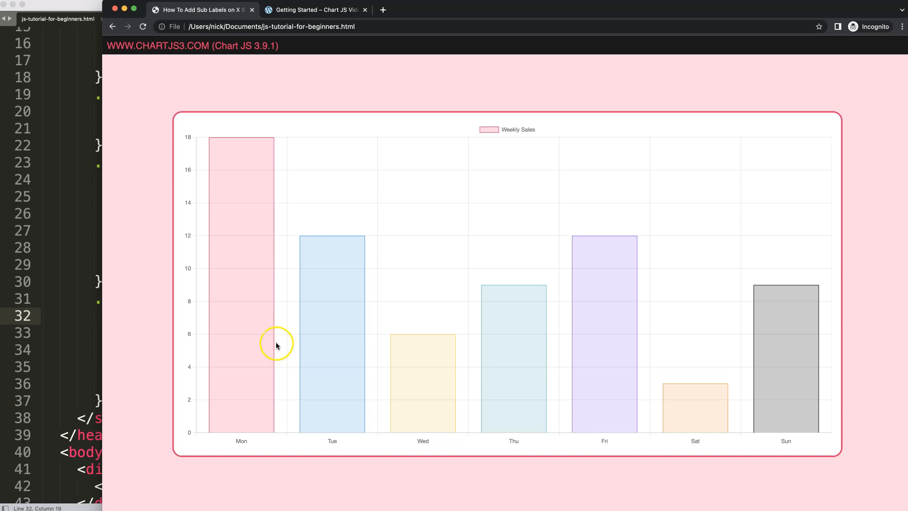
mouse_move(269, 364)
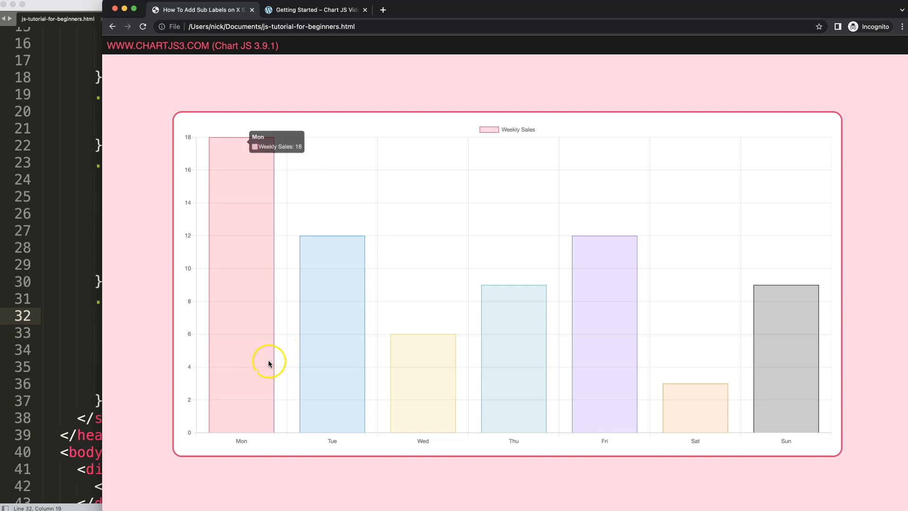
mouse_move(284, 452)
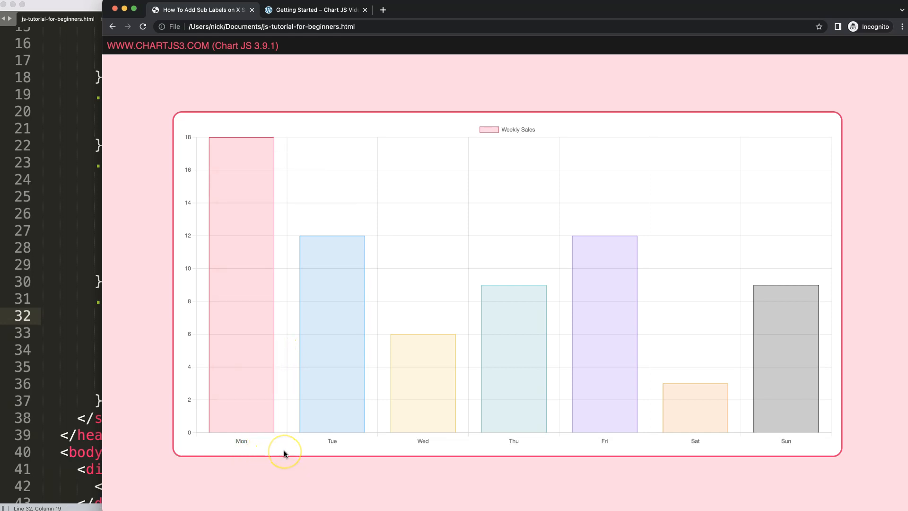
mouse_move(229, 446)
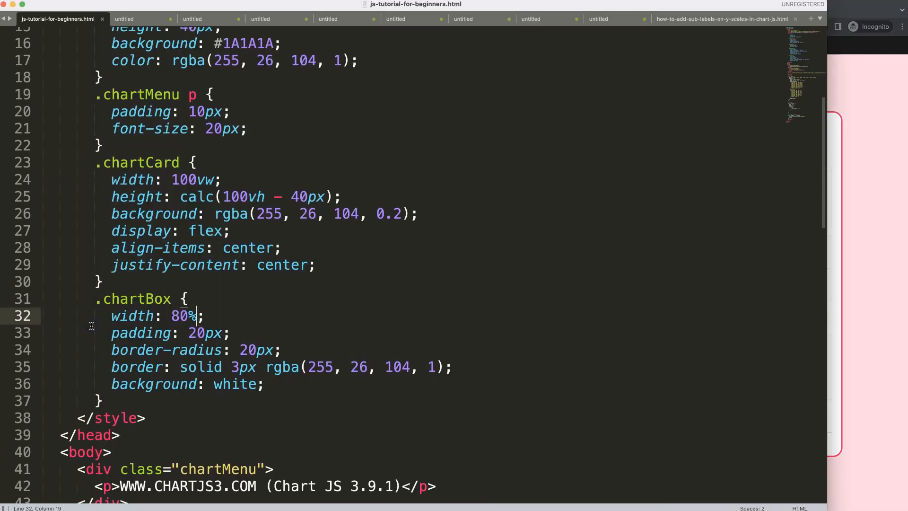
Label the two datasets 'Black Sales' and 'Red Sales'.
scroll(down, 3)
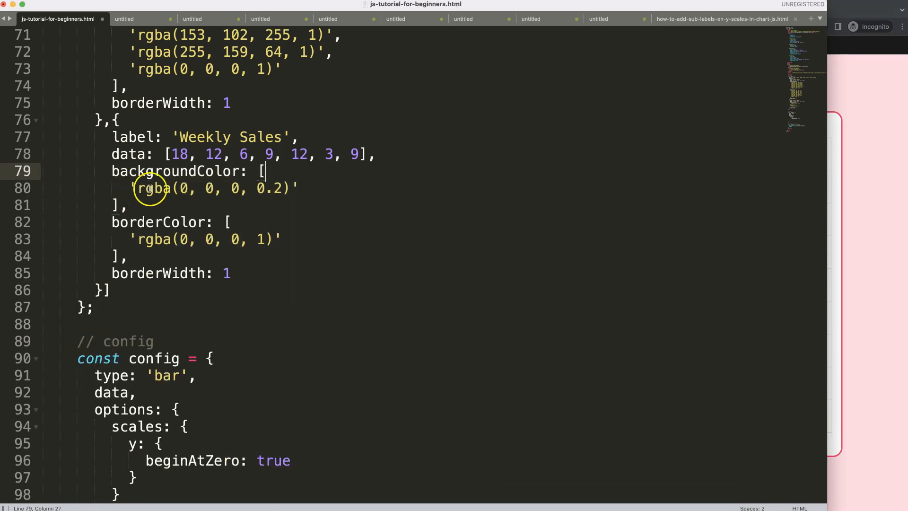
text(Black)
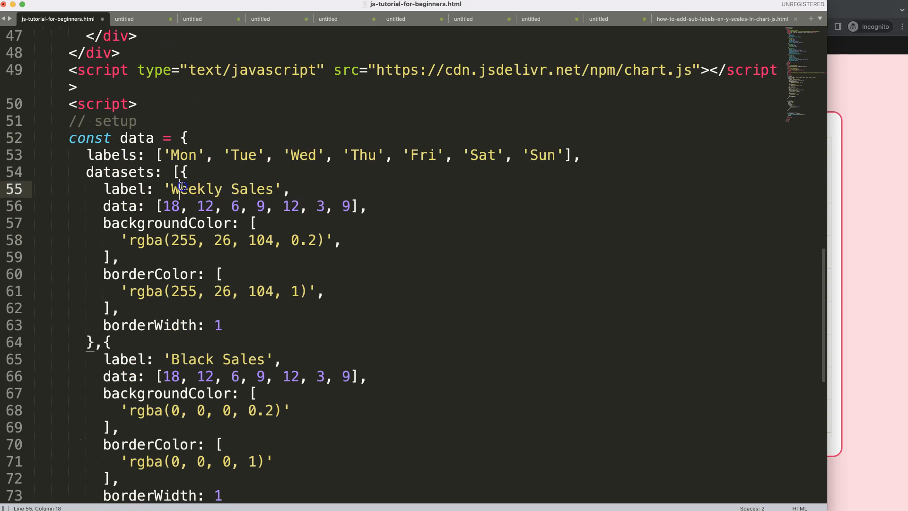
text(Red)
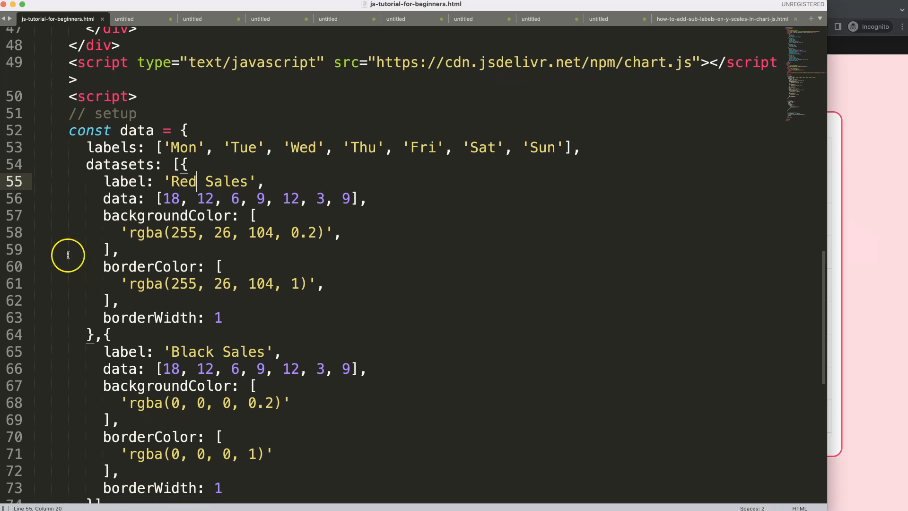
Begin a new x: { scale entry inside the scales options above the y scale.
scroll(down, 3)
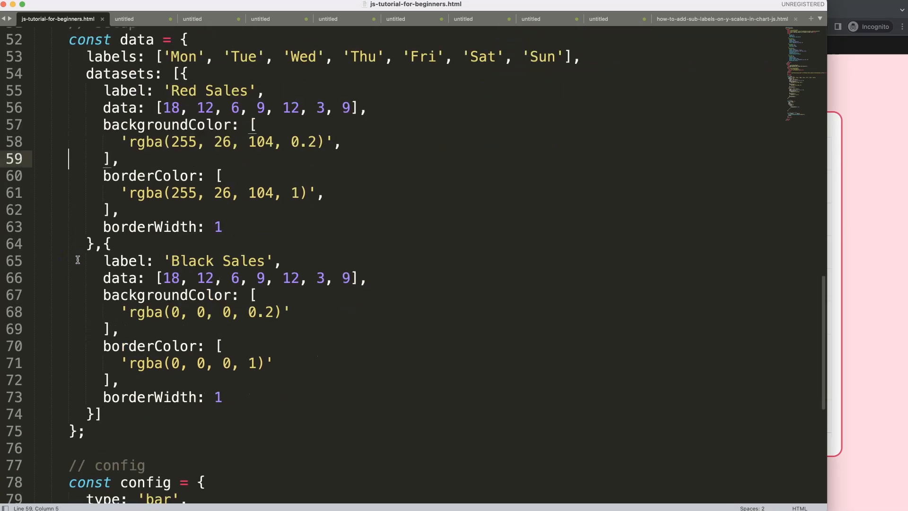
scroll(down, 3)
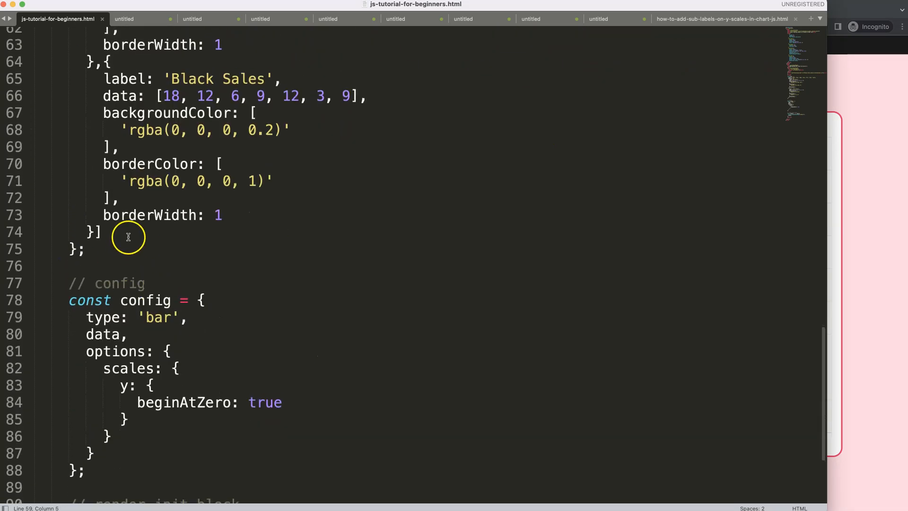
scroll(up, 3)
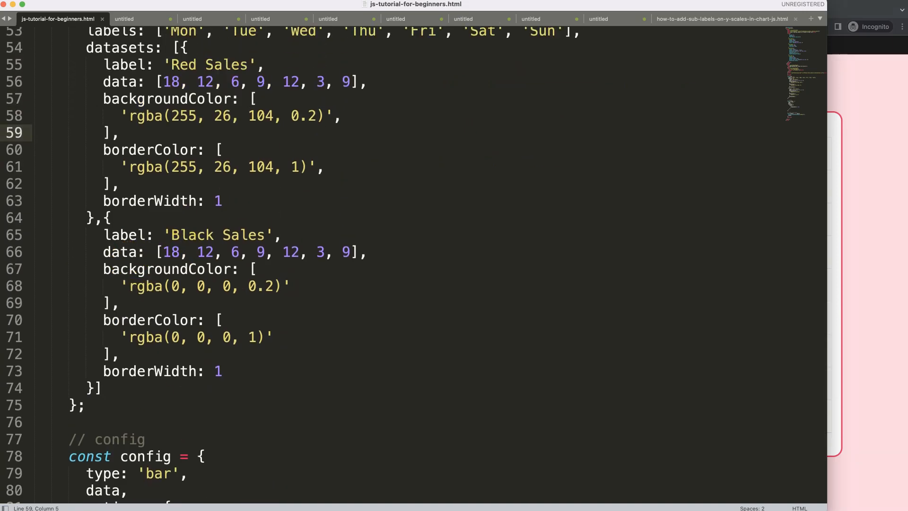
scroll(down, 3)
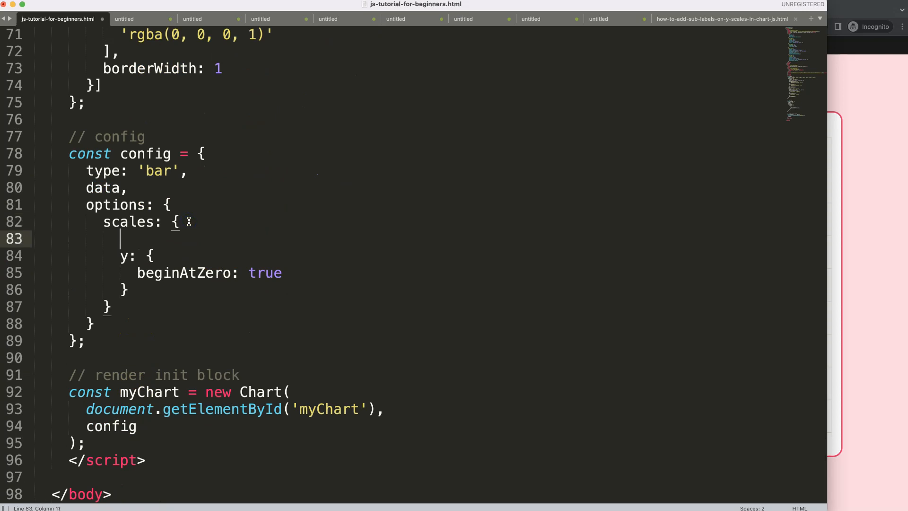
text(x: {)
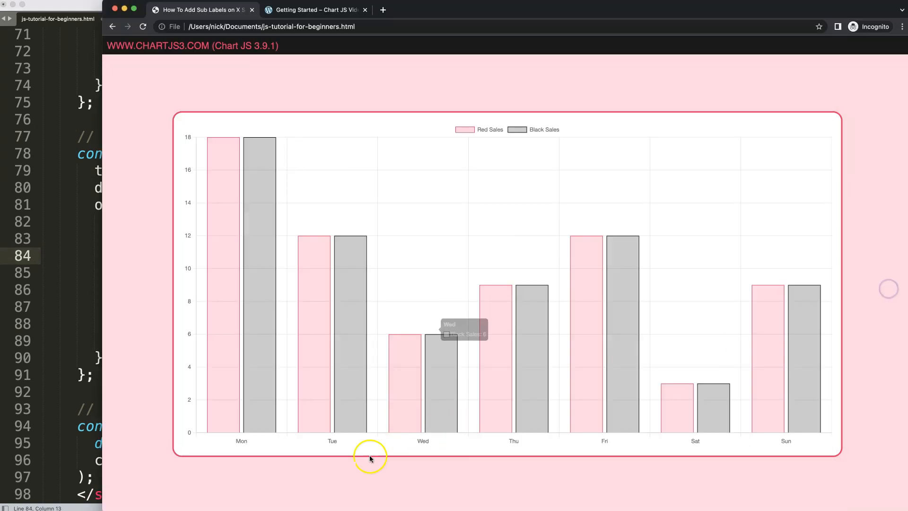
mouse_move(350, 433)
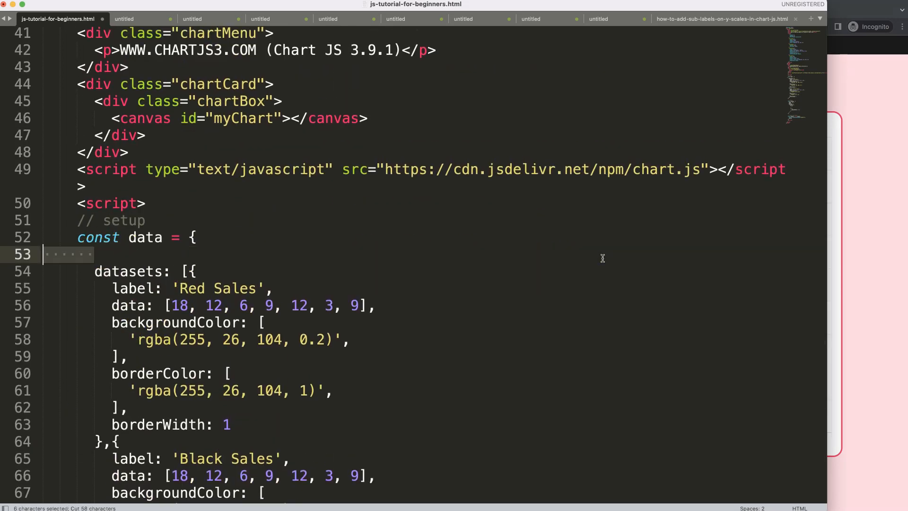
Place the Mon–Sun labels array inside scales.x and duplicate that x block.
scroll(down, 3)
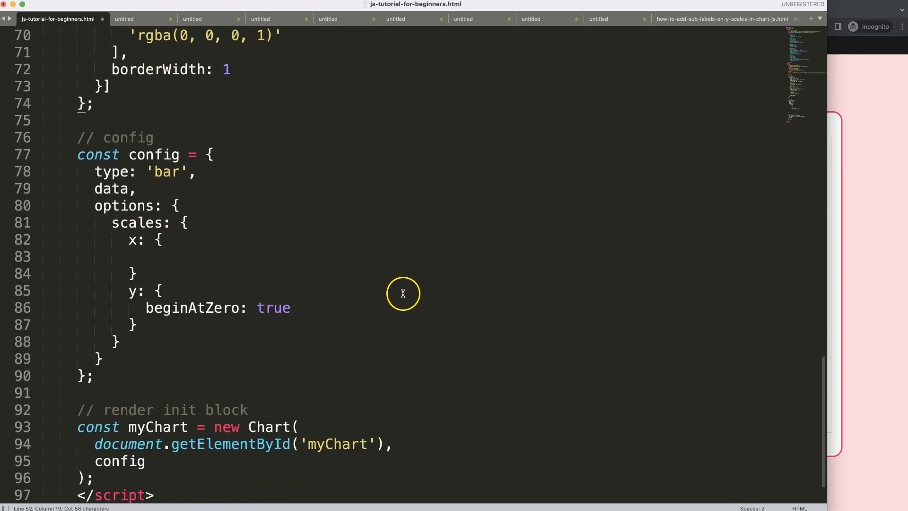
text(labels: ['Mon', 'Tue', 'Wed', 'Thu', 'Fri', 'Sat', 'Sun'],)
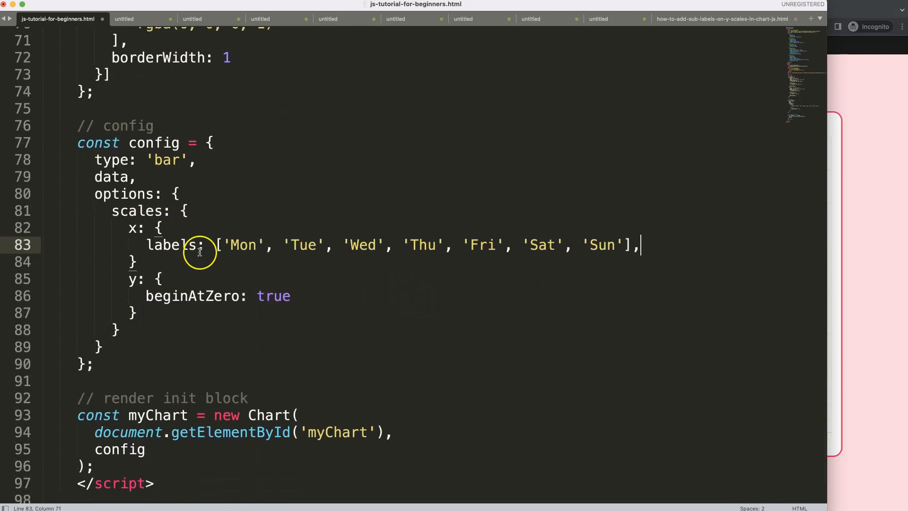
mouse_move(147, 260)
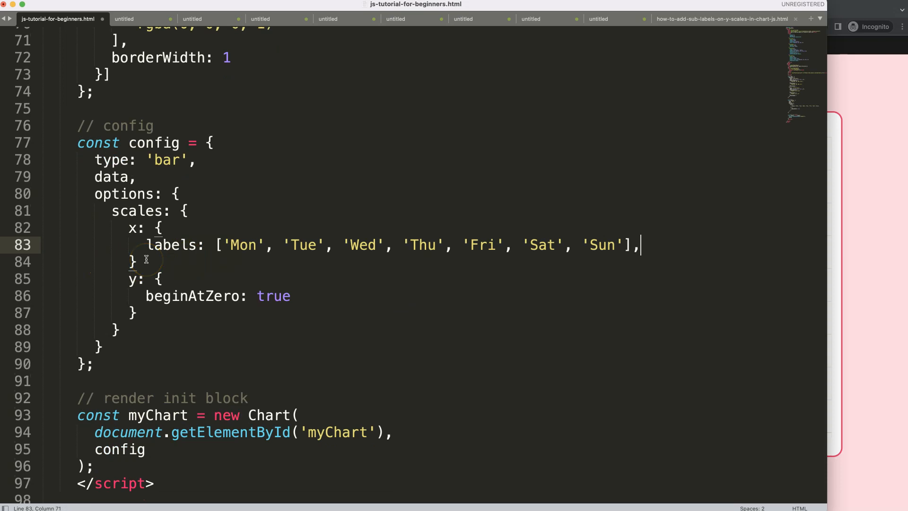
click(139, 262)
text(,)
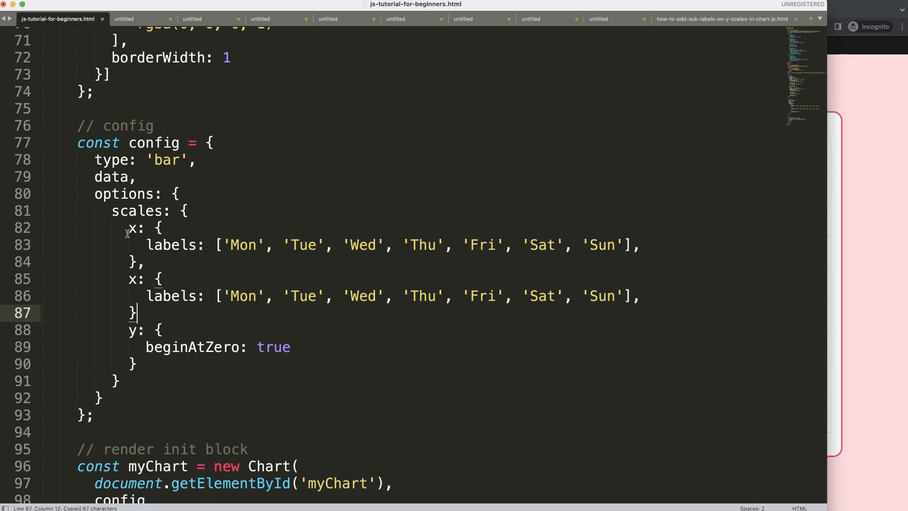
Rename the duplicate scale to x2 and fill the x scale with repeated 'Shop 1' labels.
click(137, 278)
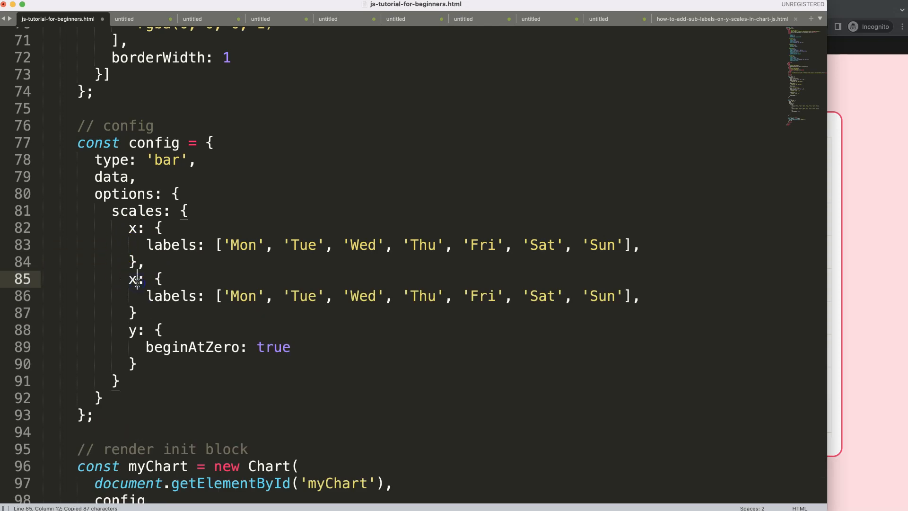
text(2)
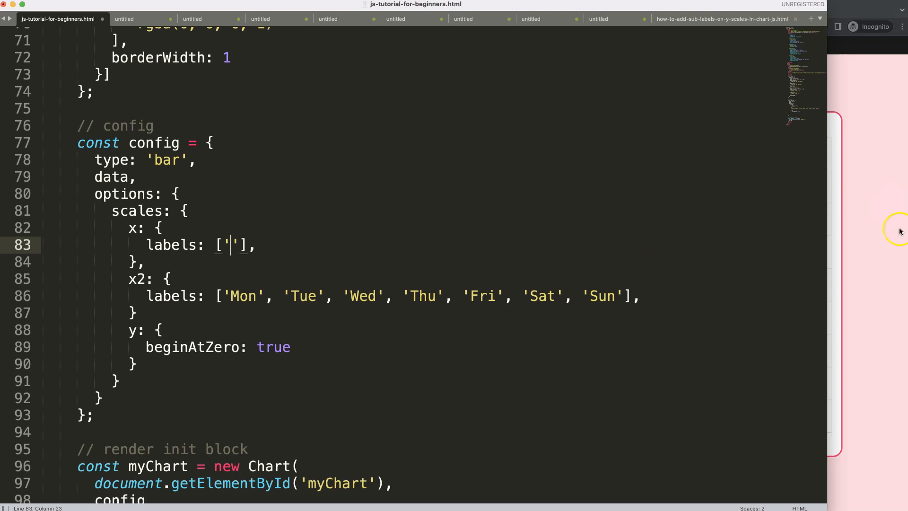
mouse_move(51, 283)
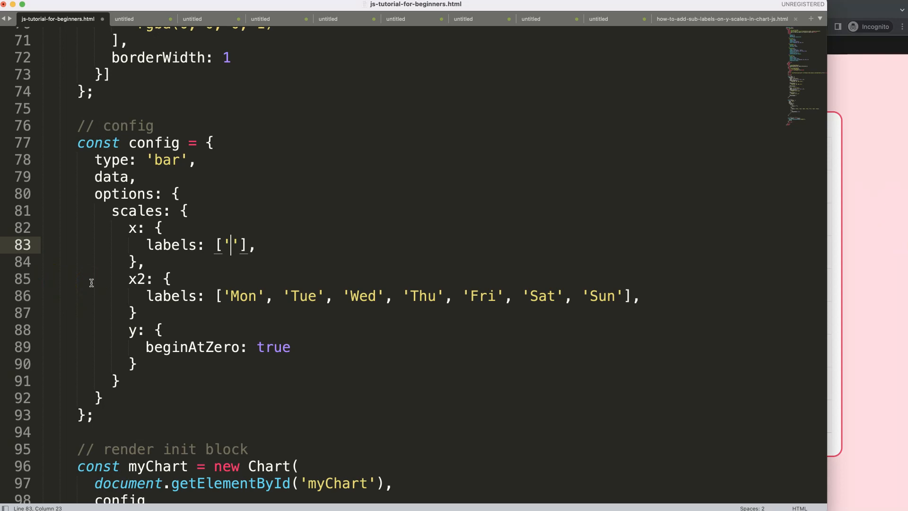
text(Shop 1)
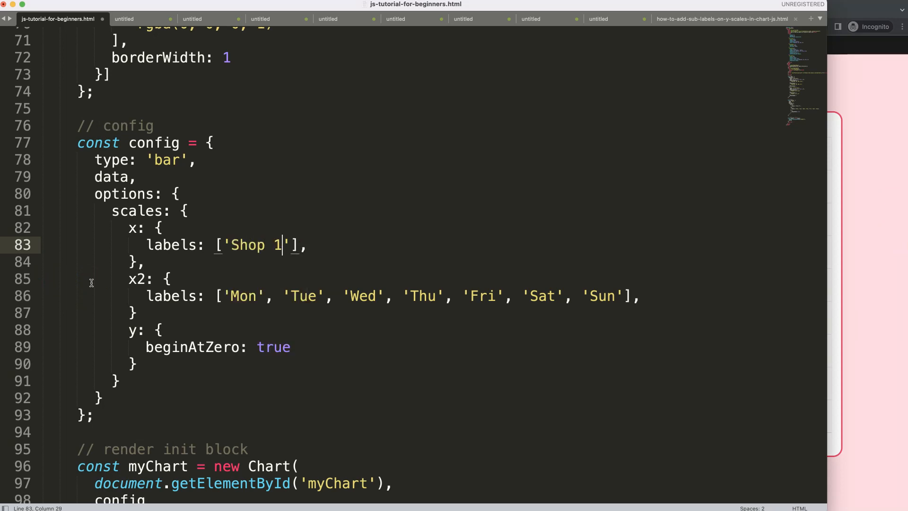
key(Right)
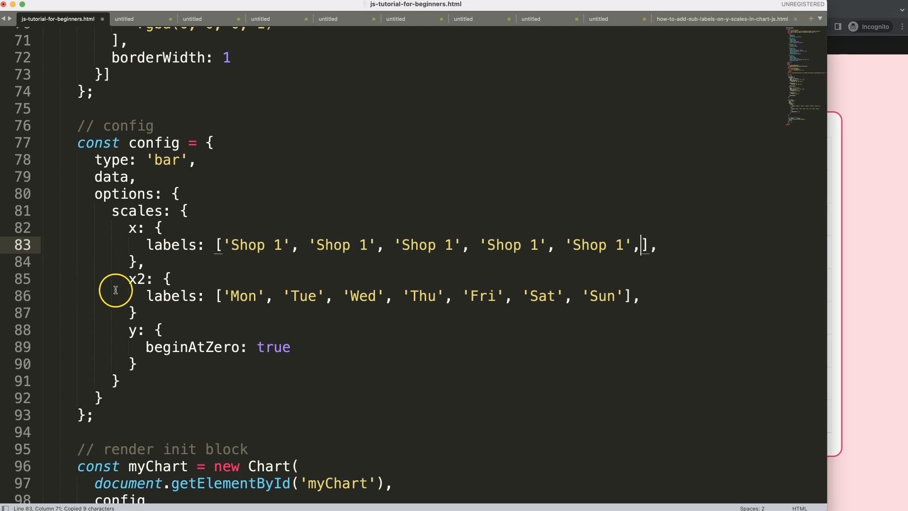
text('Shop 1',)
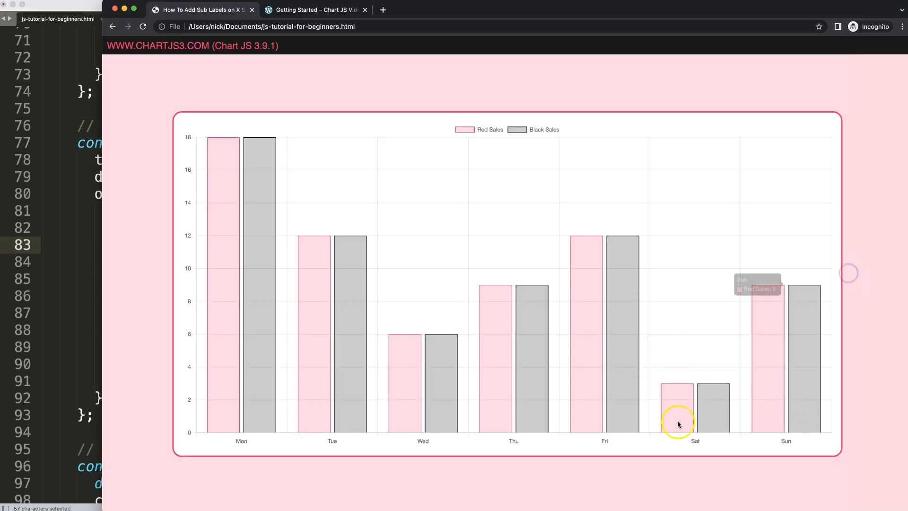
mouse_move(621, 346)
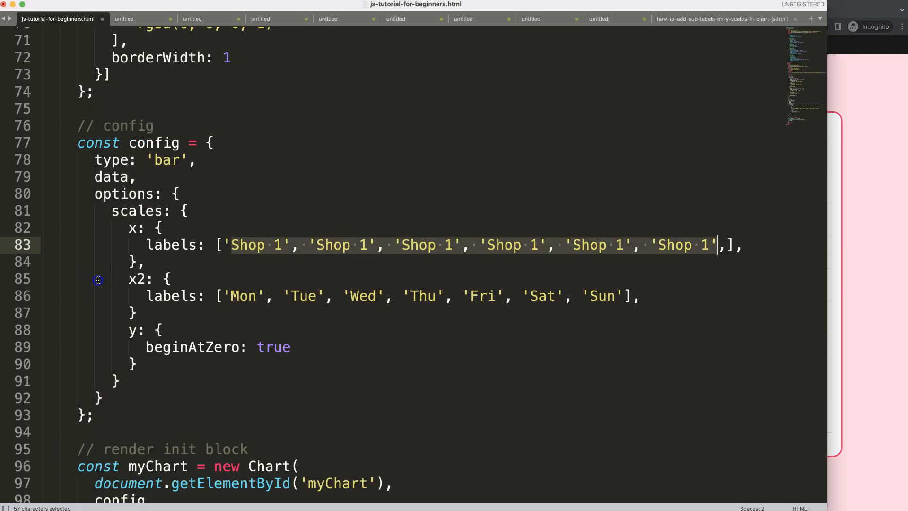
Renumber the x scale labels to Shop 1 through Shop 6 with multiple cursors.
click(361, 244)
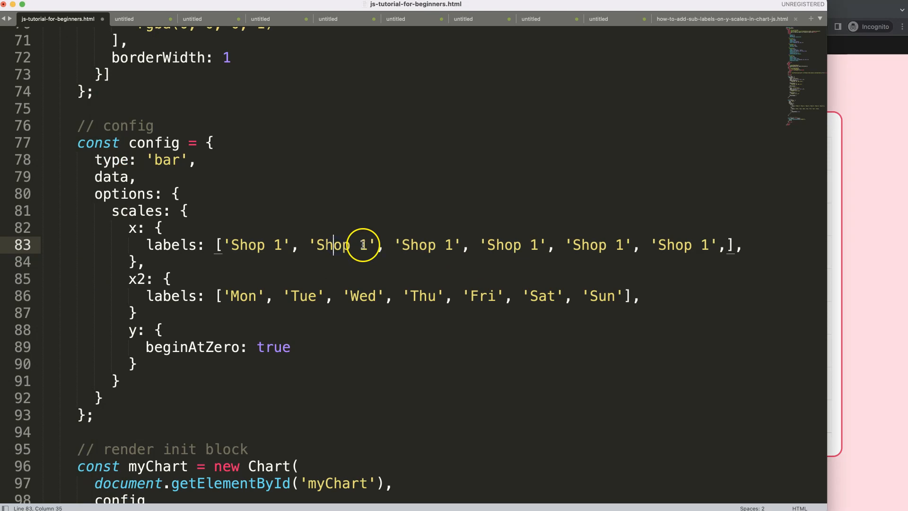
text(2)
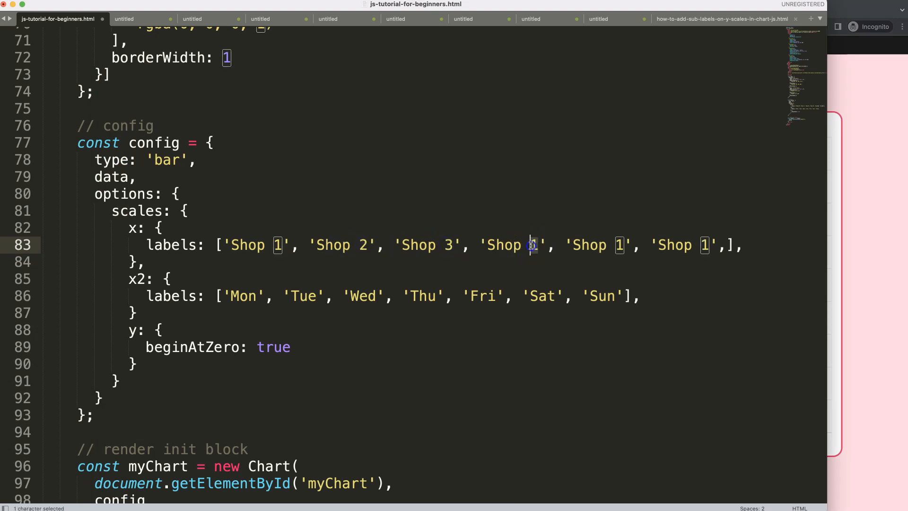
text(4)
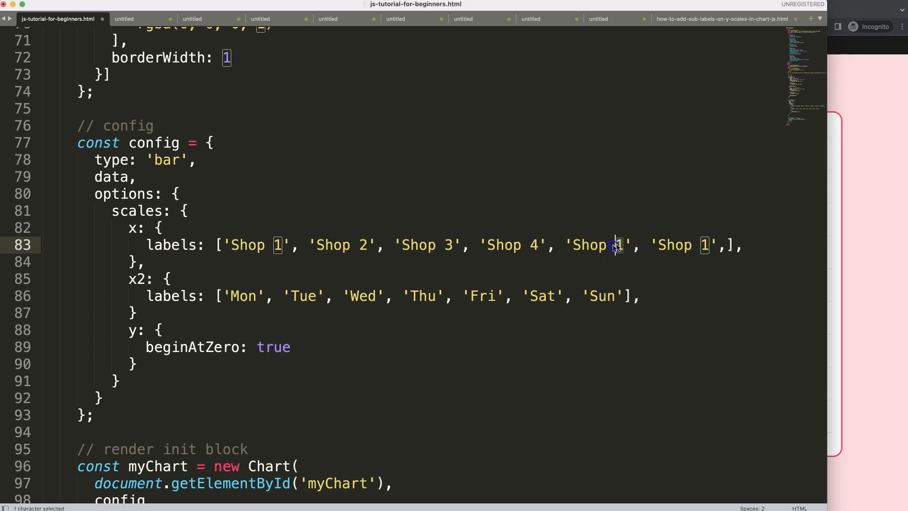
text(6)
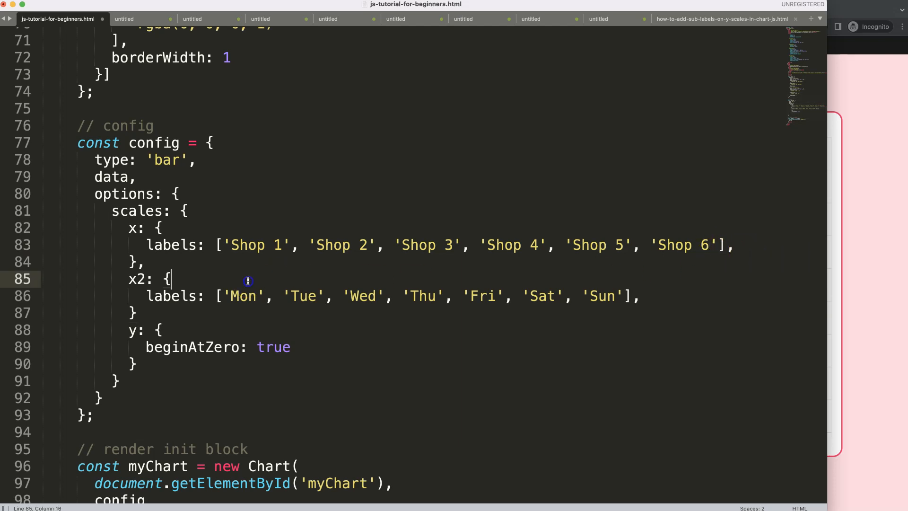
Replace the x2 labels with North, South, Mid and check the chart in Chrome.
click(242, 296)
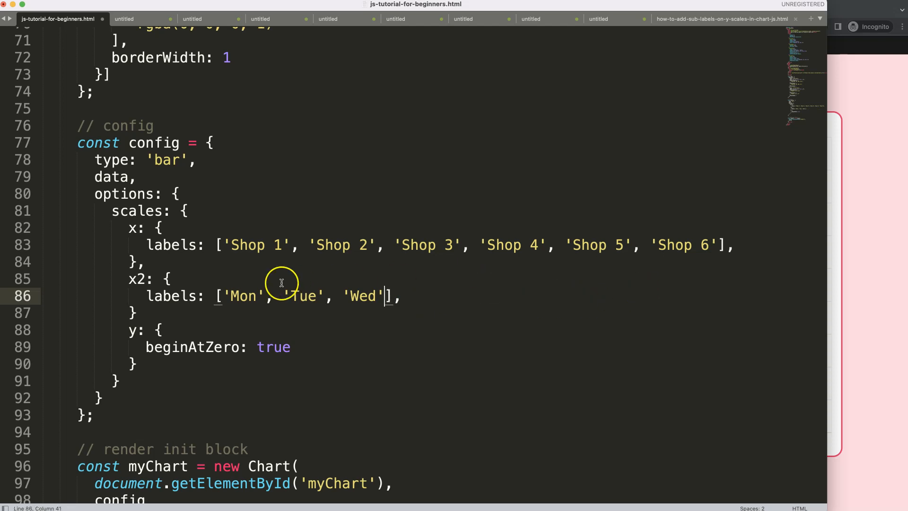
double_click(242, 295)
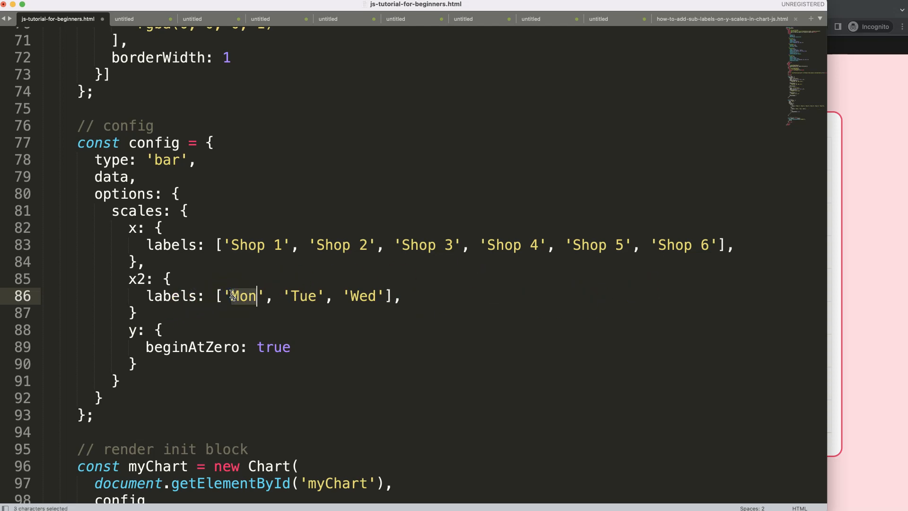
text(North)
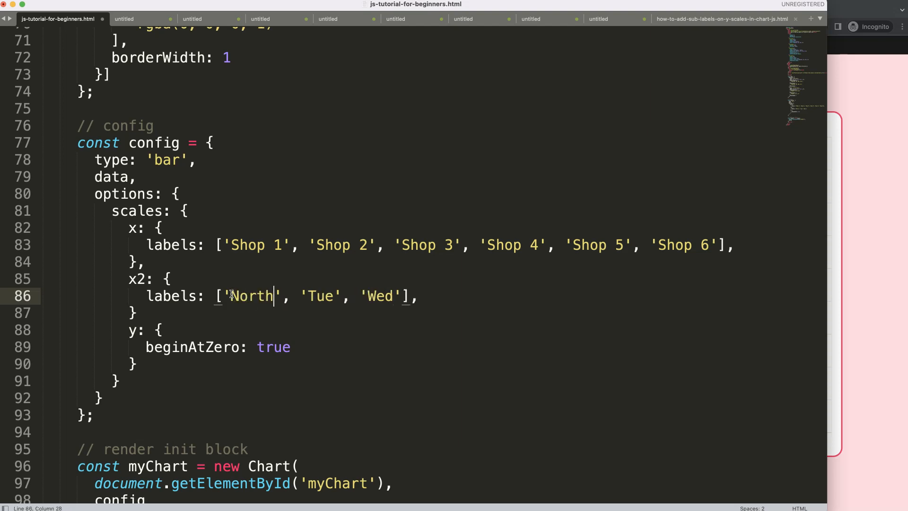
text(S)
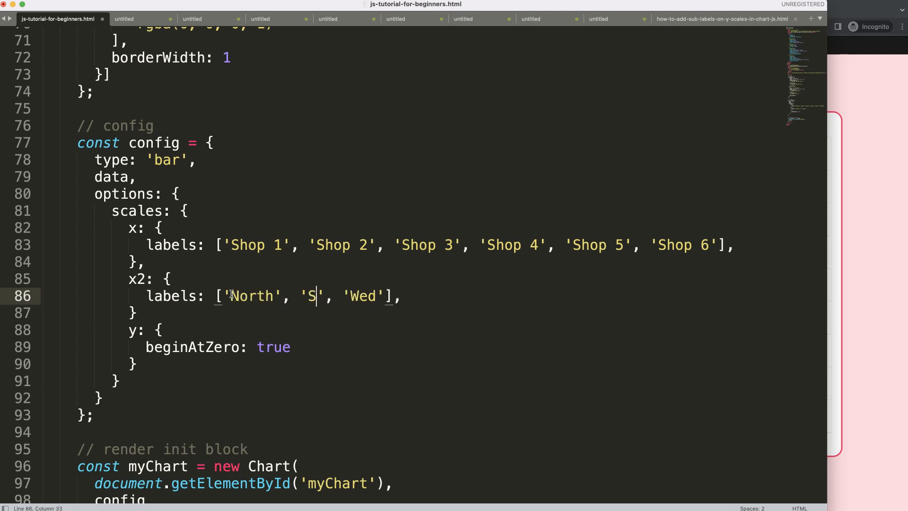
text(outh)
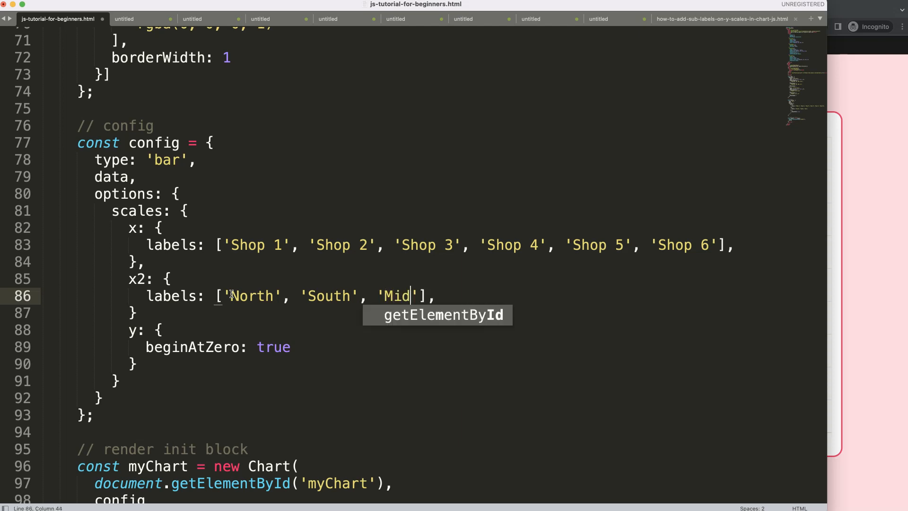
click(139, 278)
text(,)
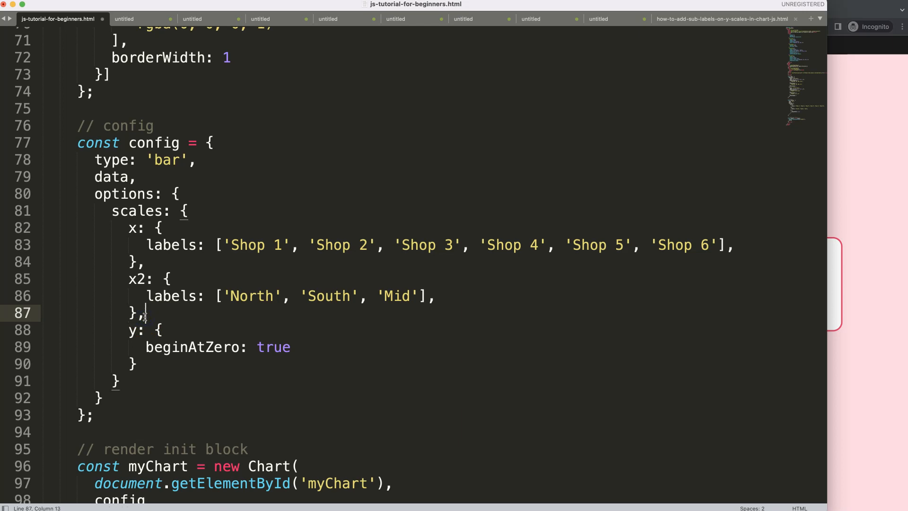
click(866, 212)
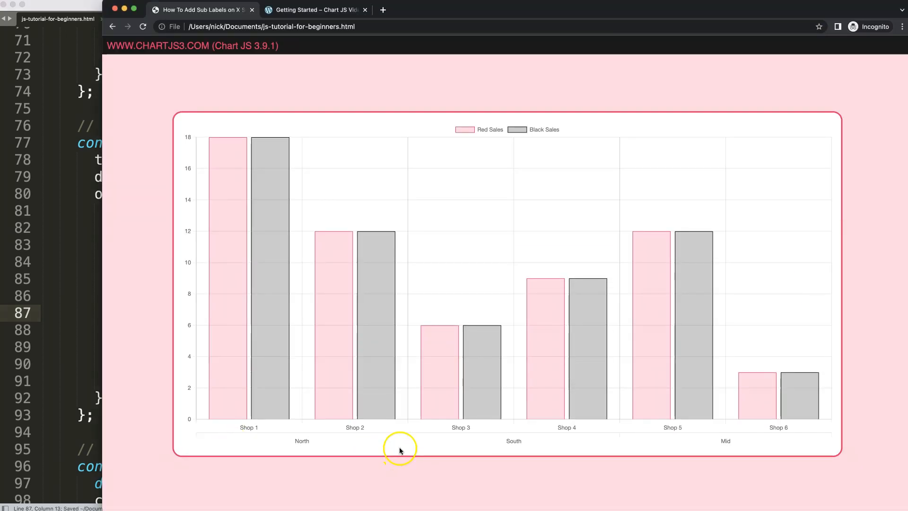
mouse_move(678, 439)
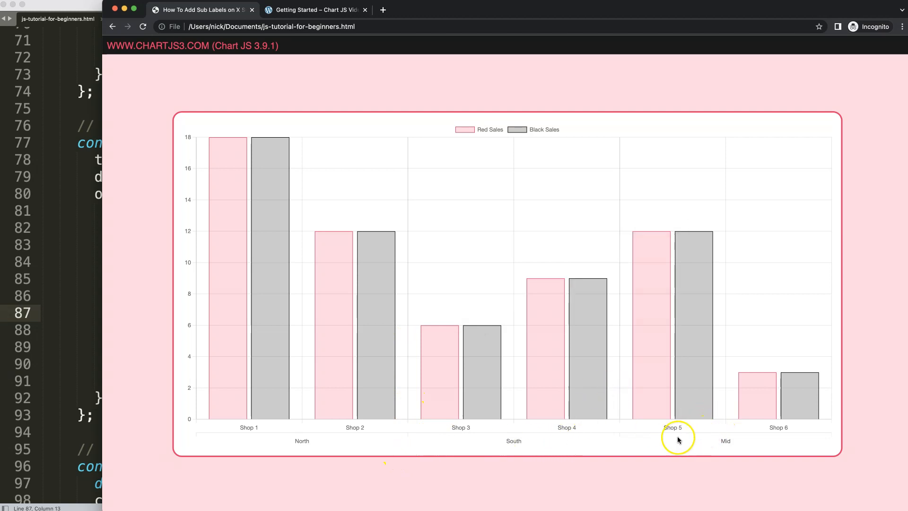
mouse_move(203, 440)
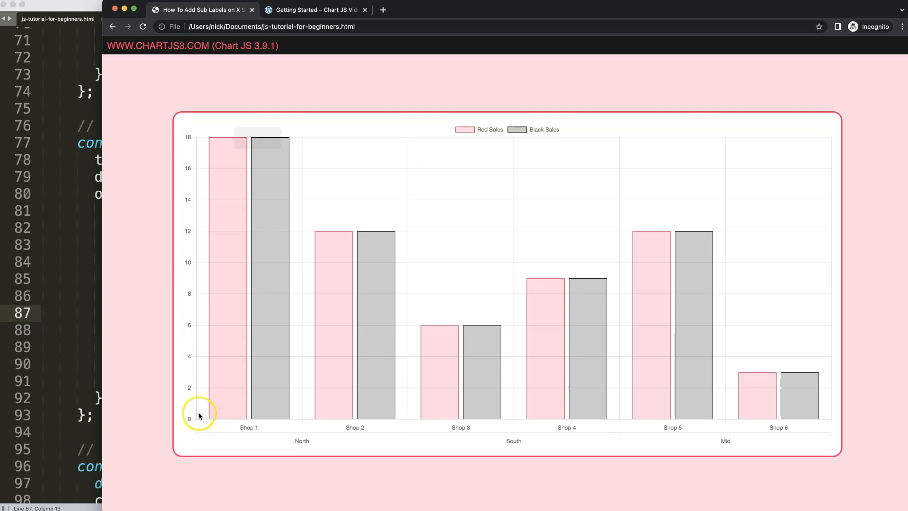
mouse_move(384, 383)
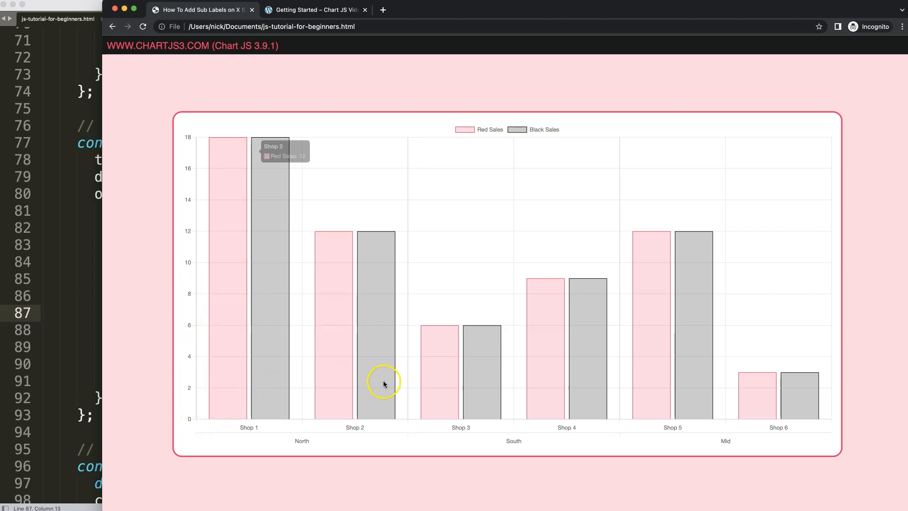
mouse_move(610, 307)
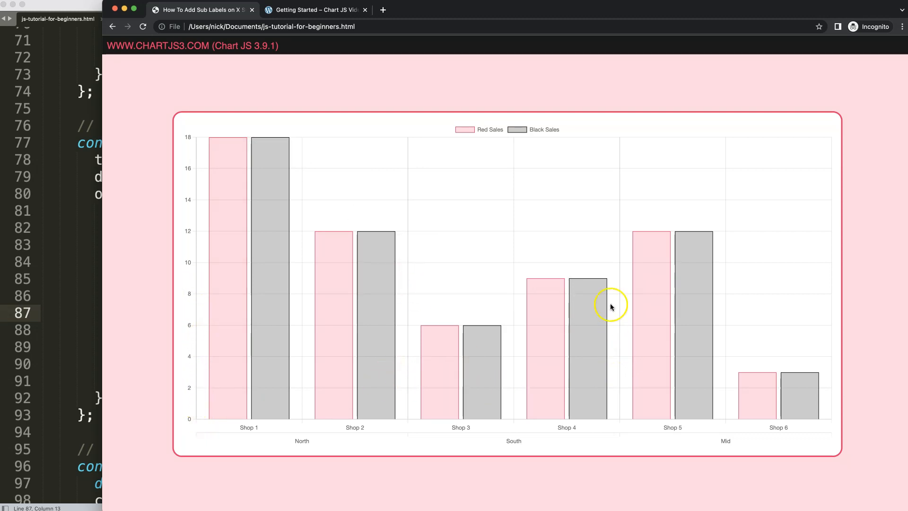
mouse_move(490, 168)
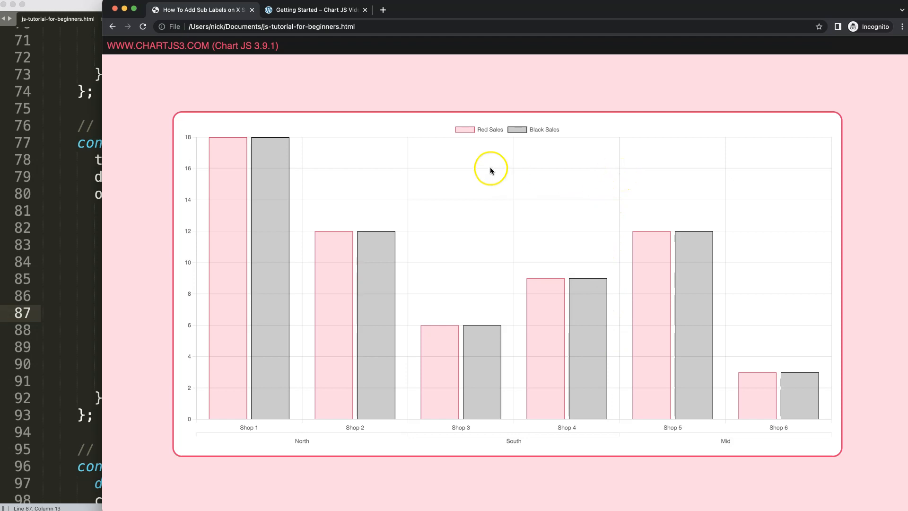
mouse_move(409, 181)
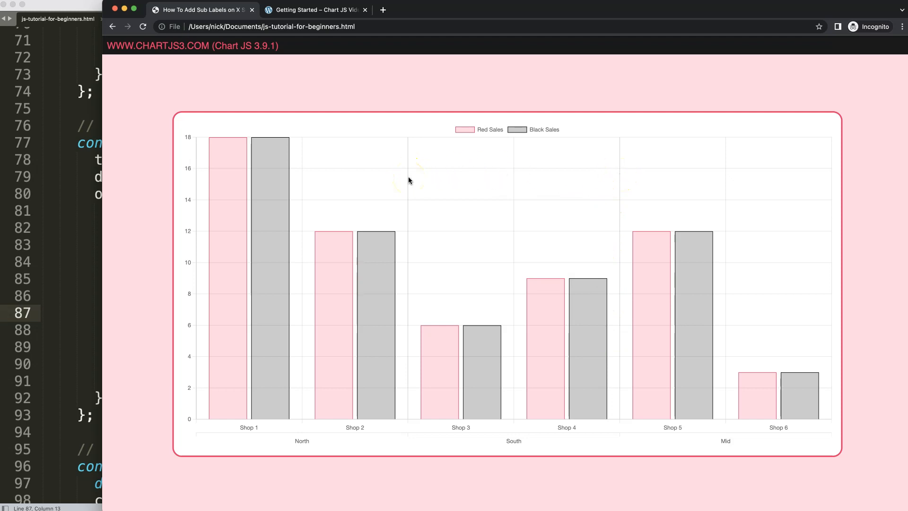
mouse_move(510, 435)
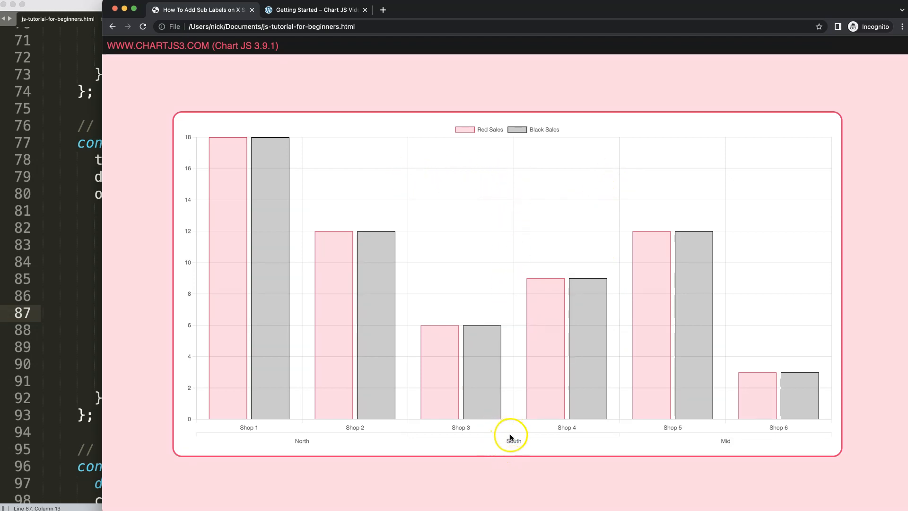
mouse_move(624, 438)
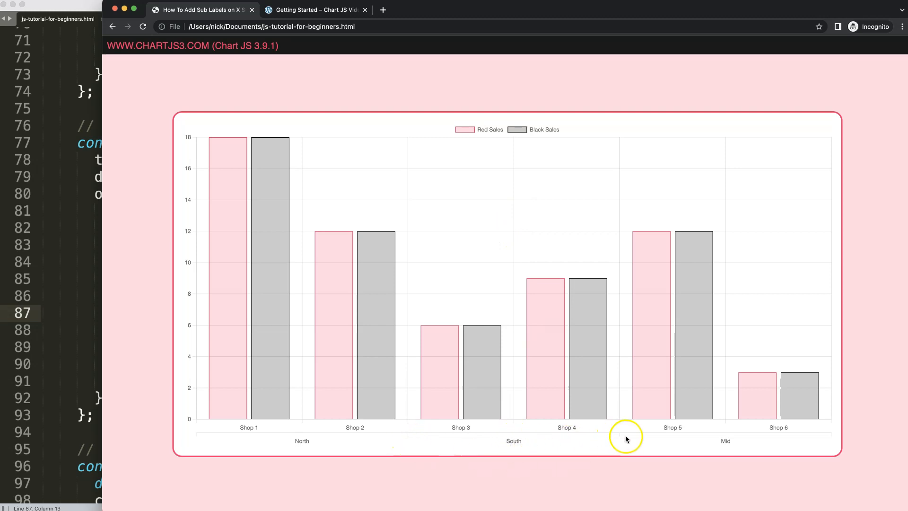
mouse_move(617, 437)
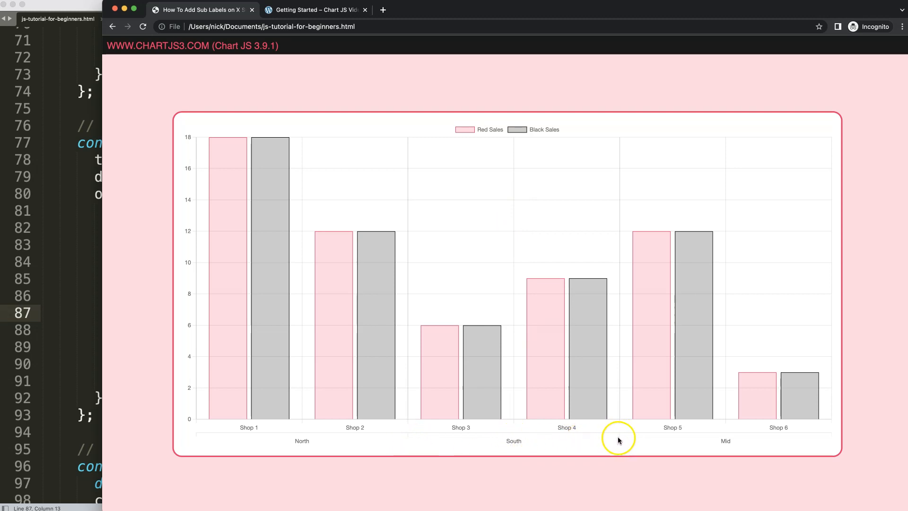
mouse_move(618, 420)
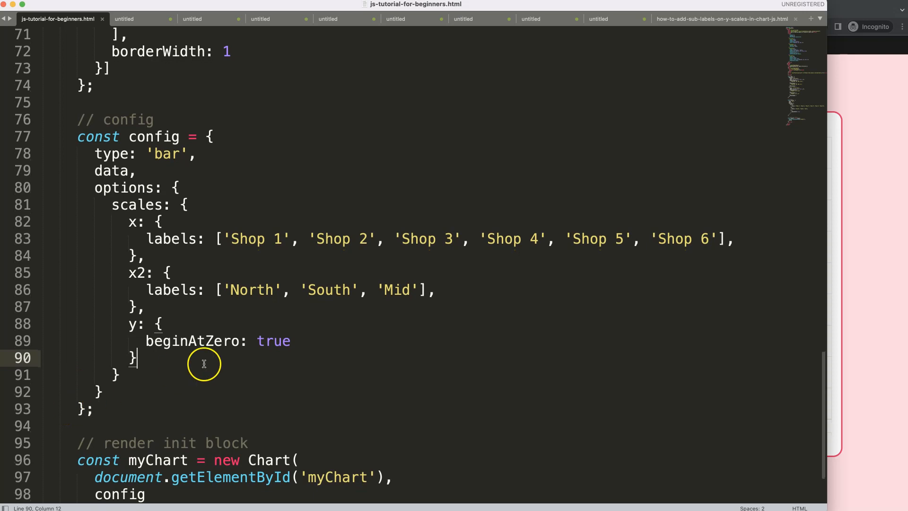
Add grid: { drawOnChartArea: false } to the x2 scale after its labels array.
click(437, 289)
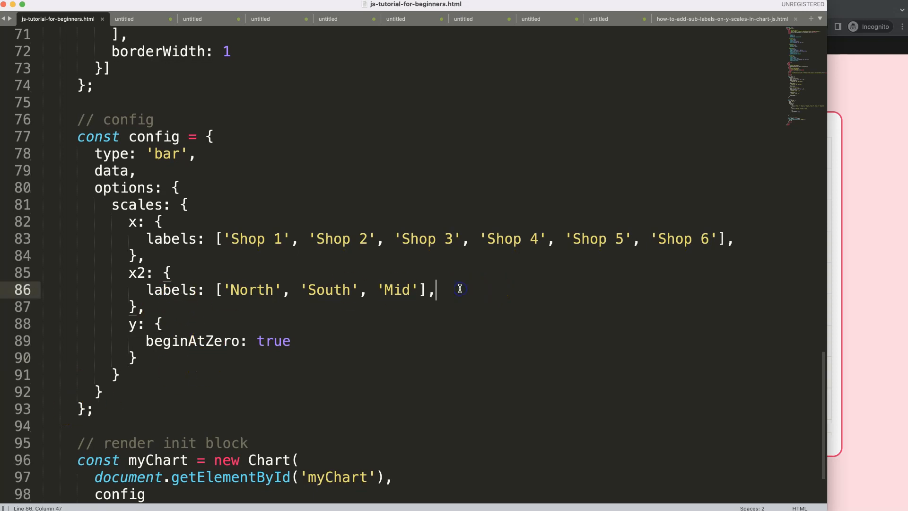
key(Return)
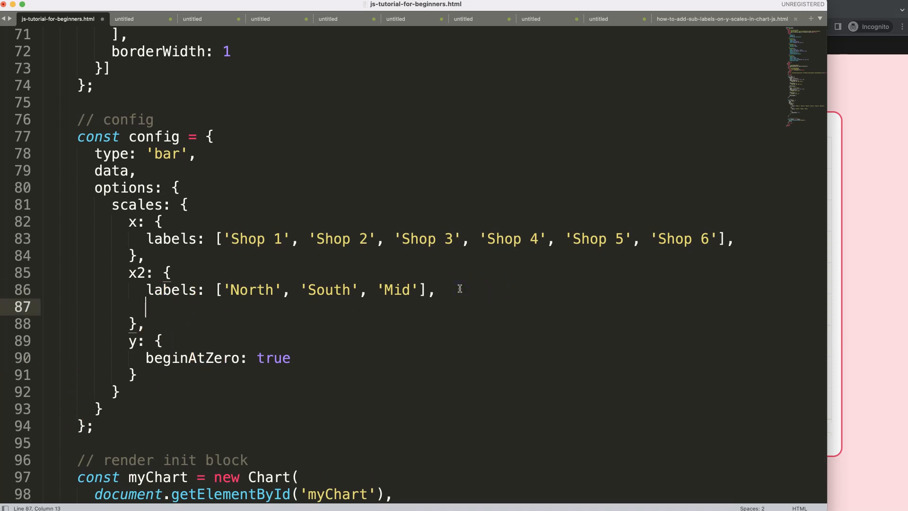
text(grid: {)
text(drawO)
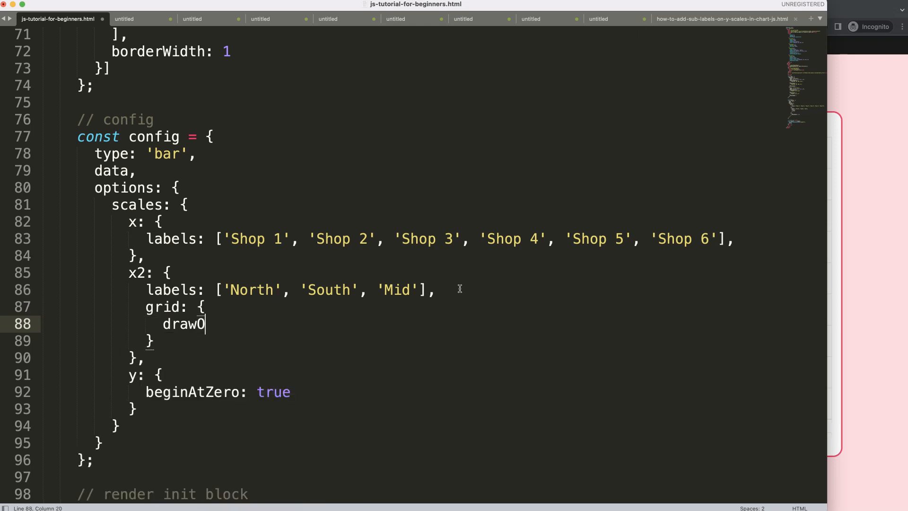
text(nChartAre)
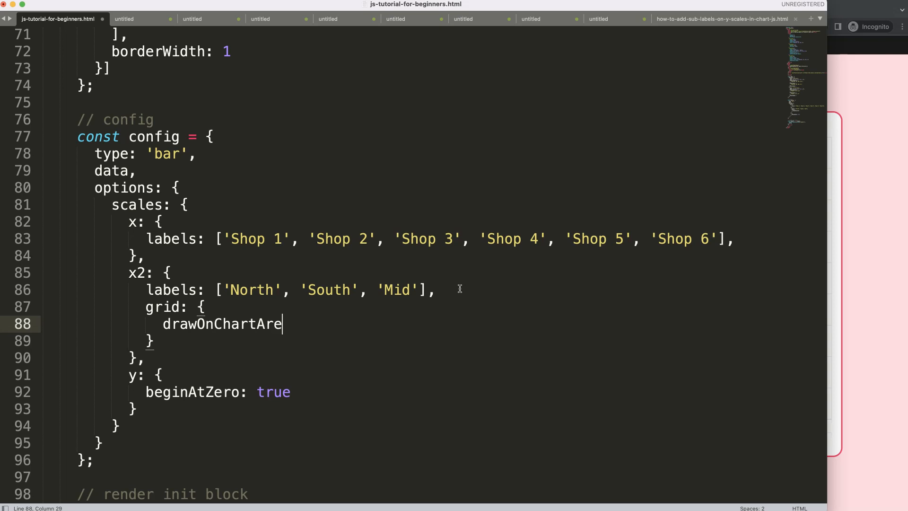
text(a: fal)
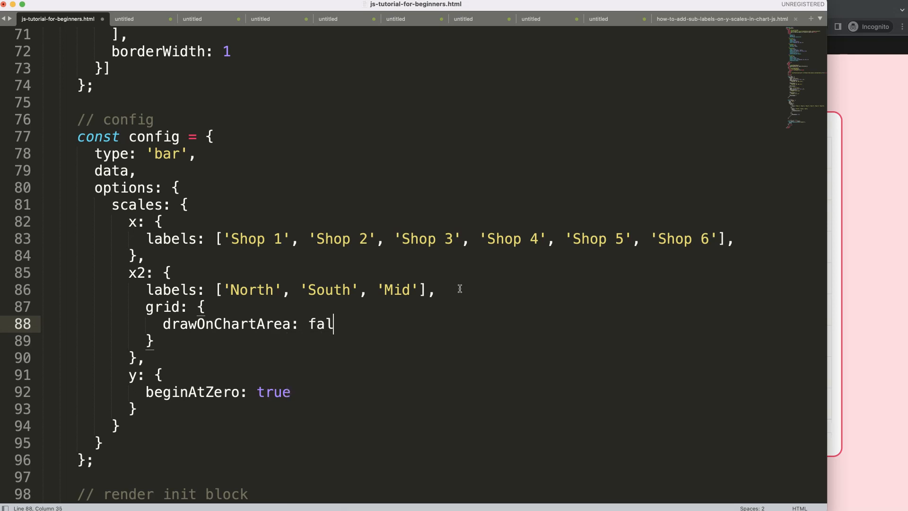
text(se)
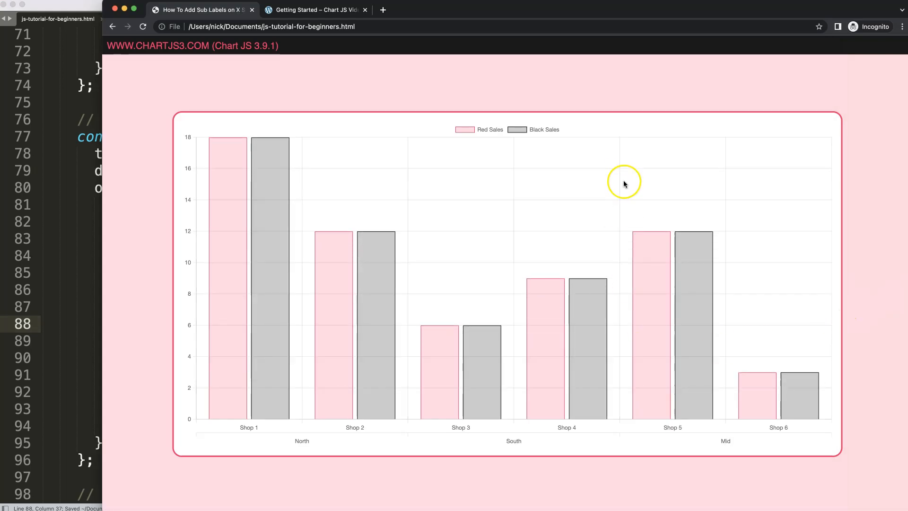
mouse_move(636, 382)
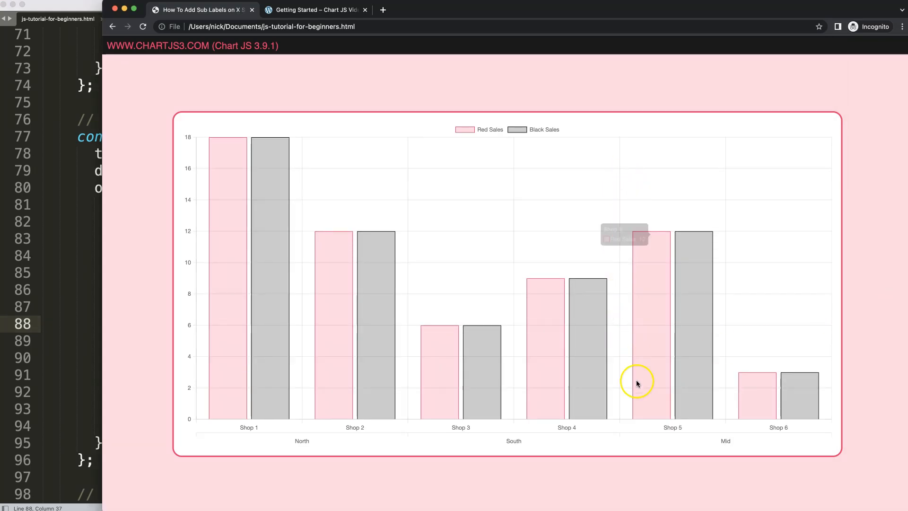
mouse_move(266, 182)
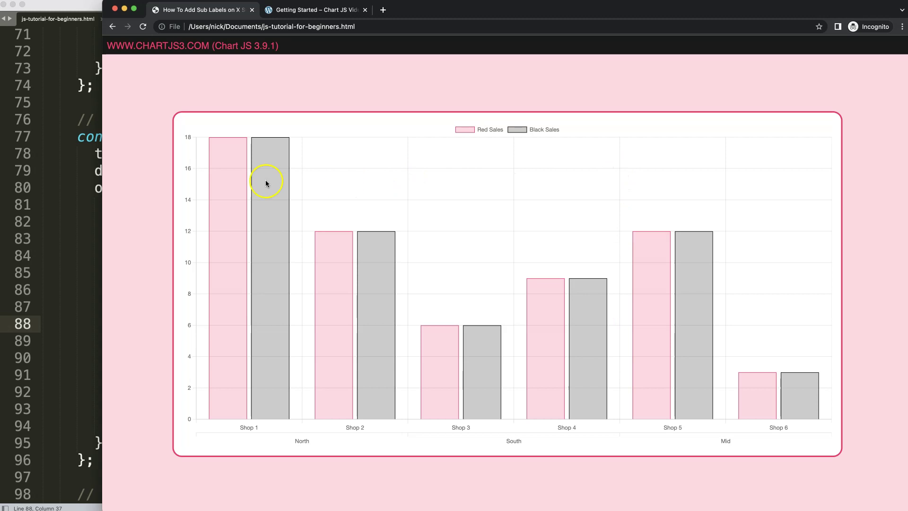
mouse_move(408, 440)
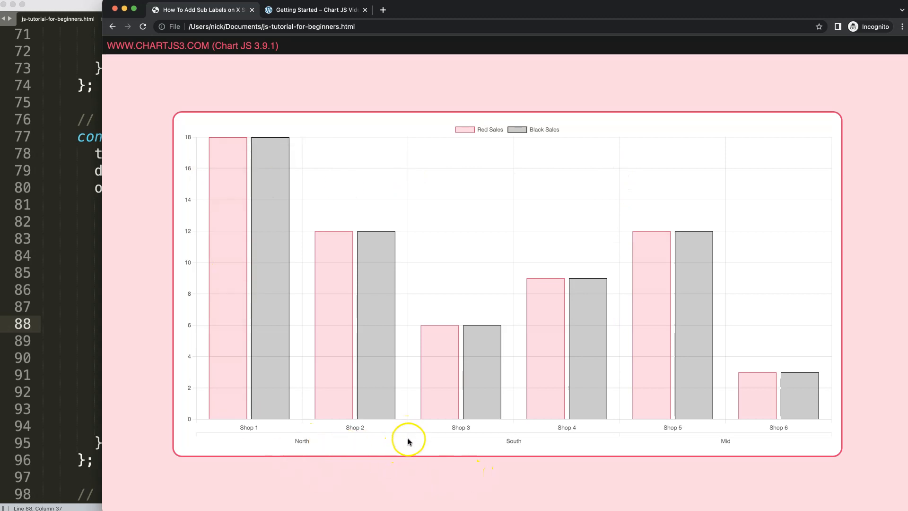
mouse_move(829, 438)
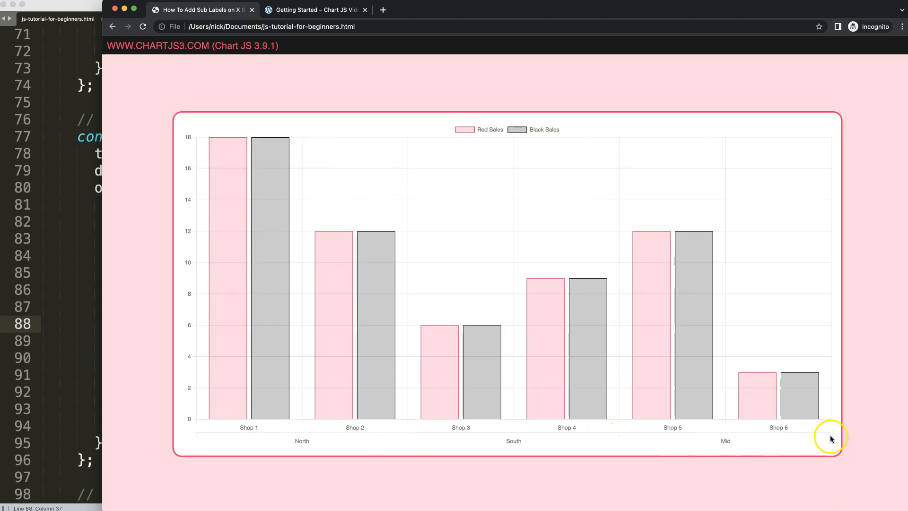
mouse_move(599, 442)
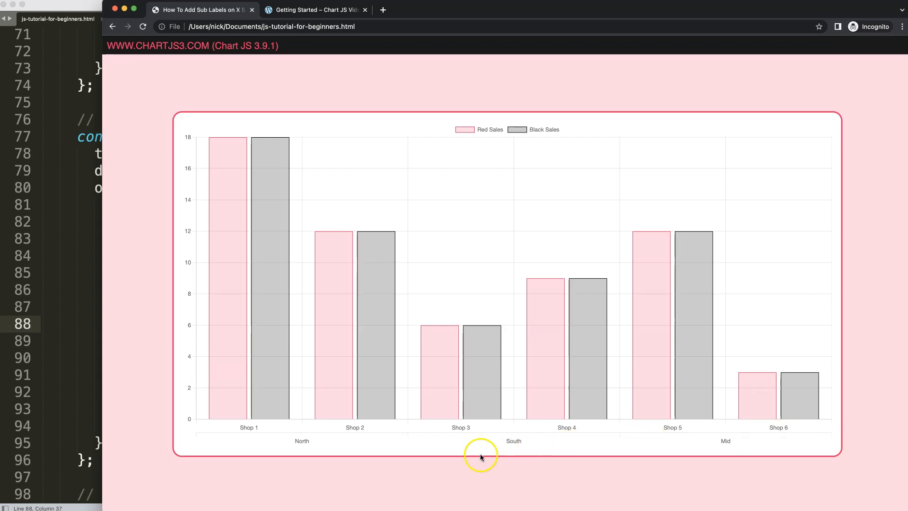
mouse_move(459, 433)
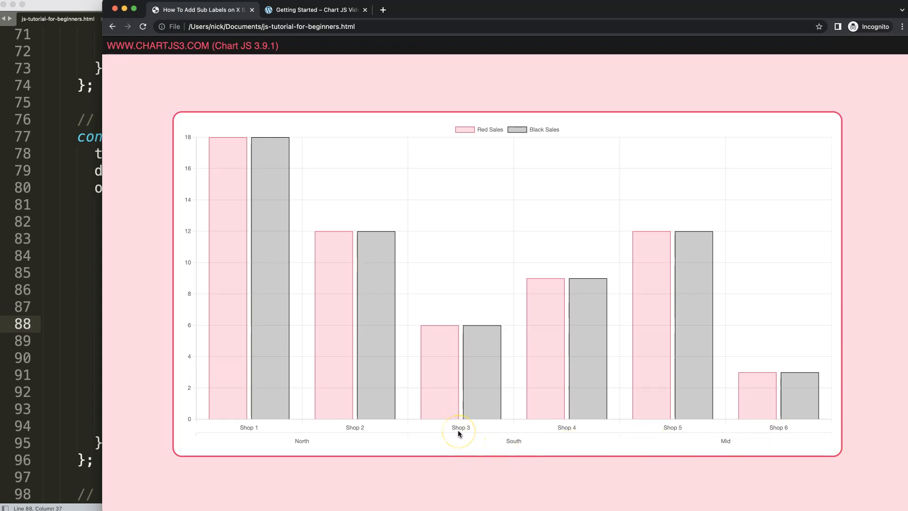
mouse_move(459, 433)
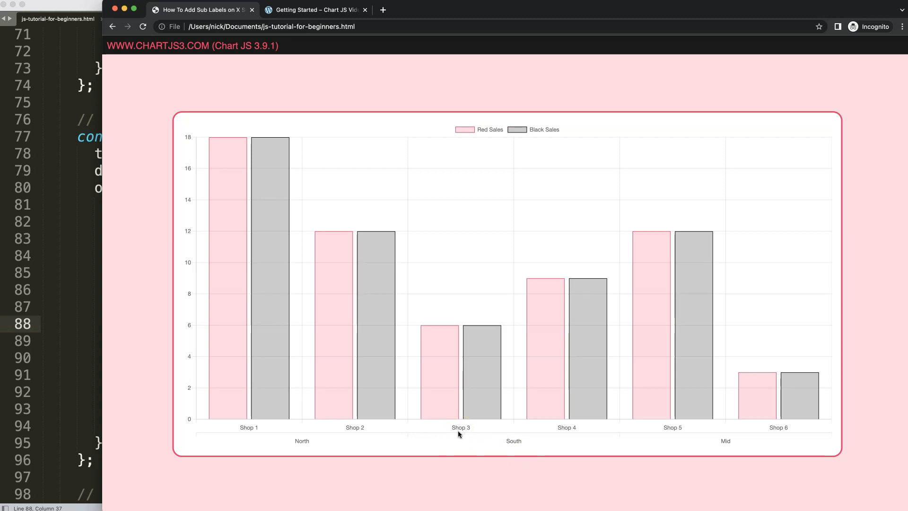
mouse_move(406, 438)
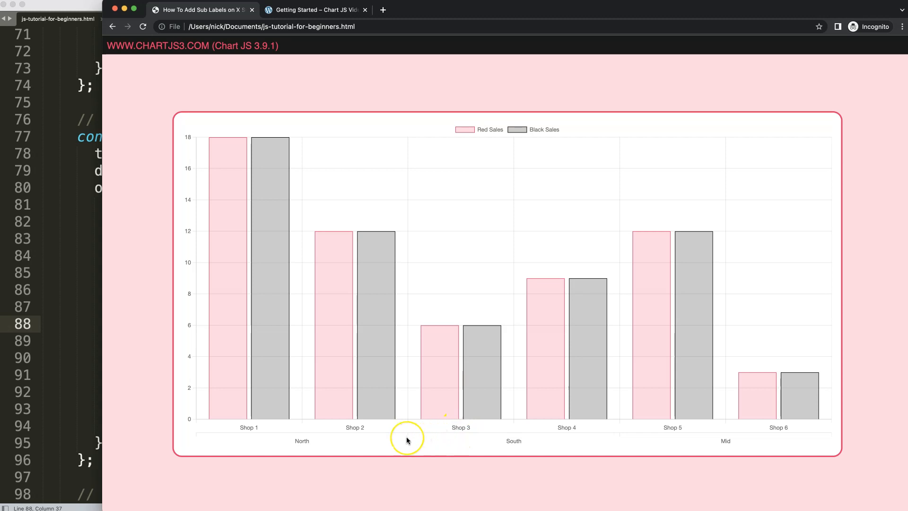
mouse_move(84, 360)
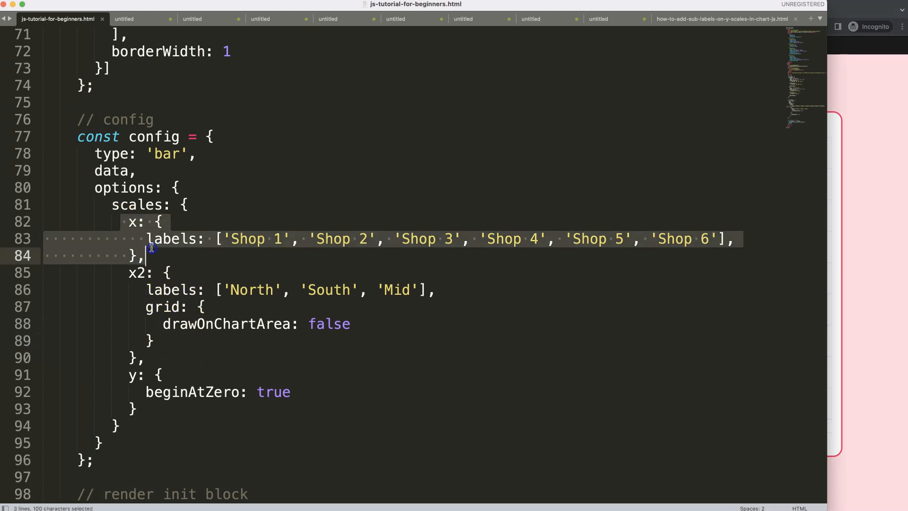
mouse_move(876, 307)
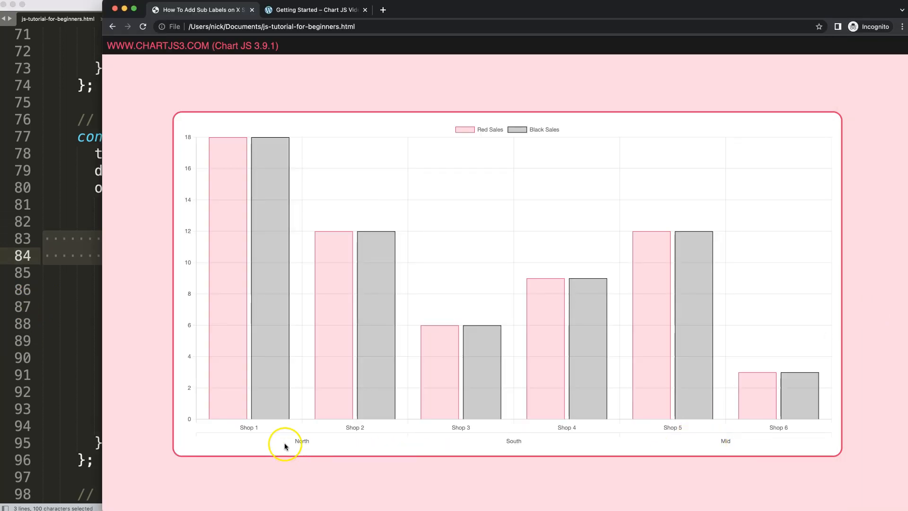
mouse_move(360, 428)
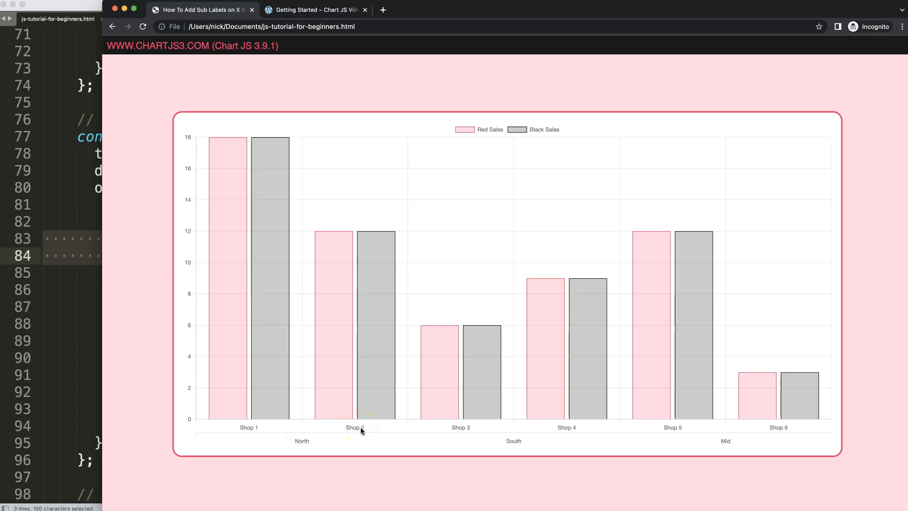
mouse_move(408, 446)
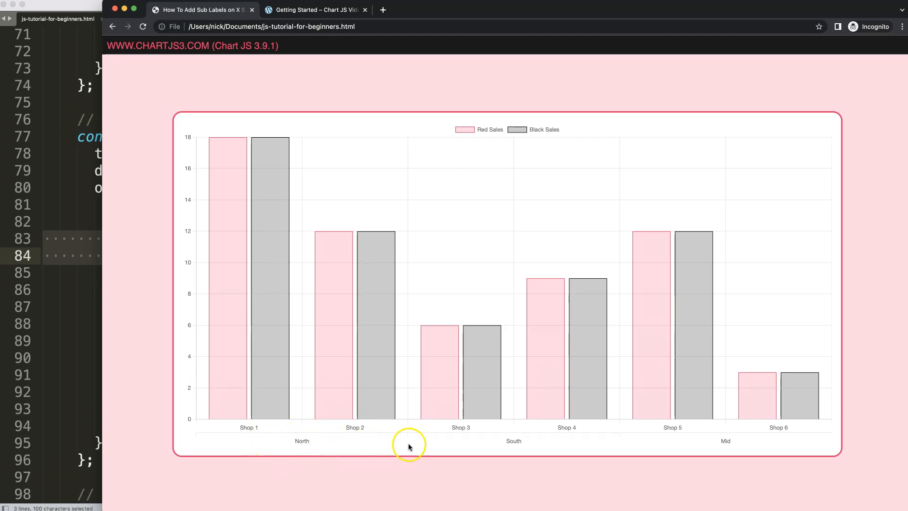
mouse_move(227, 419)
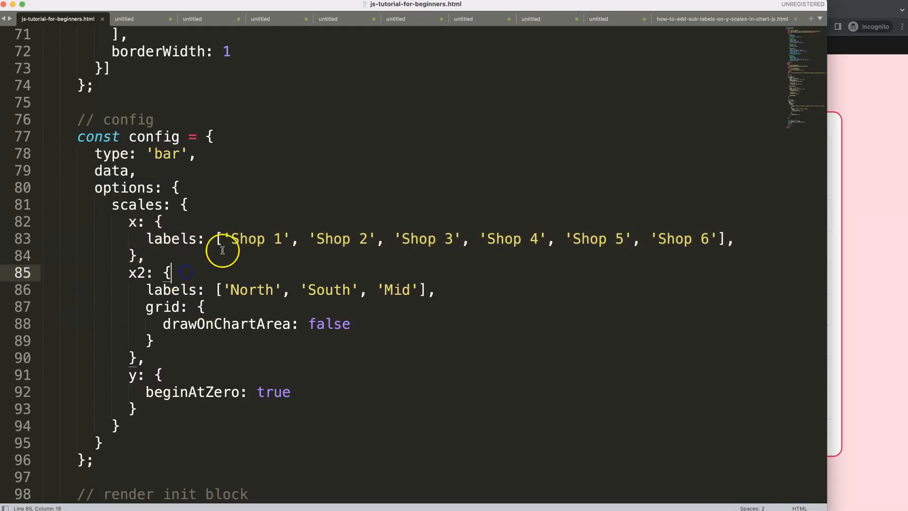
Add afterFit: ((ctx) => { console.log(ctx) }) to the Shop x scale.
key(enter)
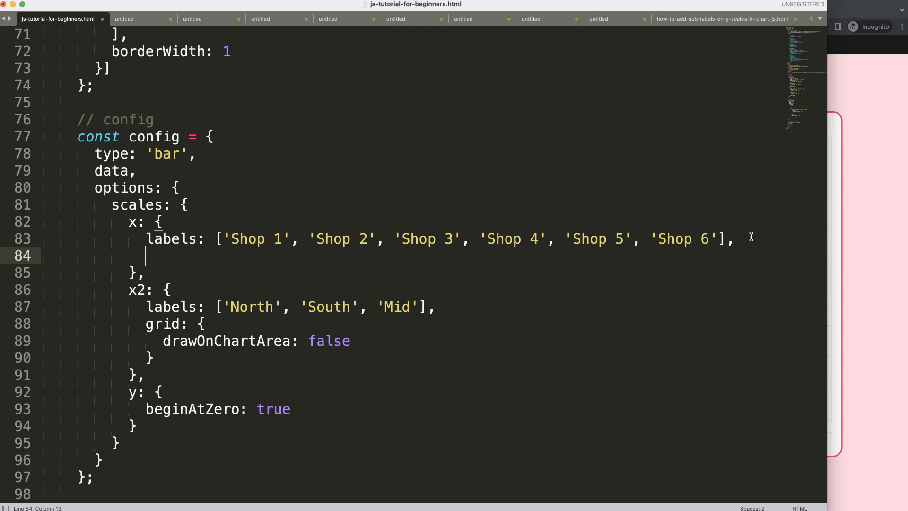
text(afterFi)
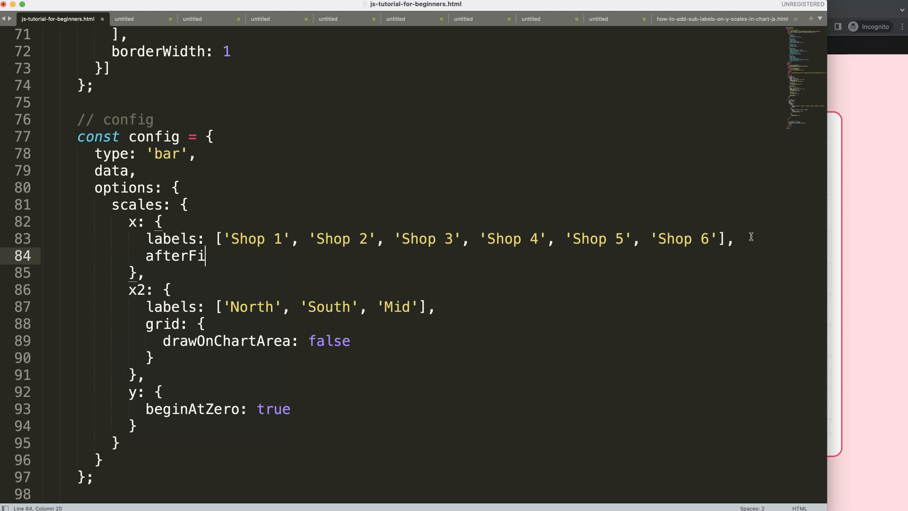
text(t())
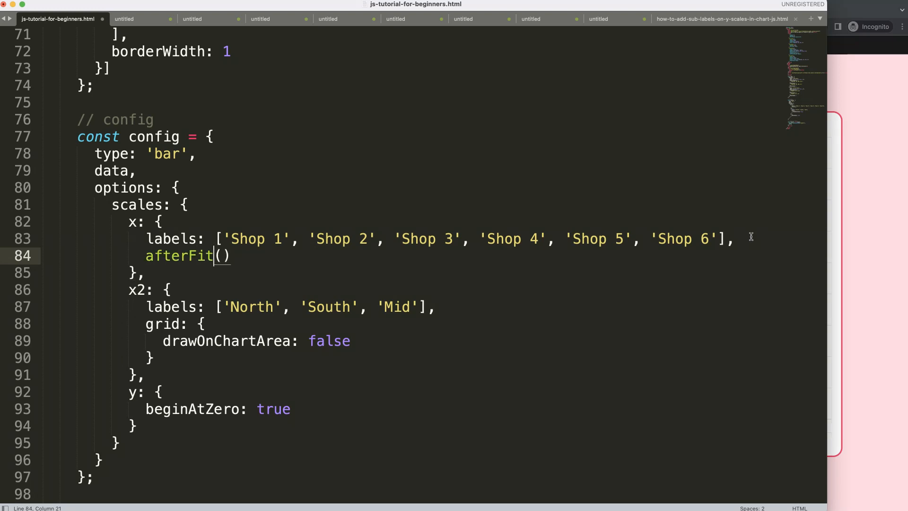
text(:)
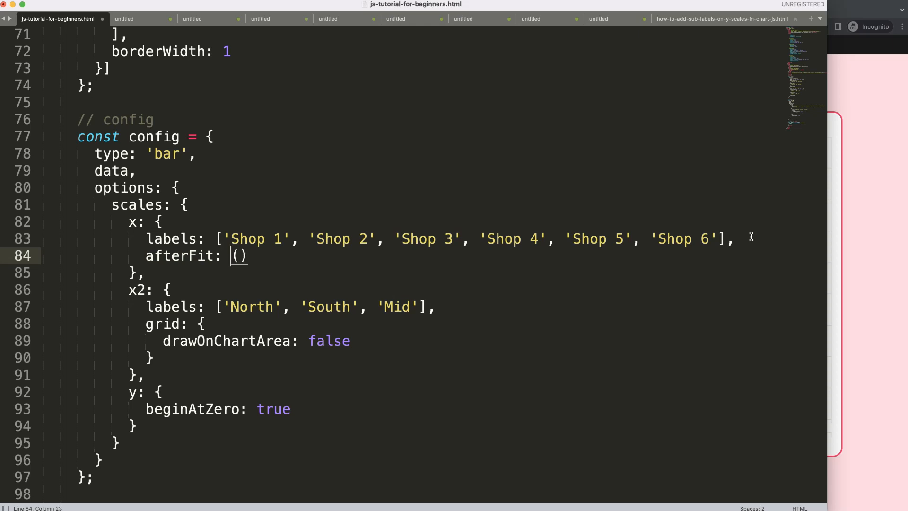
text(ctx)
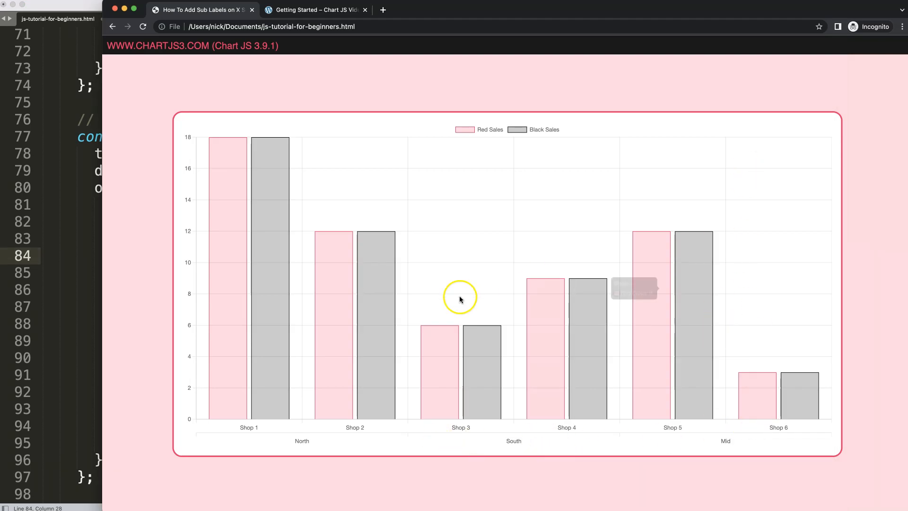
mouse_move(460, 299)
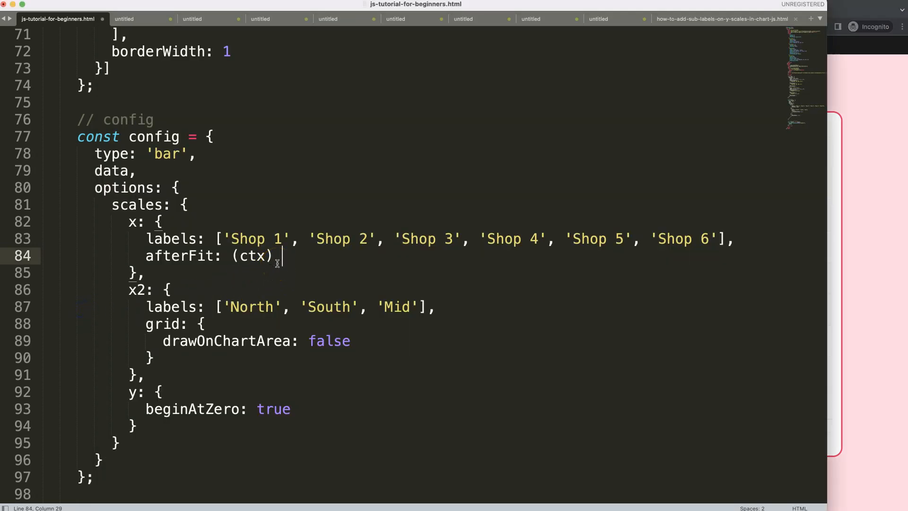
click(230, 255)
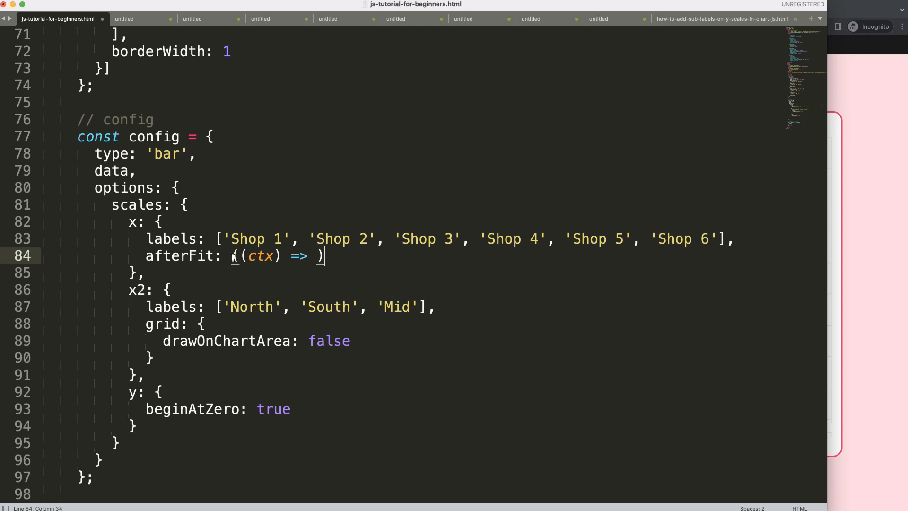
text({)
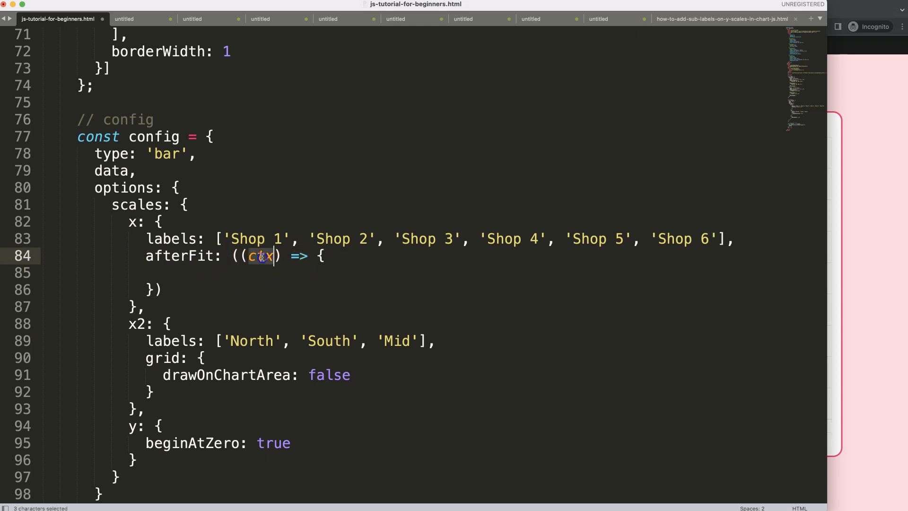
text(conso)
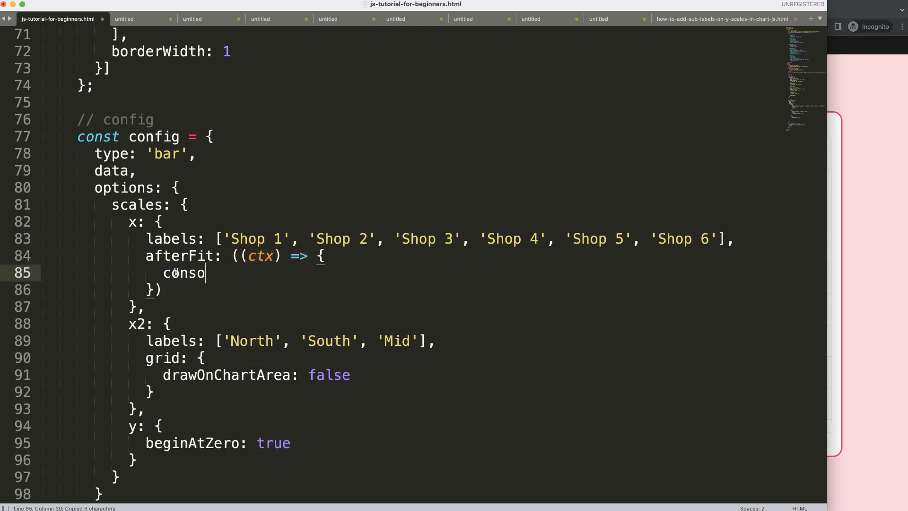
text(le.log(ctx))
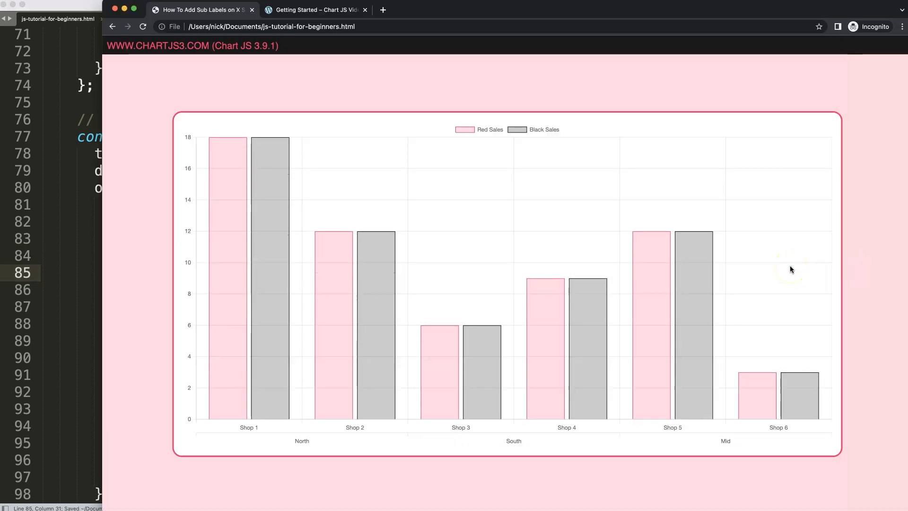
Expand the logged x scale object in the DevTools console to find its height of 28.4.
key(F12)
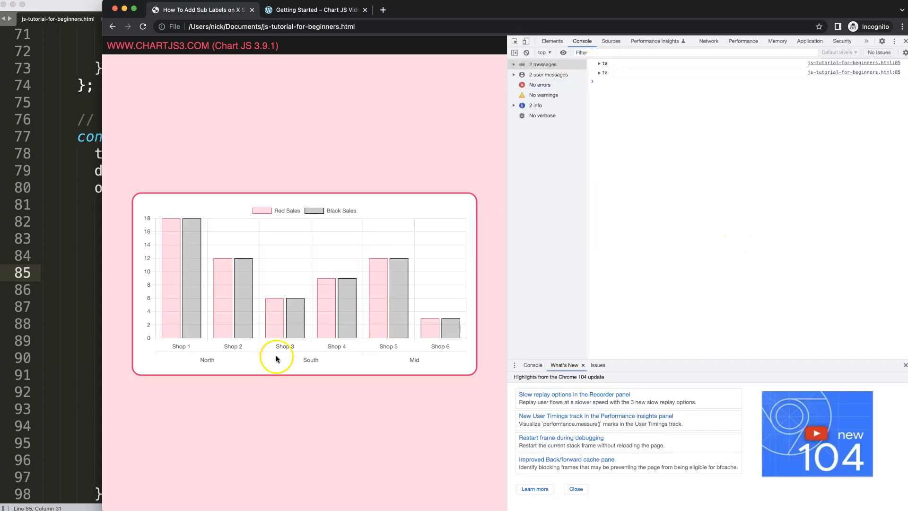
mouse_move(599, 74)
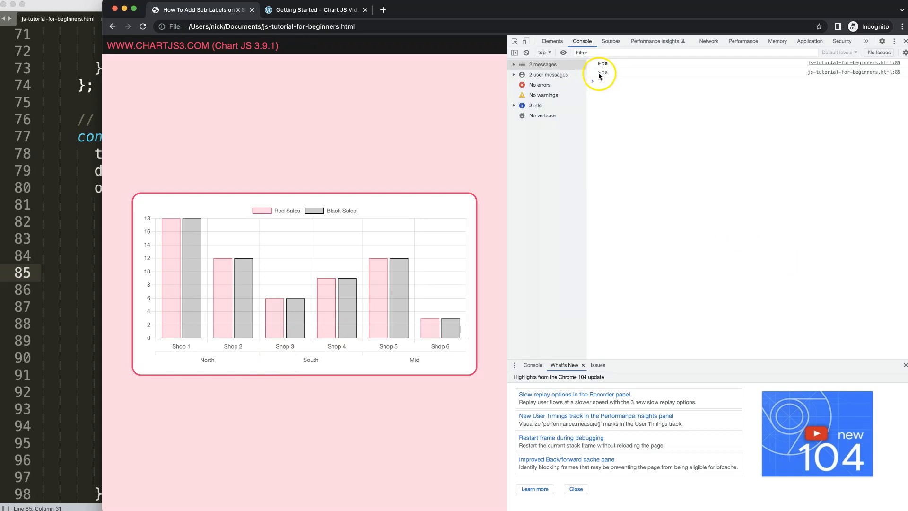
click(599, 78)
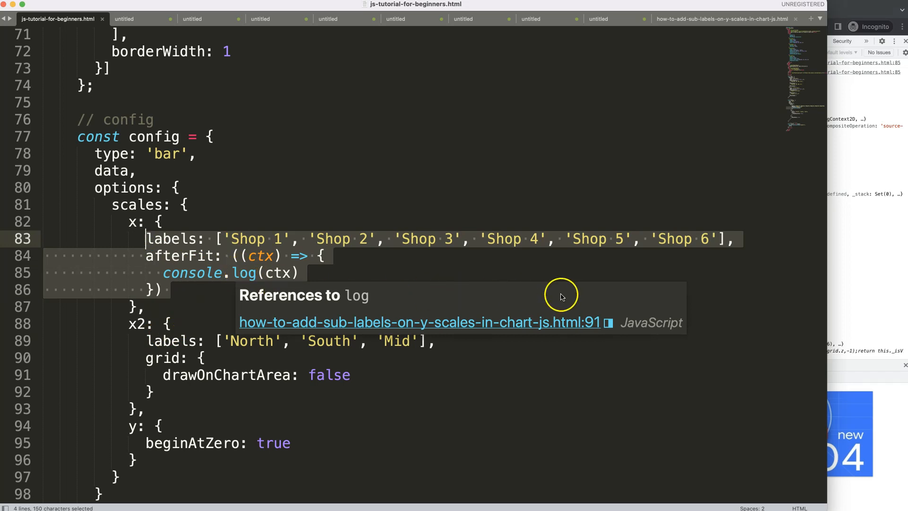
click(570, 245)
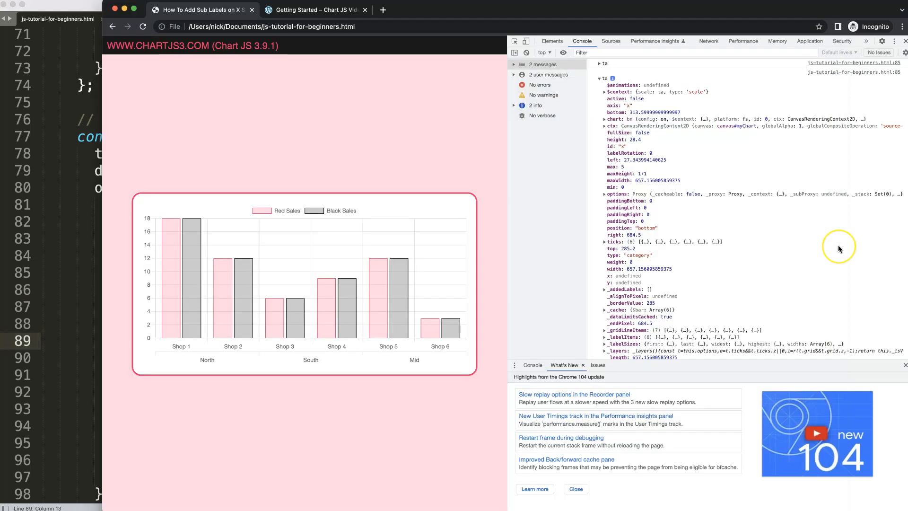
mouse_move(276, 361)
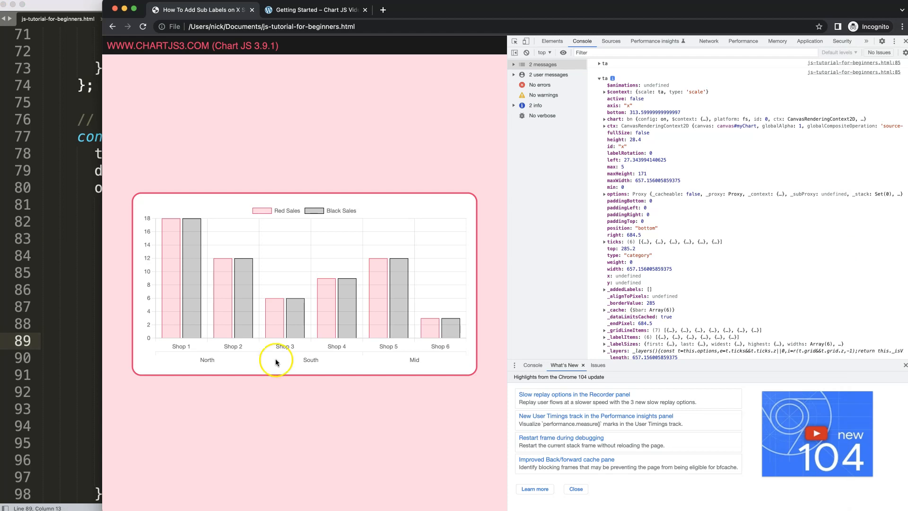
mouse_move(282, 327)
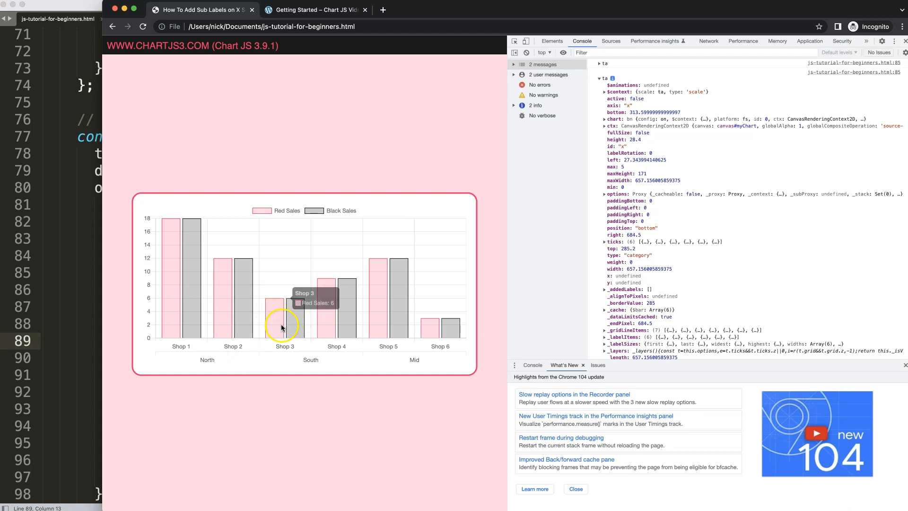
mouse_move(289, 372)
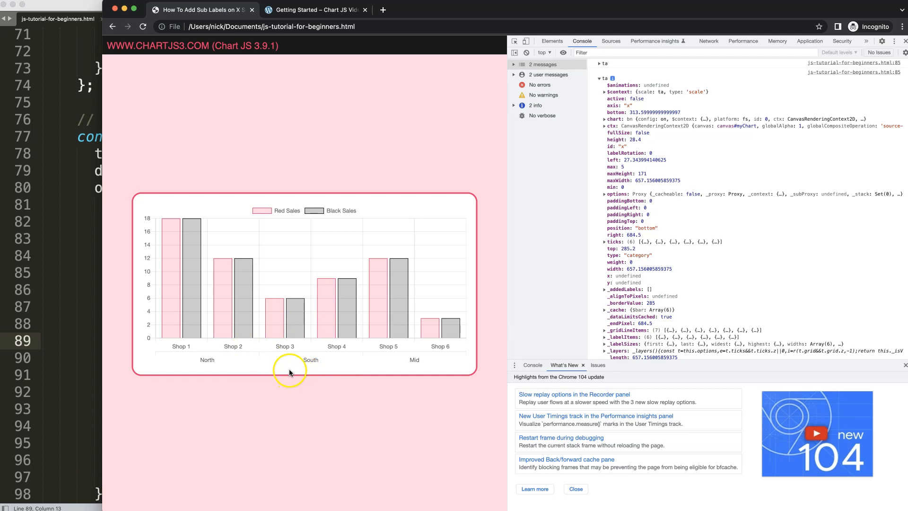
mouse_move(376, 336)
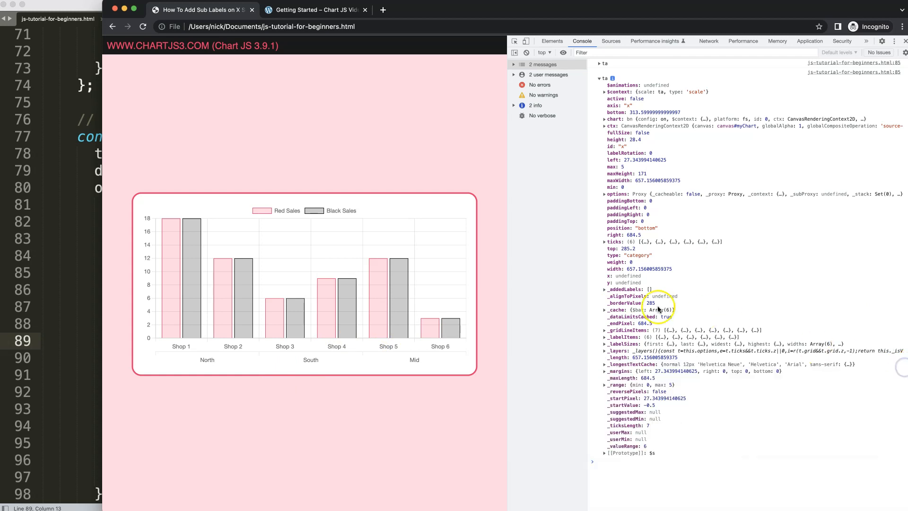
mouse_move(614, 202)
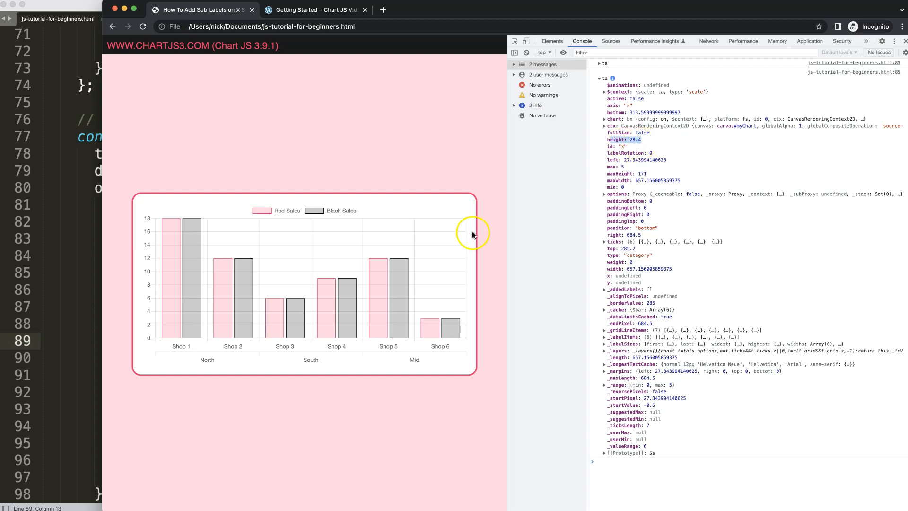
mouse_move(260, 340)
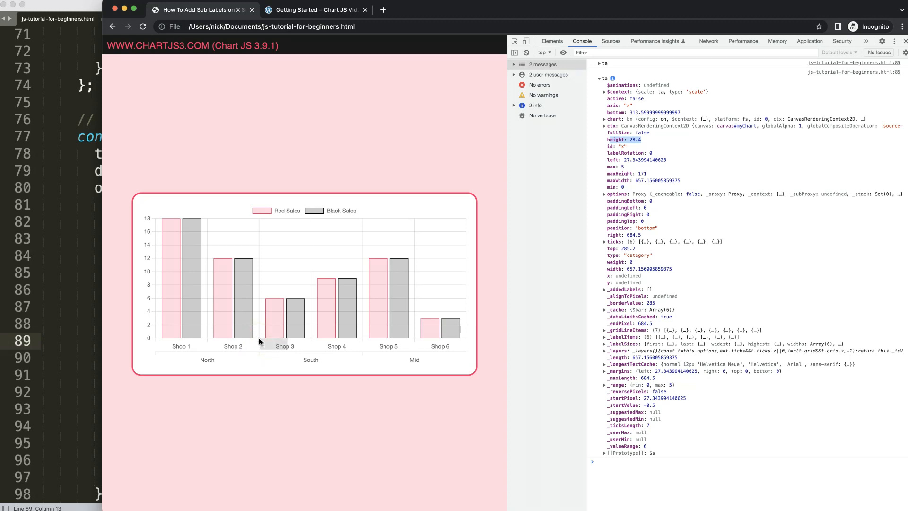
mouse_move(286, 352)
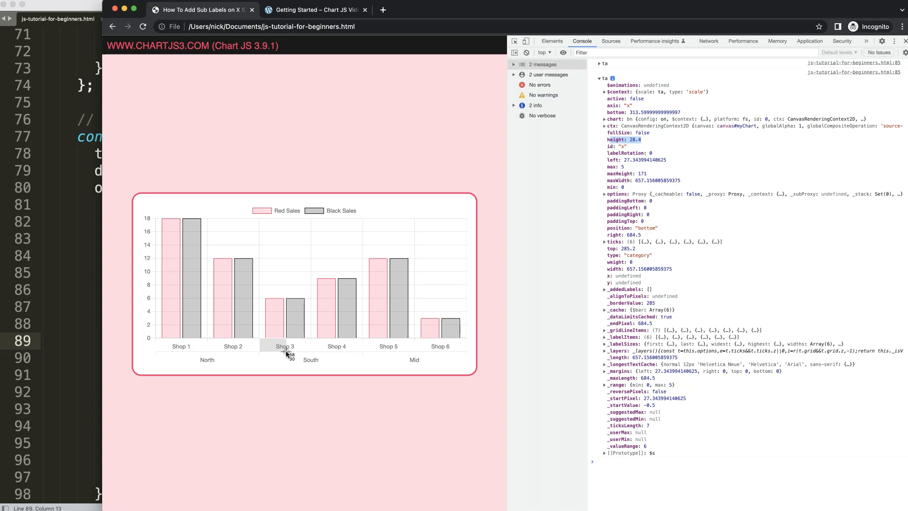
mouse_move(259, 353)
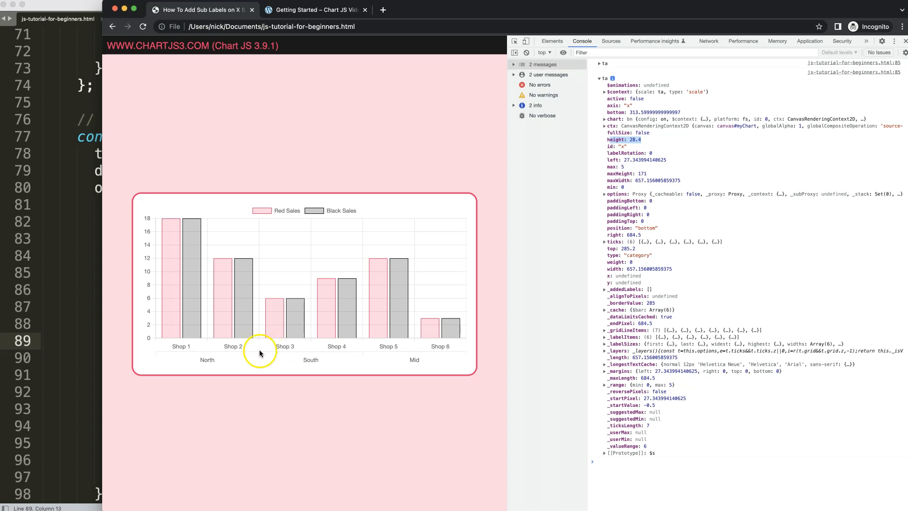
mouse_move(613, 139)
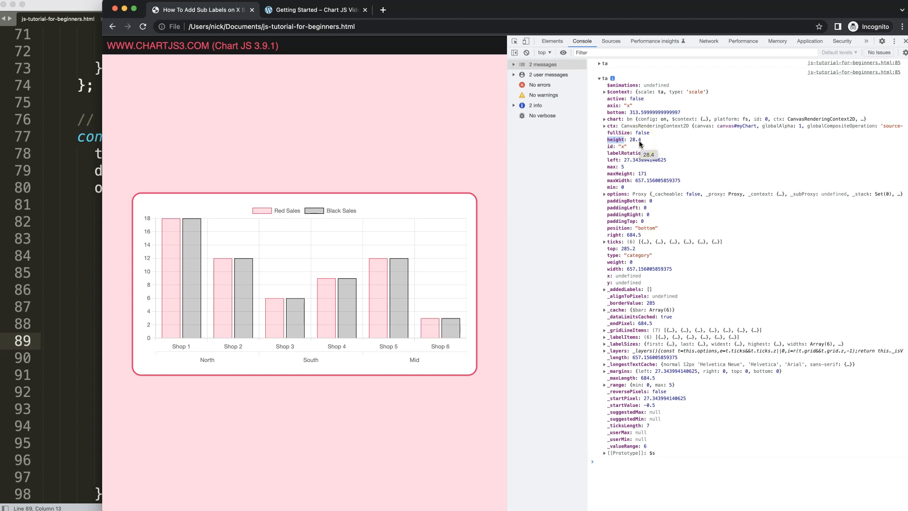
mouse_move(587, 148)
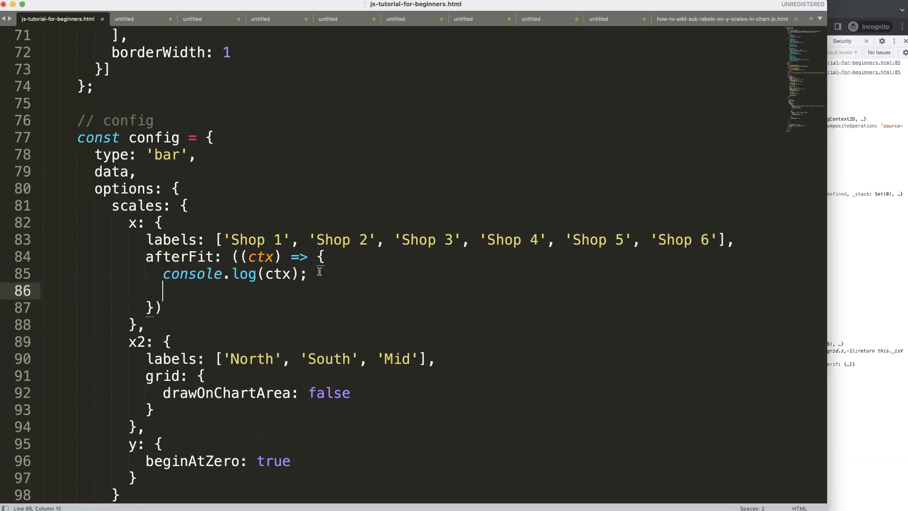
Add ctx.height += 10; inside the afterFit callback to pad the x scale height.
text(ctx)
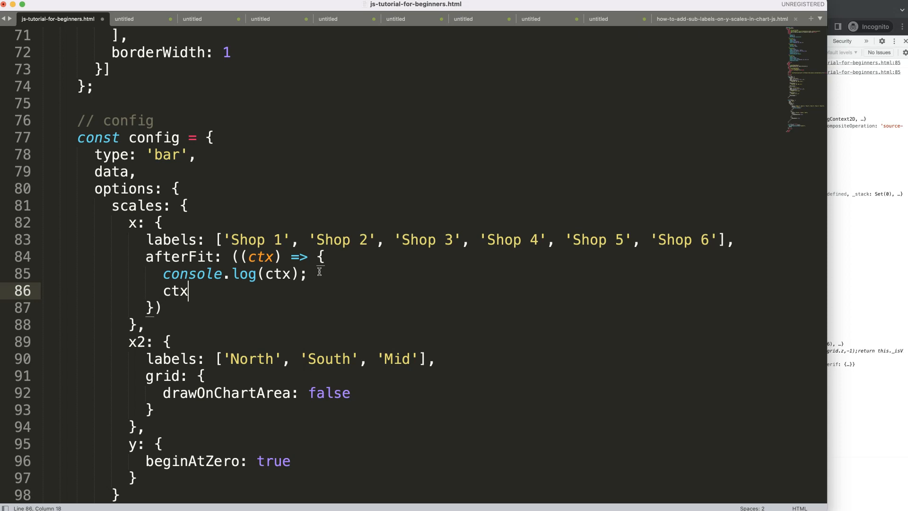
text(.height)
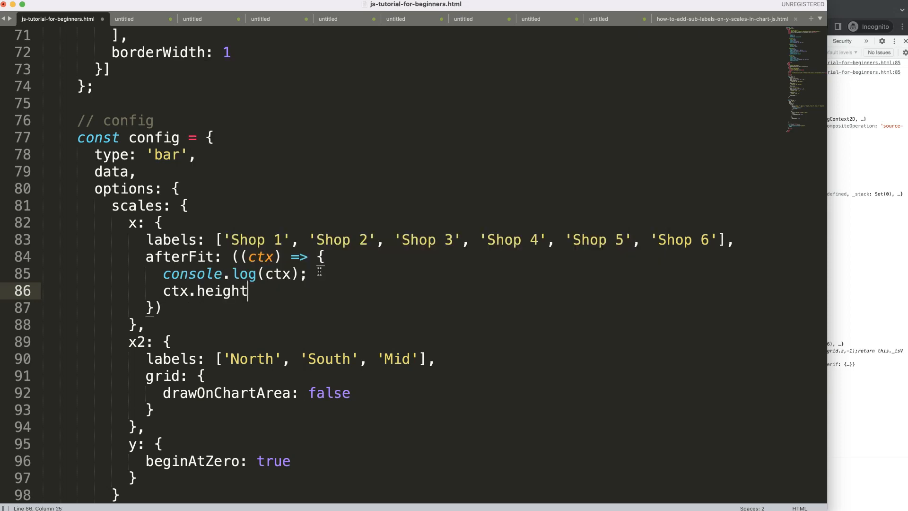
text(+= 10)
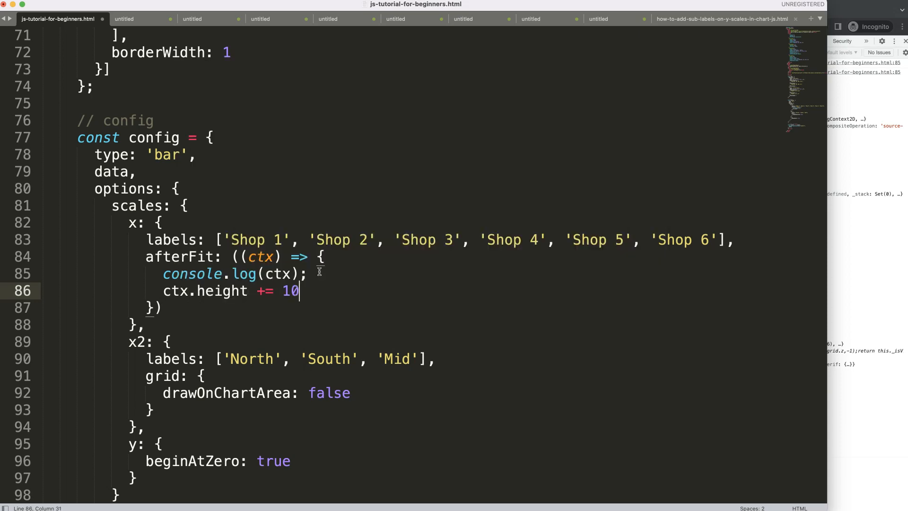
text(;)
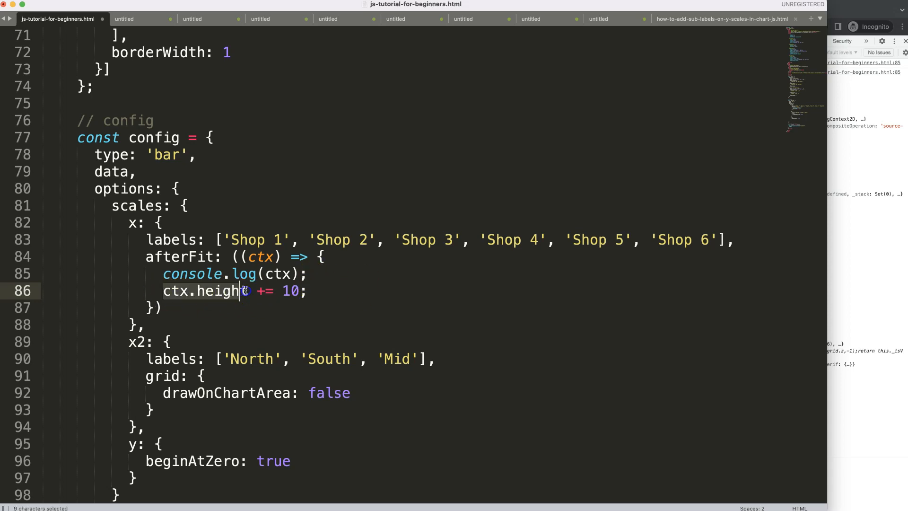
double_click(290, 290)
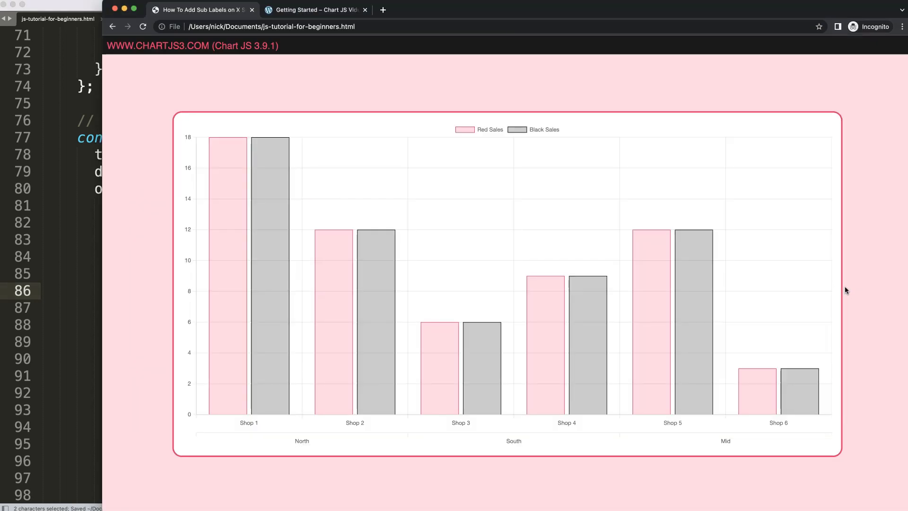
mouse_move(594, 436)
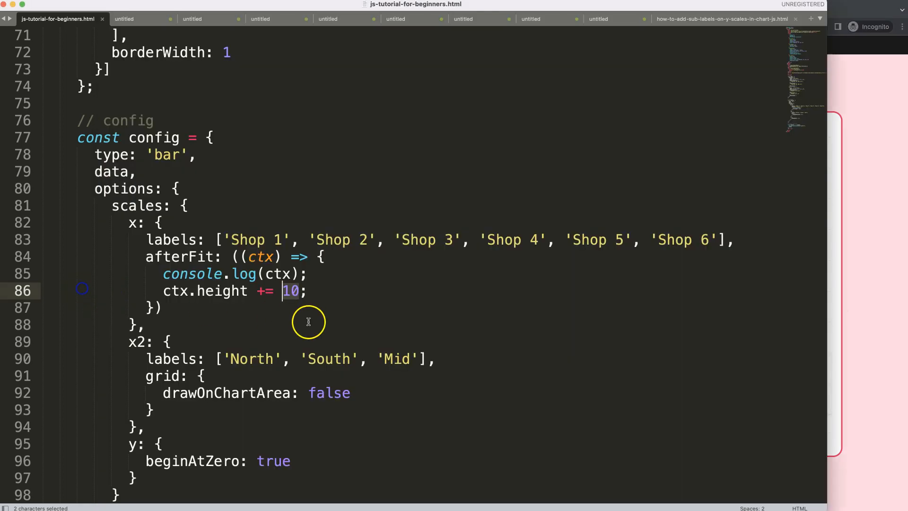
click(296, 290)
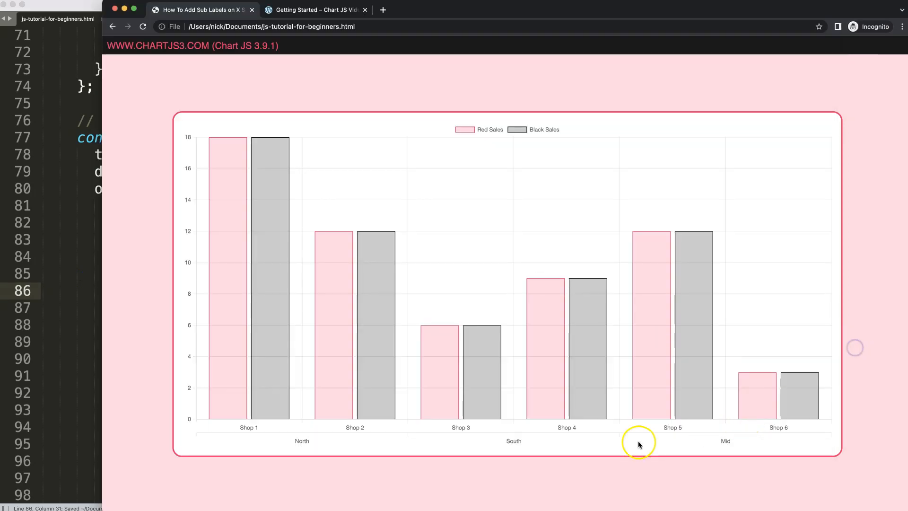
mouse_move(469, 428)
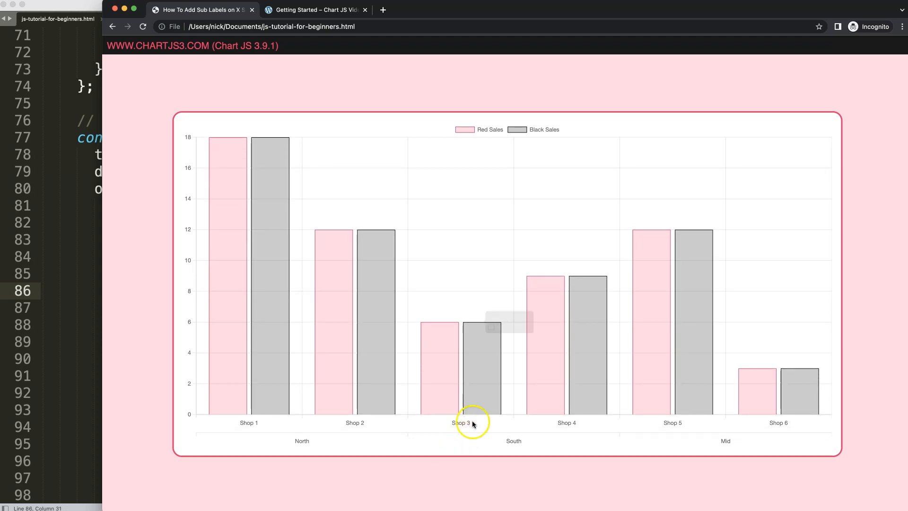
mouse_move(556, 445)
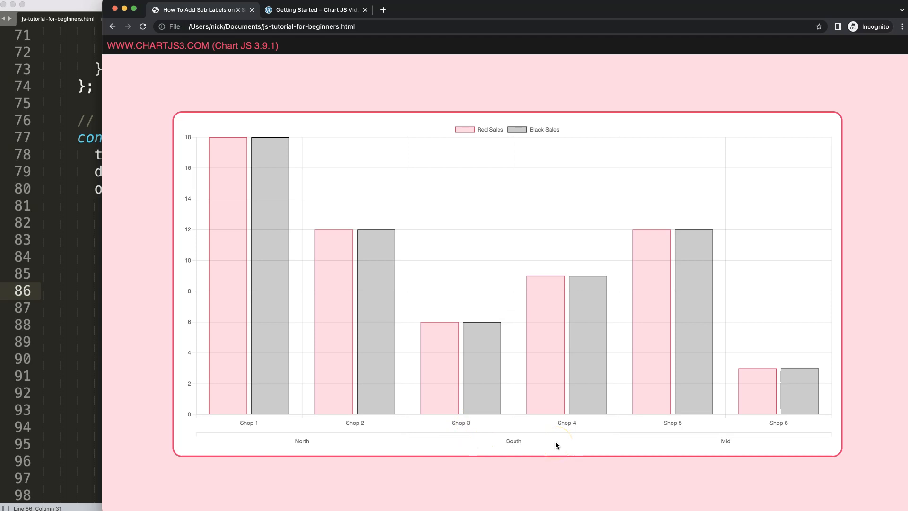
mouse_move(113, 323)
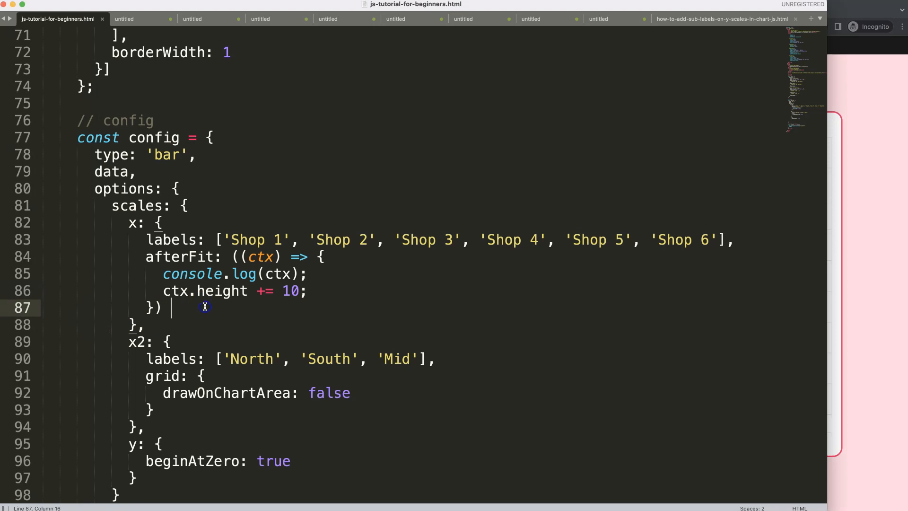
Add a 'Shop 7' entry to the x scale's labels array.
key(Backspace)
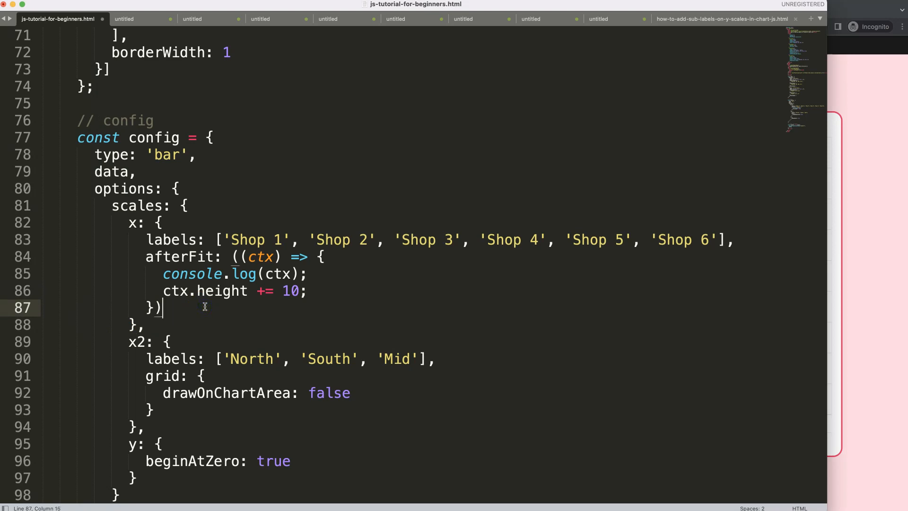
scroll(up, 3)
text(, )
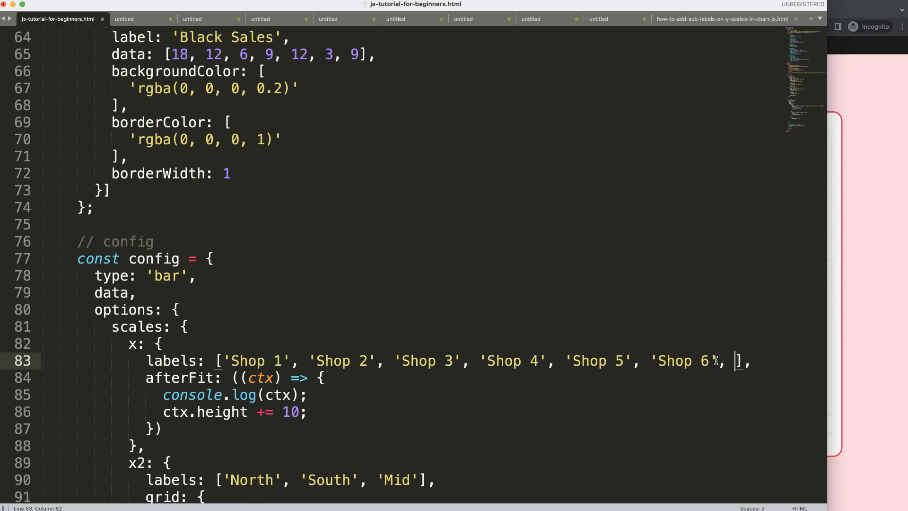
text('Shop)
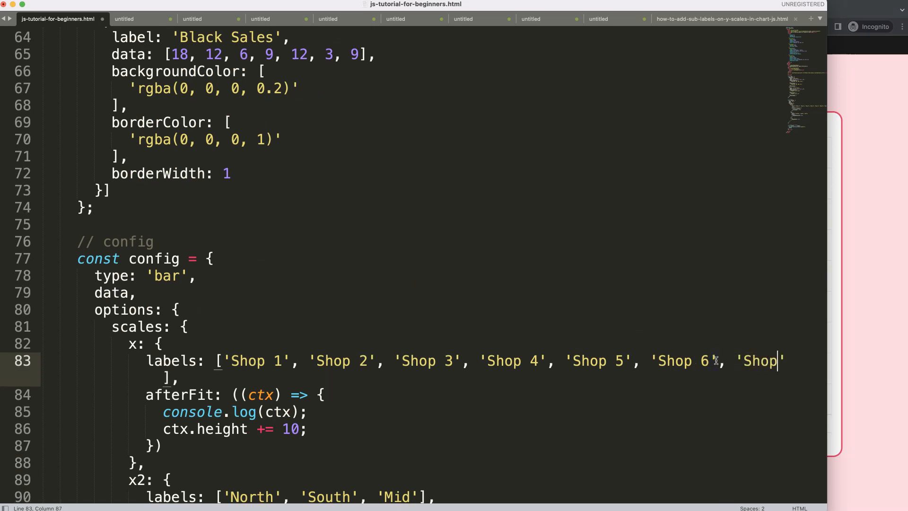
text(7)
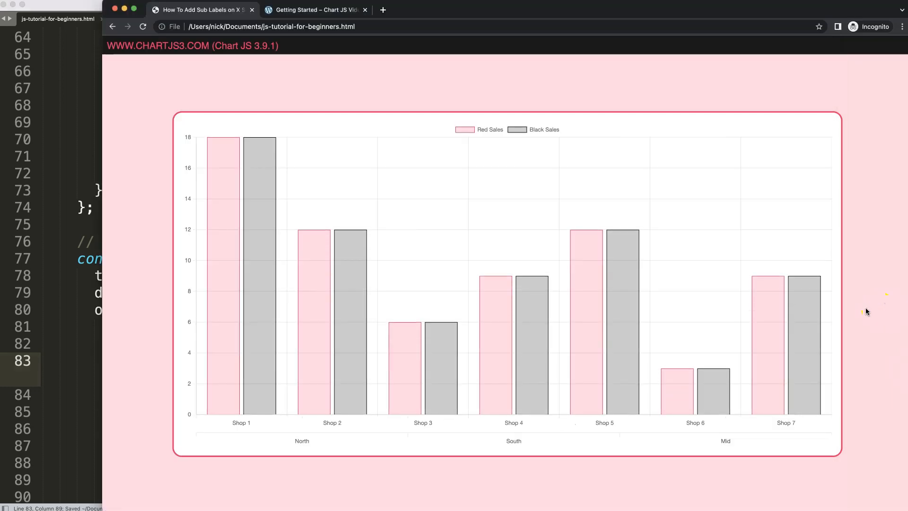
mouse_move(278, 431)
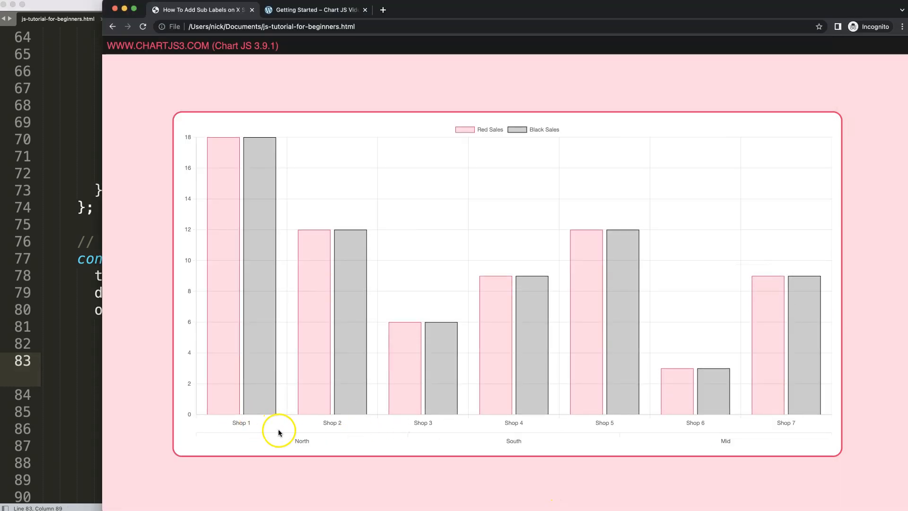
mouse_move(376, 421)
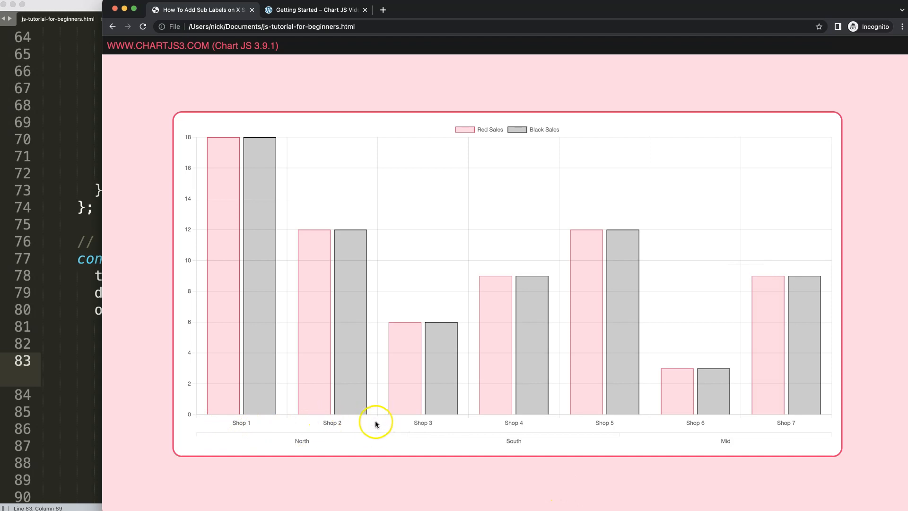
mouse_move(410, 443)
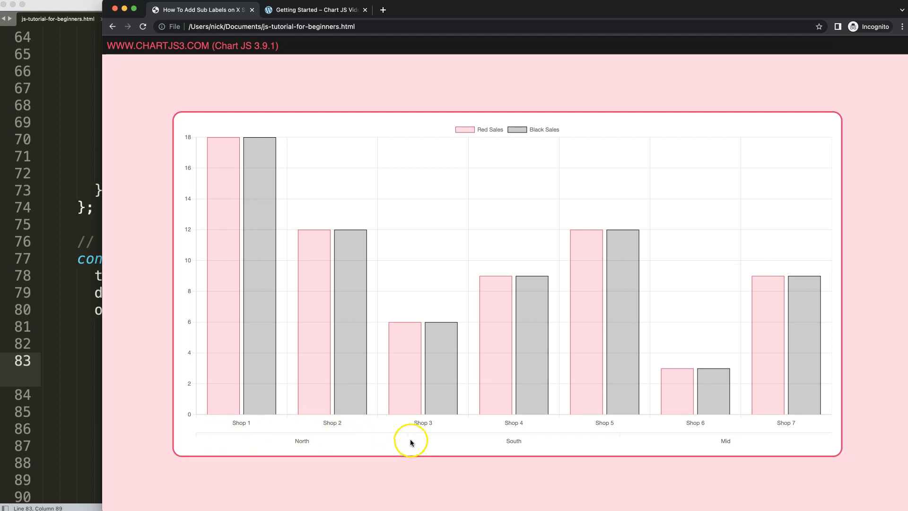
mouse_move(505, 481)
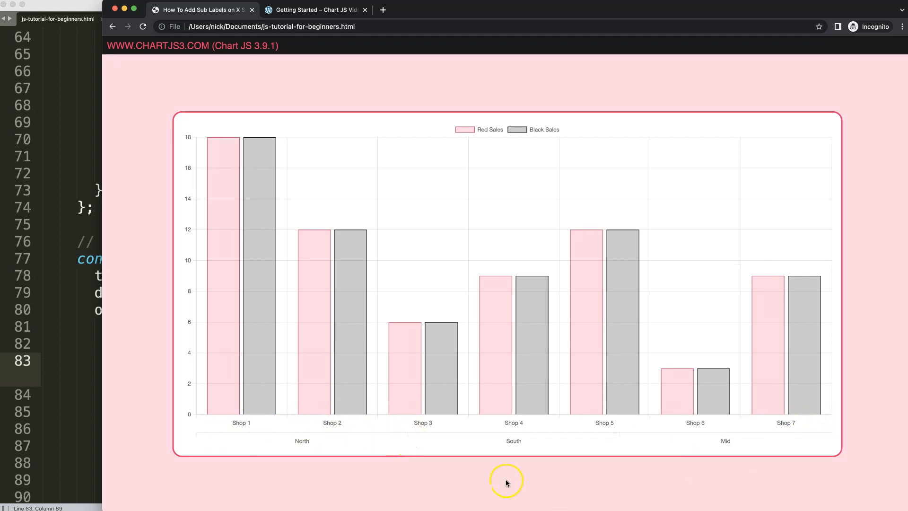
mouse_move(664, 458)
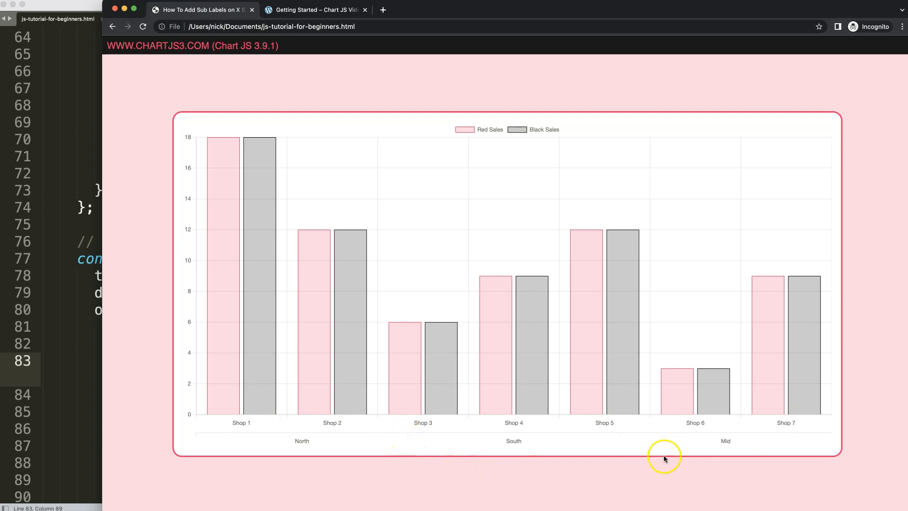
mouse_move(495, 284)
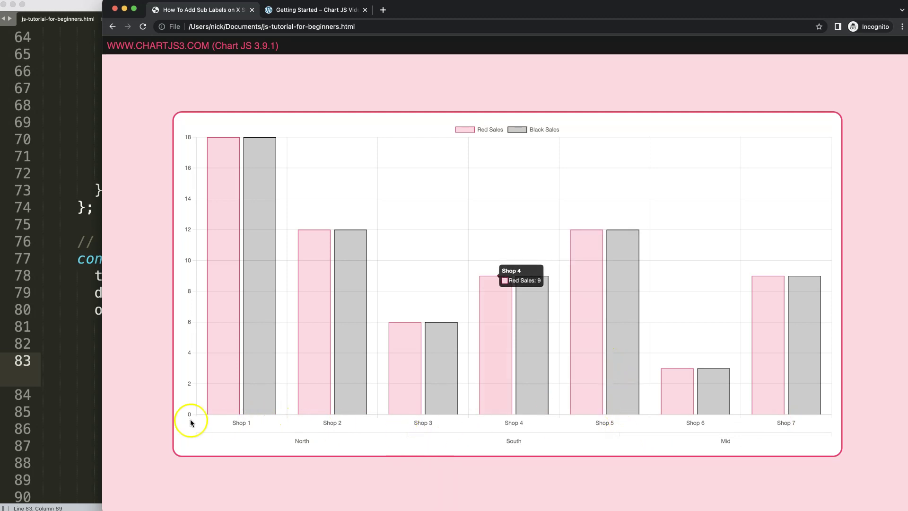
mouse_move(426, 417)
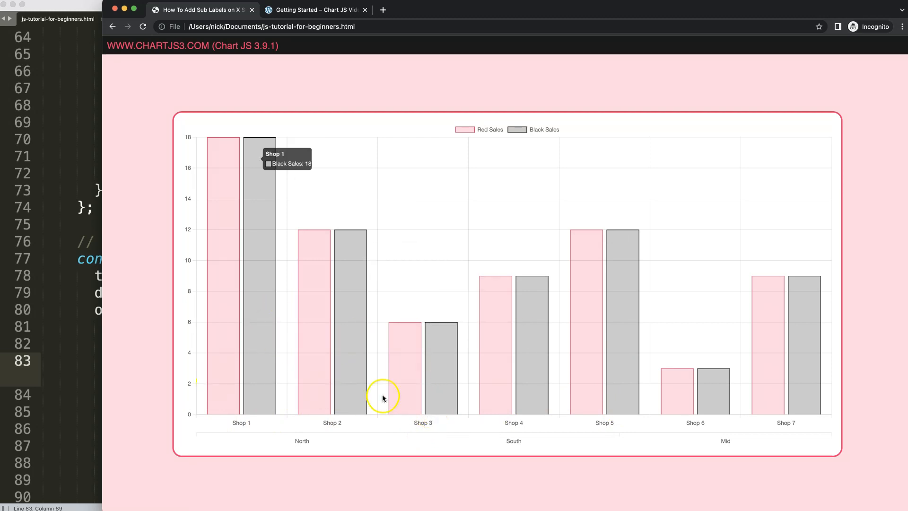
mouse_move(391, 407)
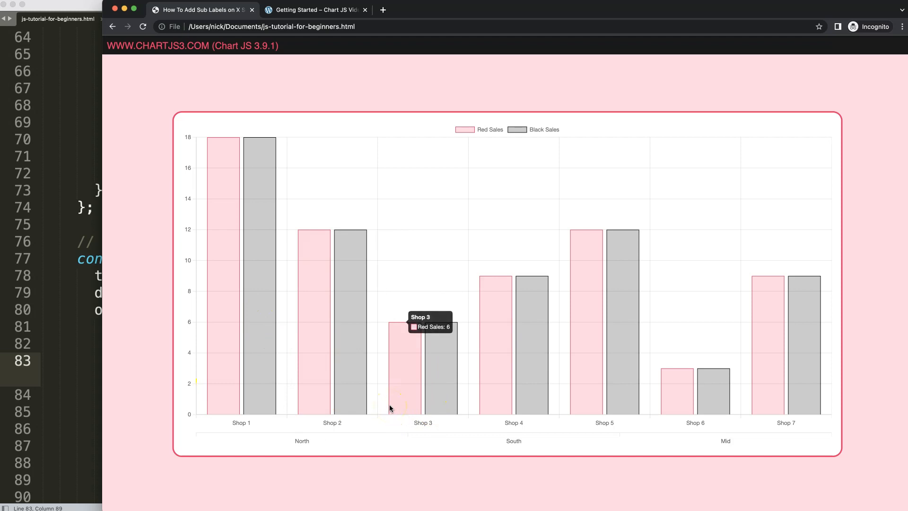
Hover the seven-shop chart's bars and sub-labels, then switch to the clickable x scales video tab.
click(392, 409)
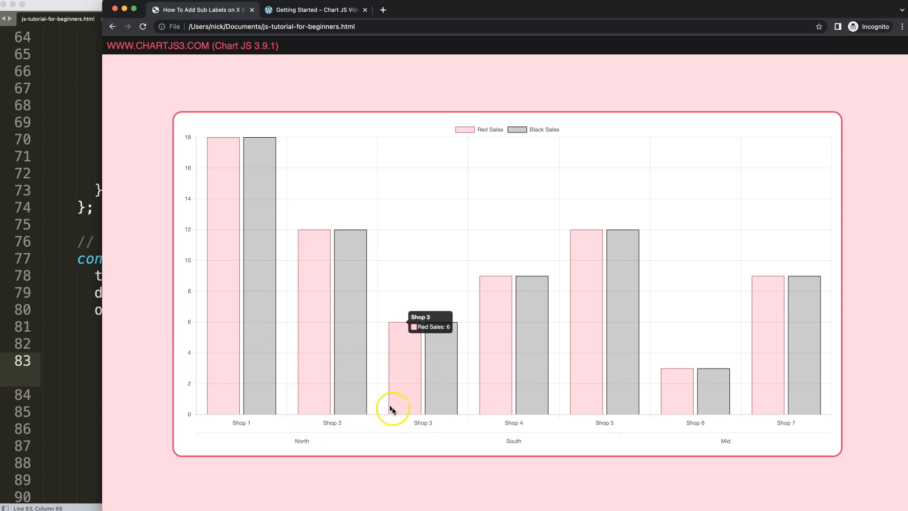
mouse_move(785, 399)
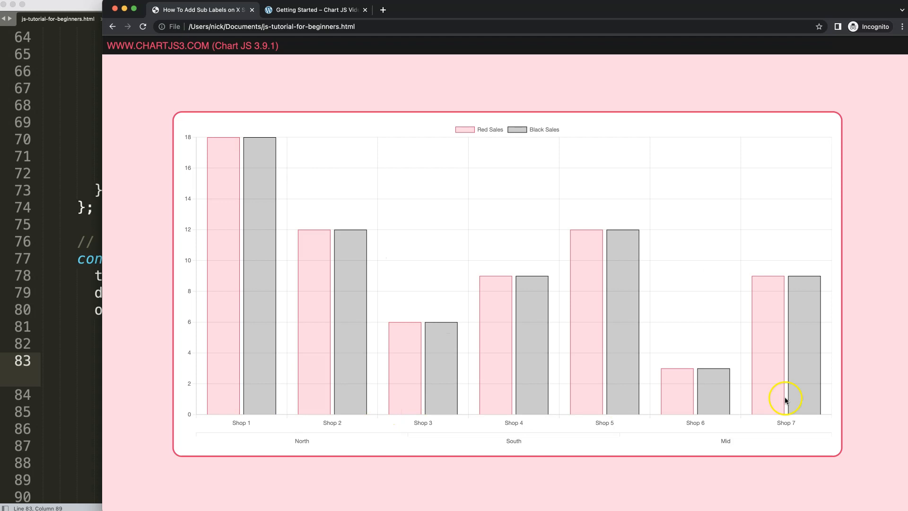
mouse_move(704, 456)
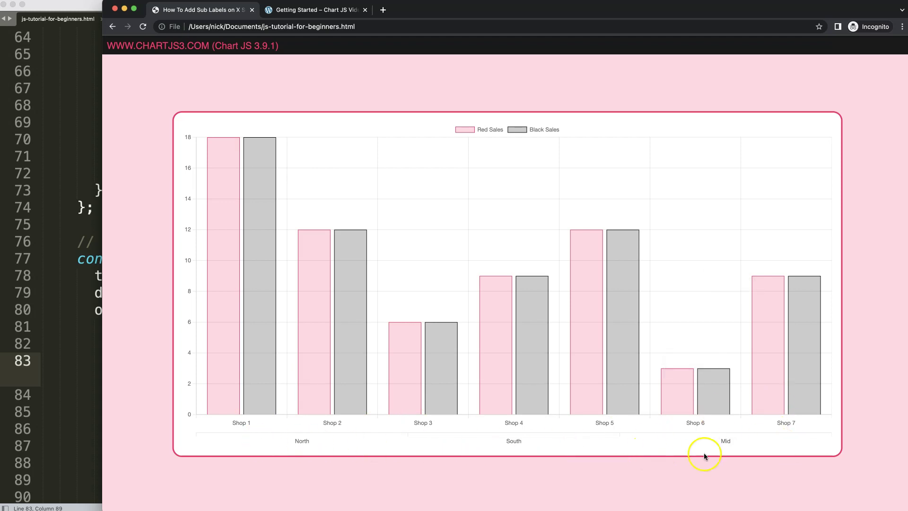
mouse_move(416, 442)
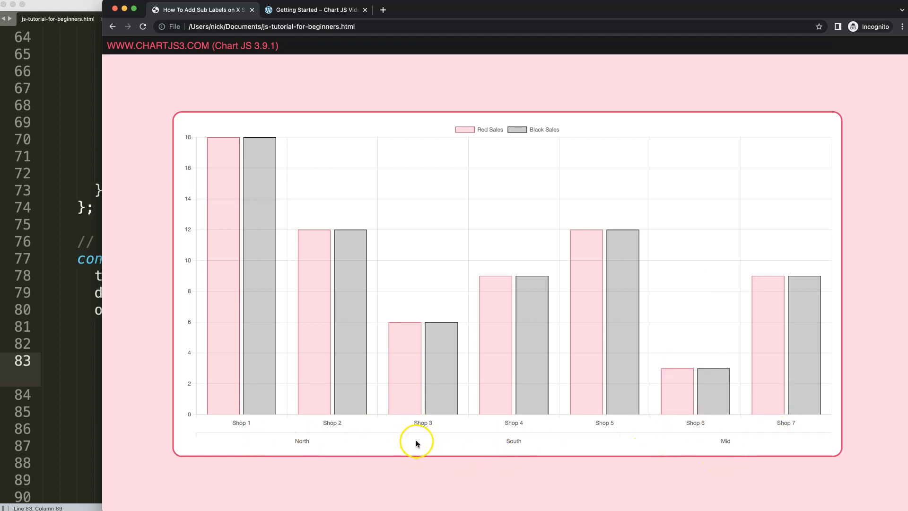
mouse_move(369, 352)
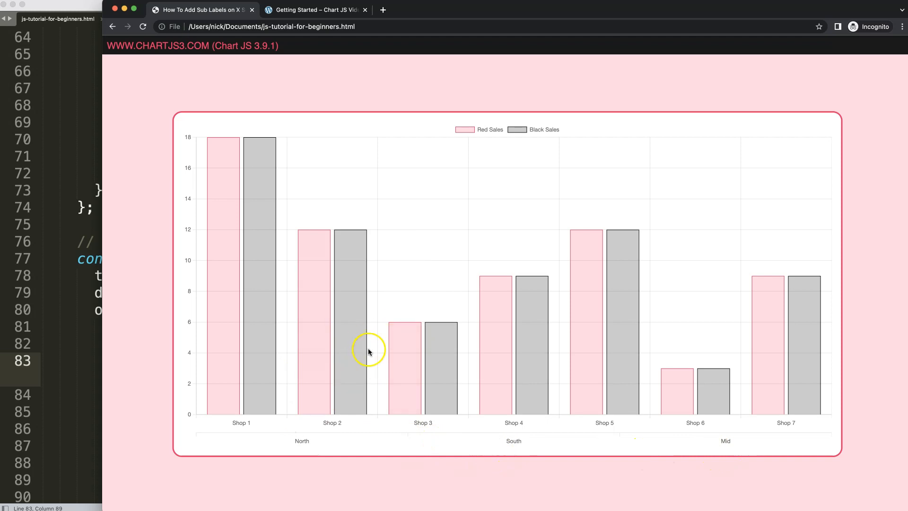
mouse_move(713, 459)
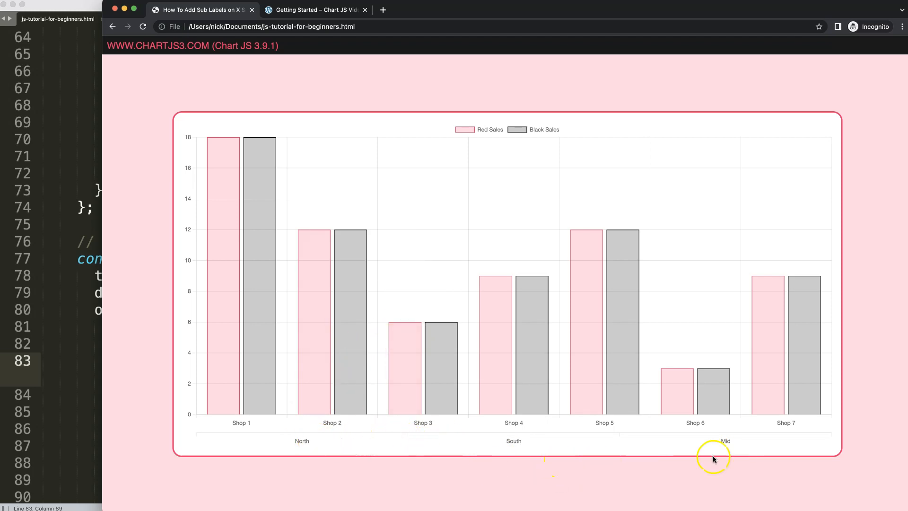
mouse_move(377, 410)
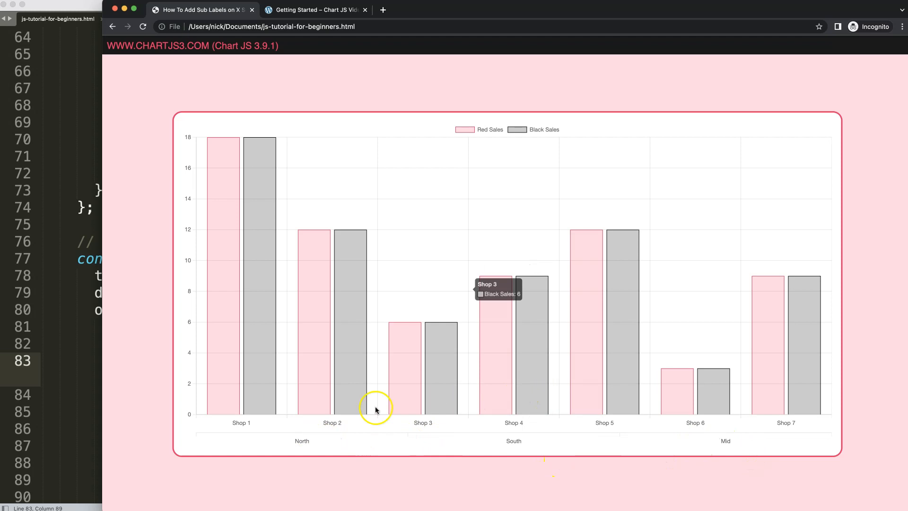
mouse_move(554, 444)
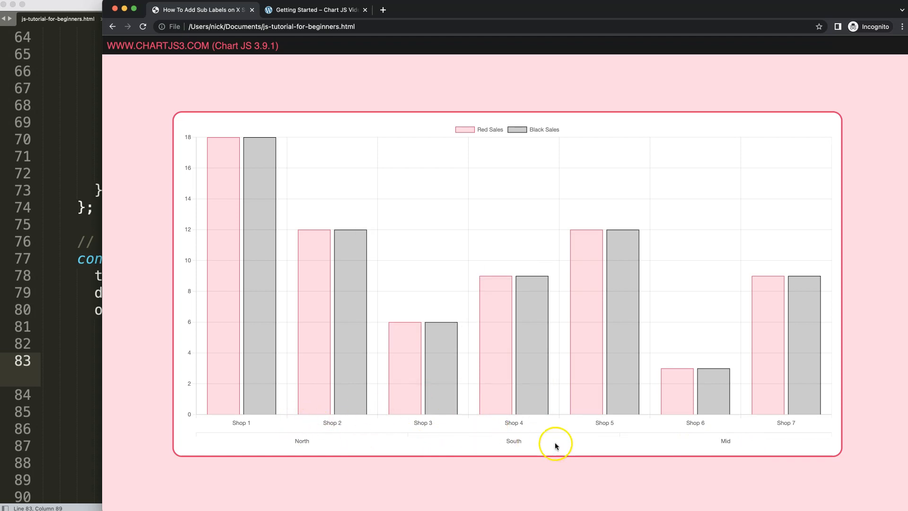
mouse_move(570, 437)
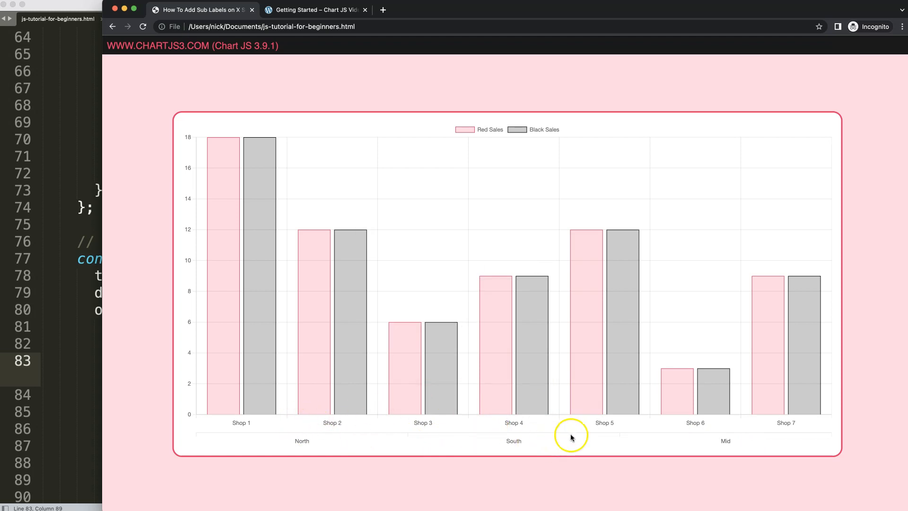
mouse_move(330, 272)
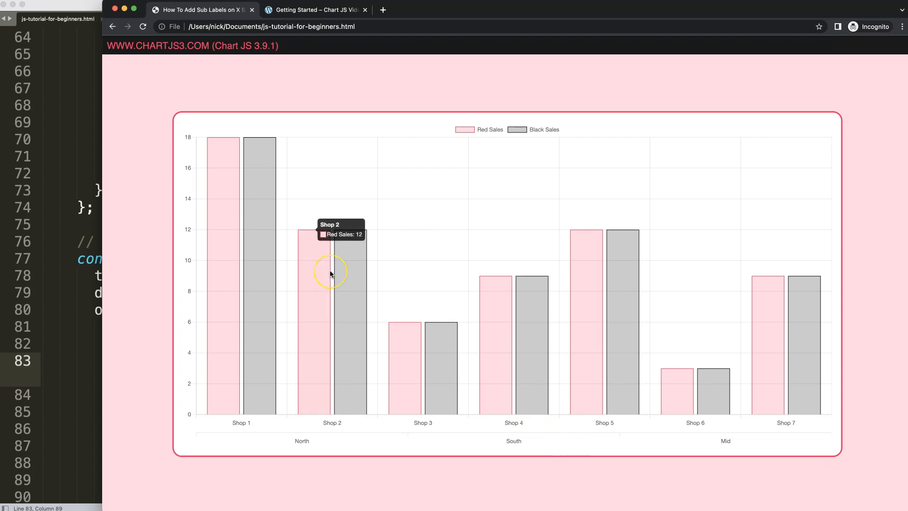
mouse_move(331, 273)
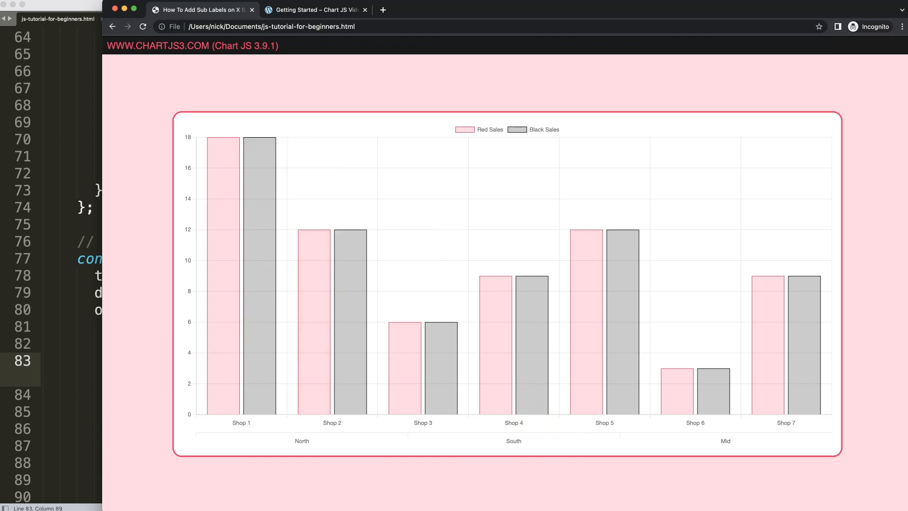
click(242, 422)
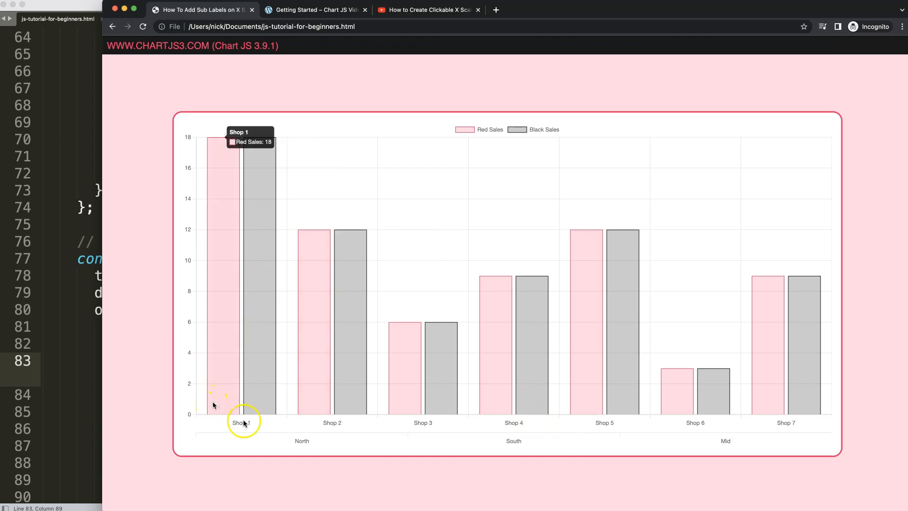
mouse_move(239, 428)
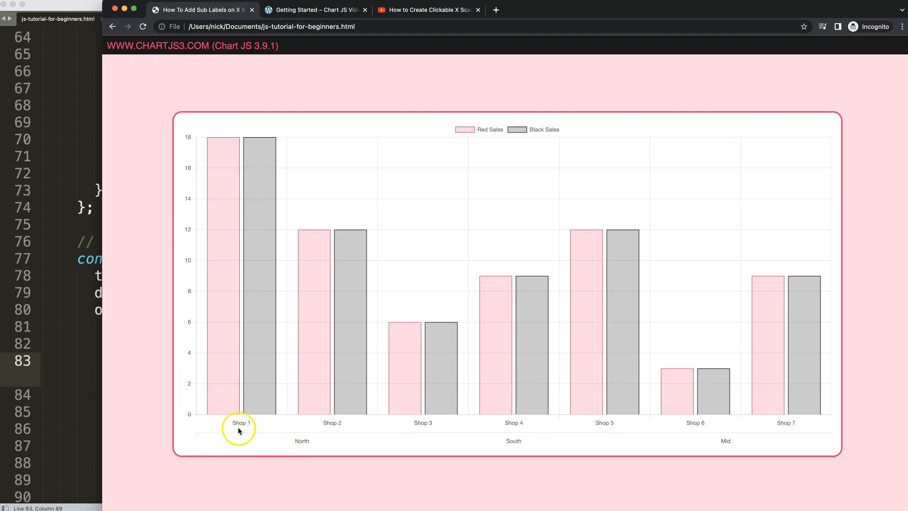
mouse_move(714, 425)
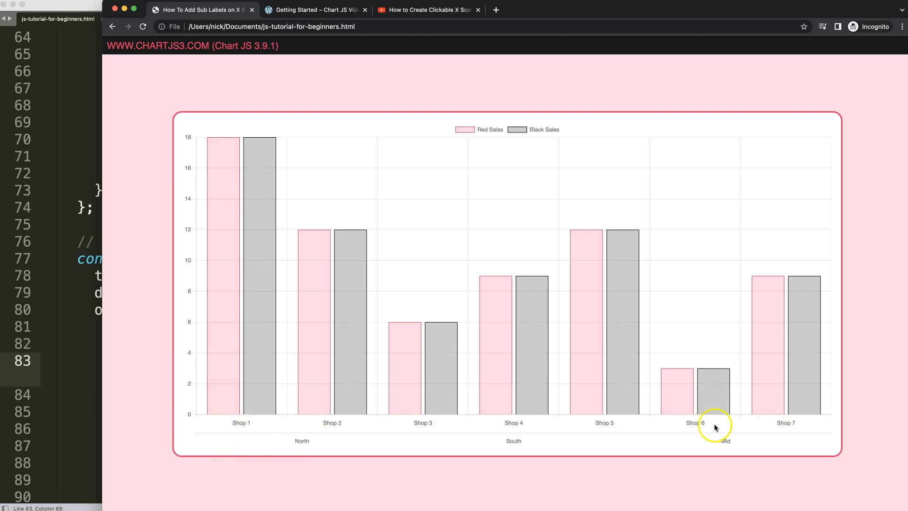
mouse_move(510, 430)
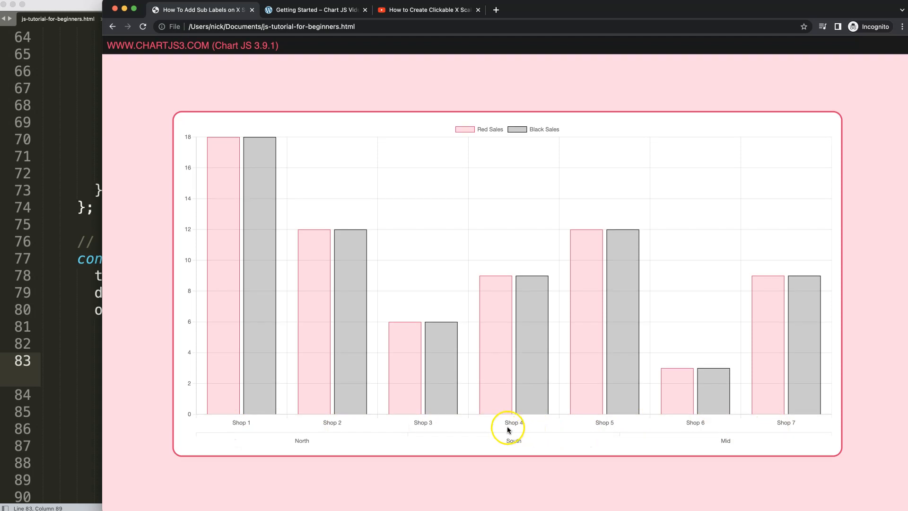
click(427, 10)
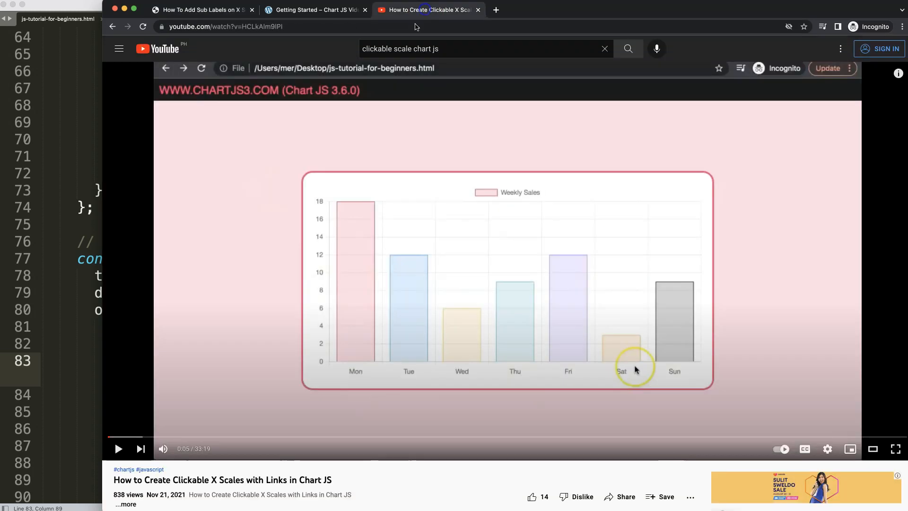